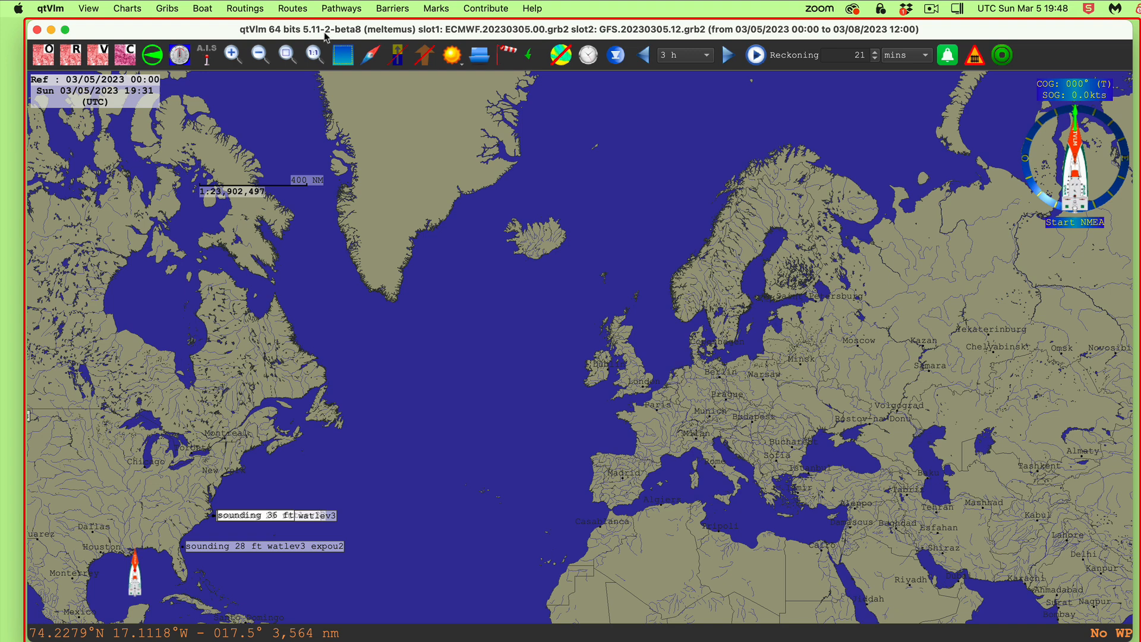
mouse_move(368, 408)
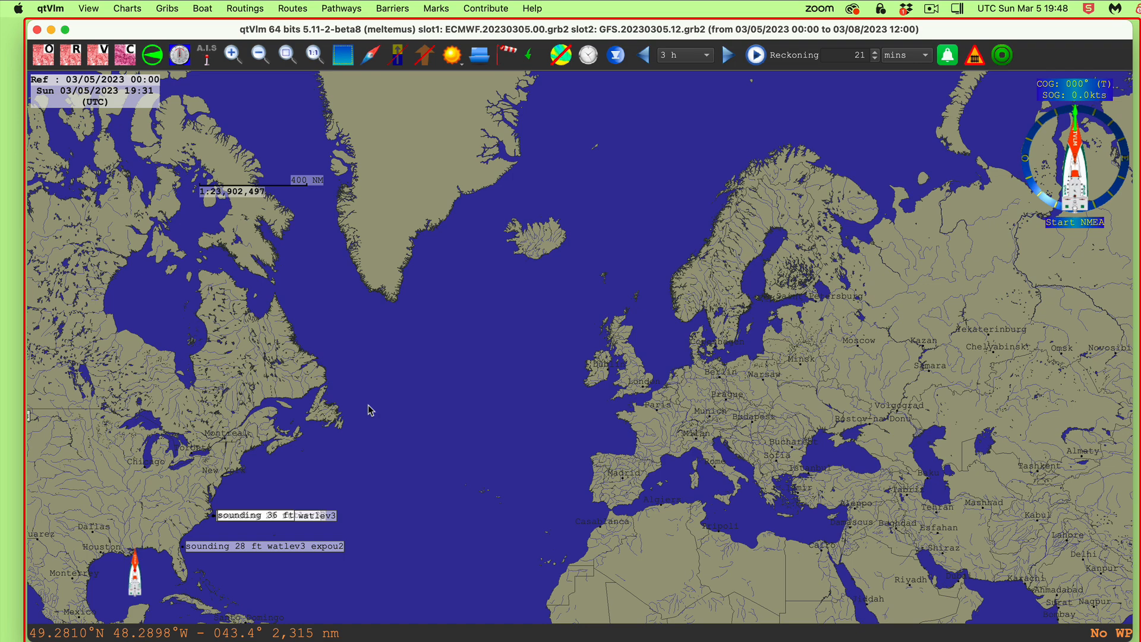
mouse_move(655, 401)
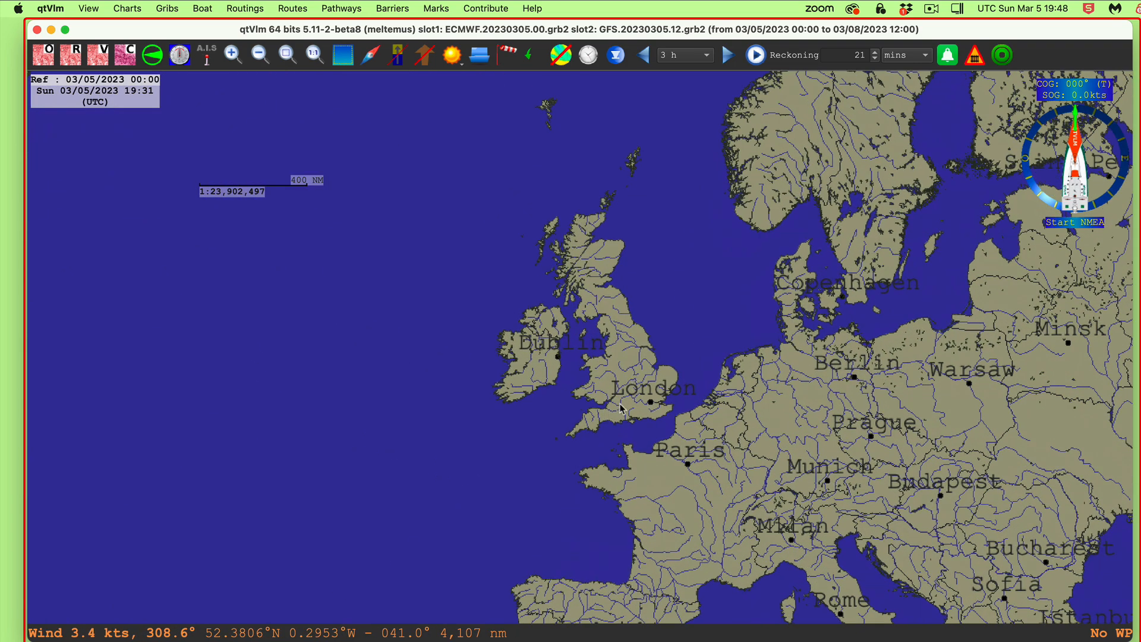
Zoom the chart from the North Atlantic view in to the British Isles.
scroll(down, 3)
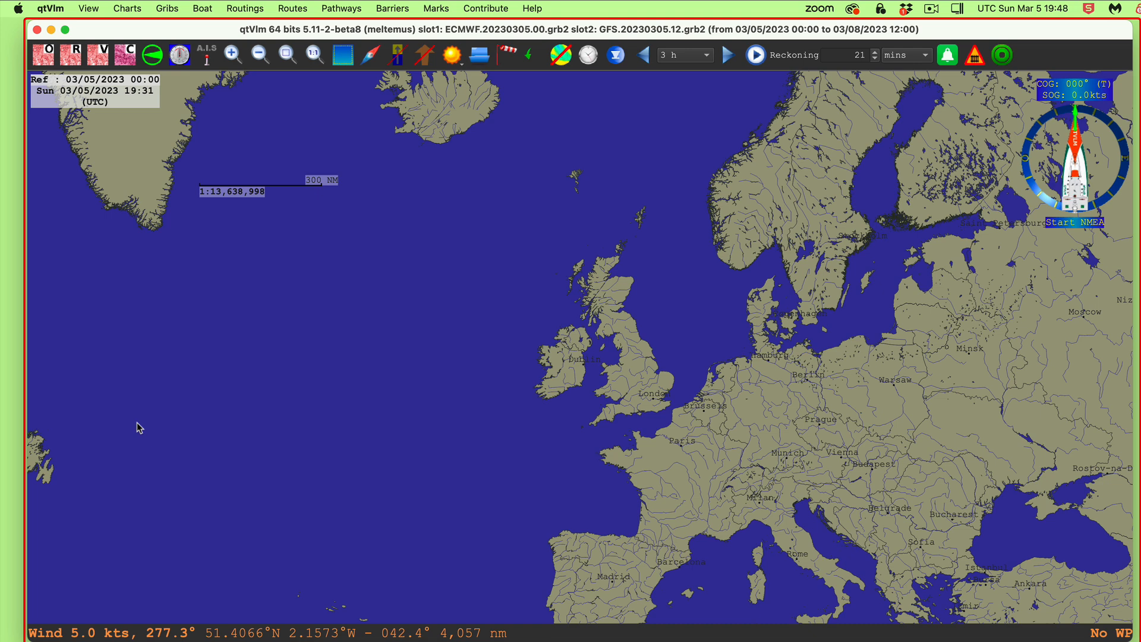
mouse_move(869, 488)
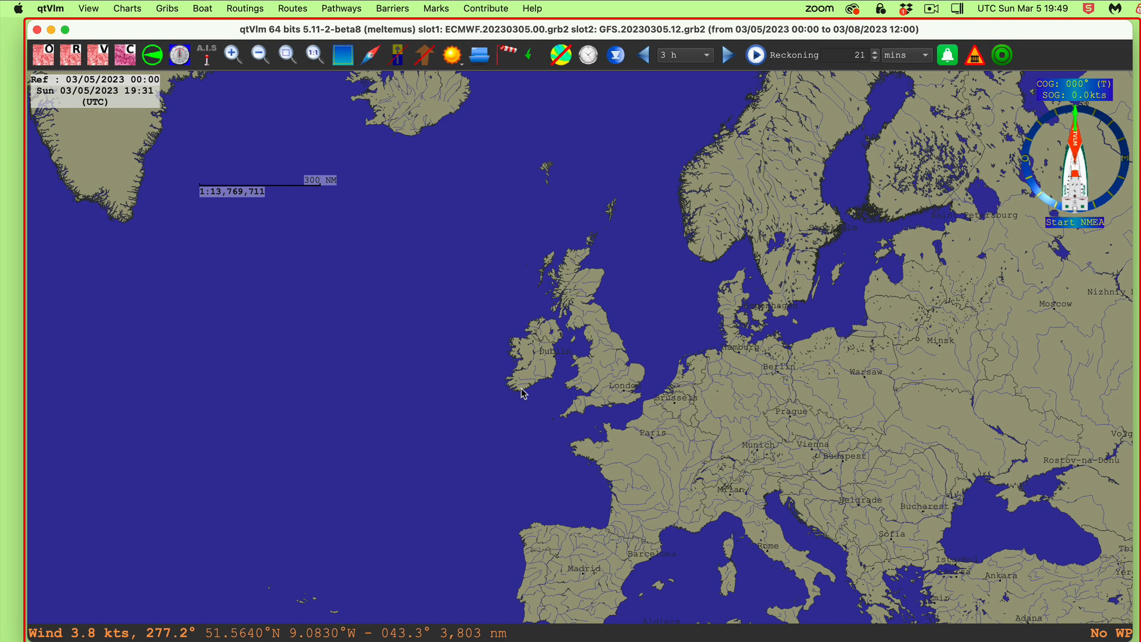
mouse_move(412, 345)
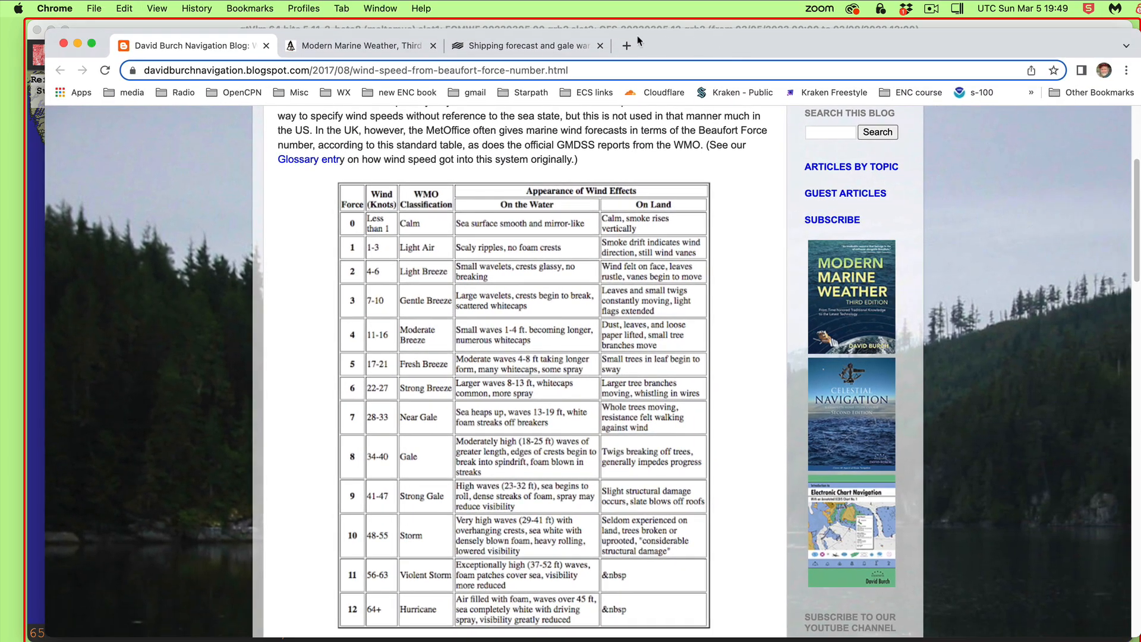
Download UK_Shipping_Forecast_Shapefiles.zip from starpath.com to Downloads and open it.
click(627, 45)
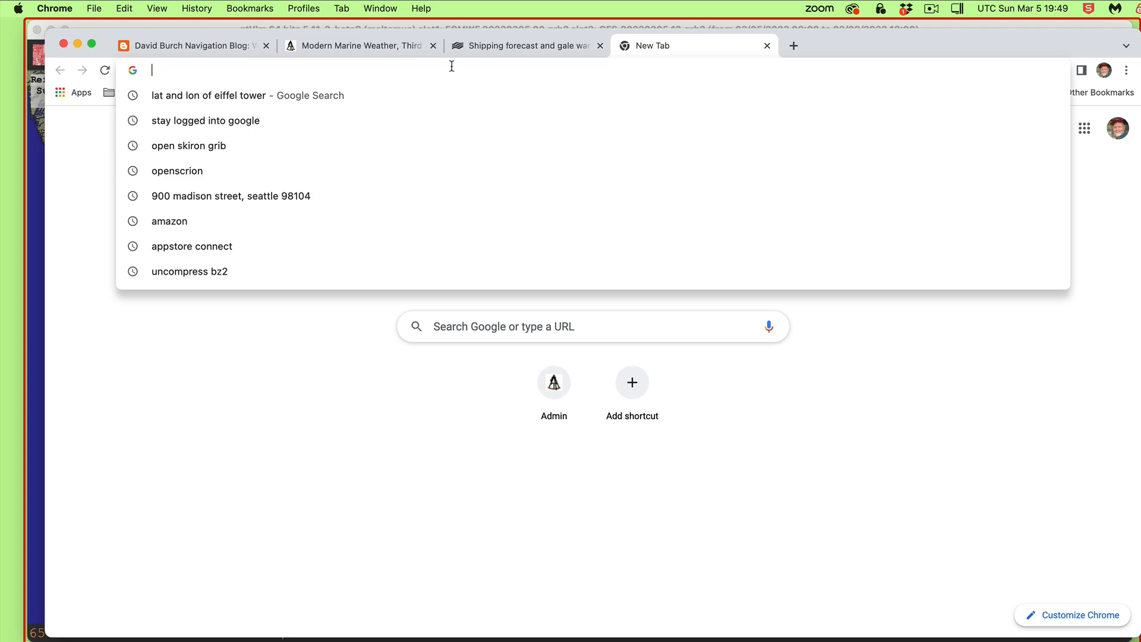
text(https://www.starpath.com/ENC/UK_Shipping_Forecast_Shapefiles.zip)
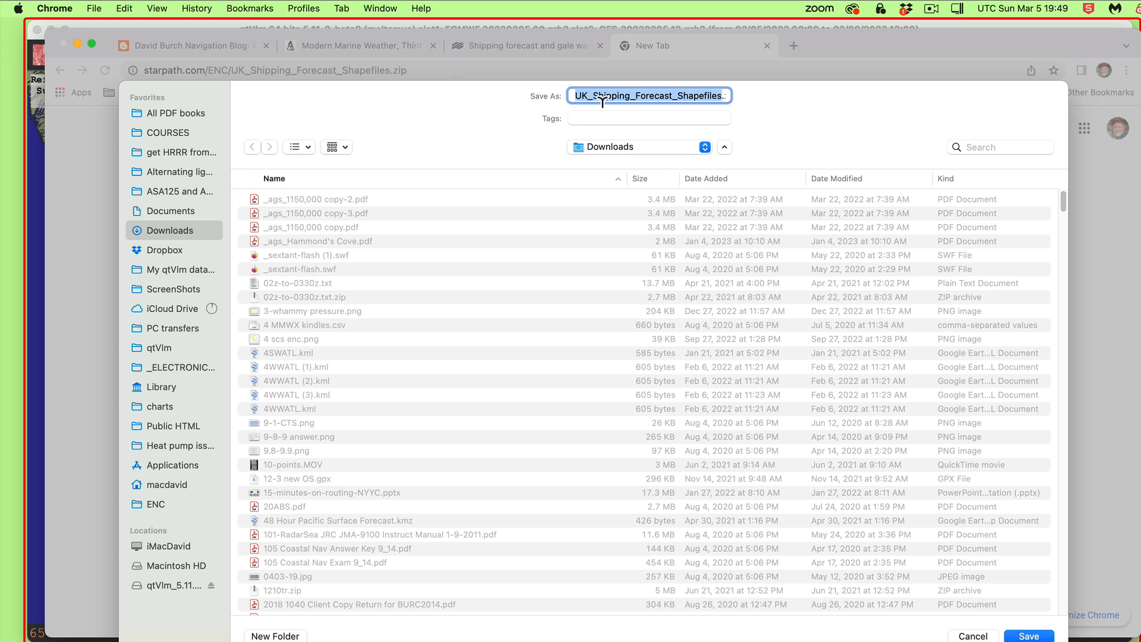
mouse_move(462, 280)
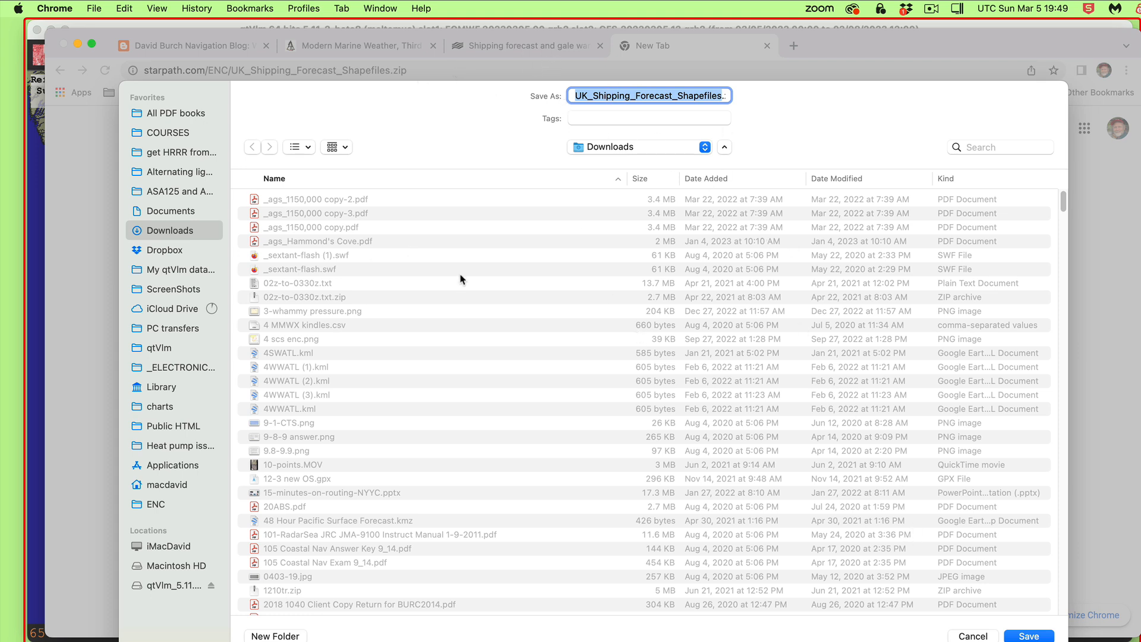
mouse_move(887, 511)
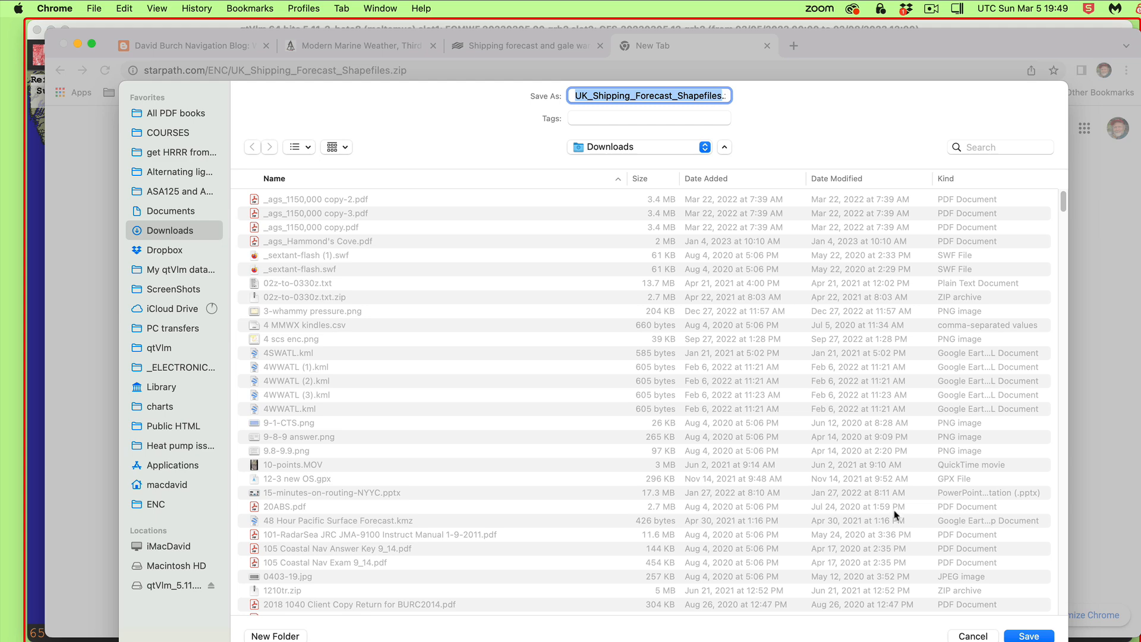
click(1045, 636)
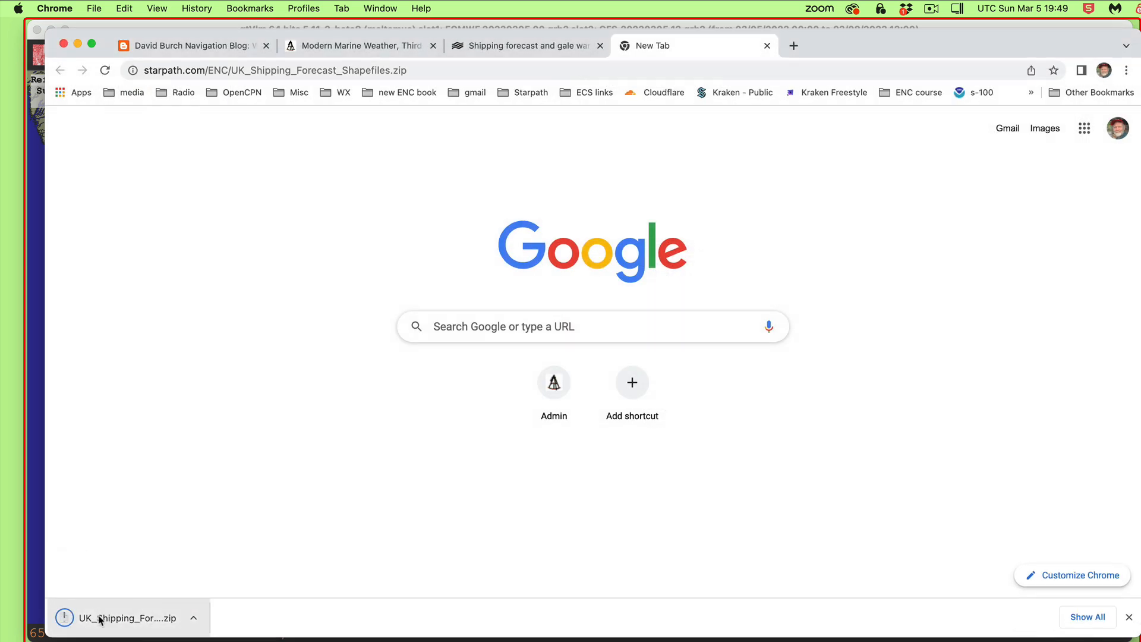
mouse_move(122, 621)
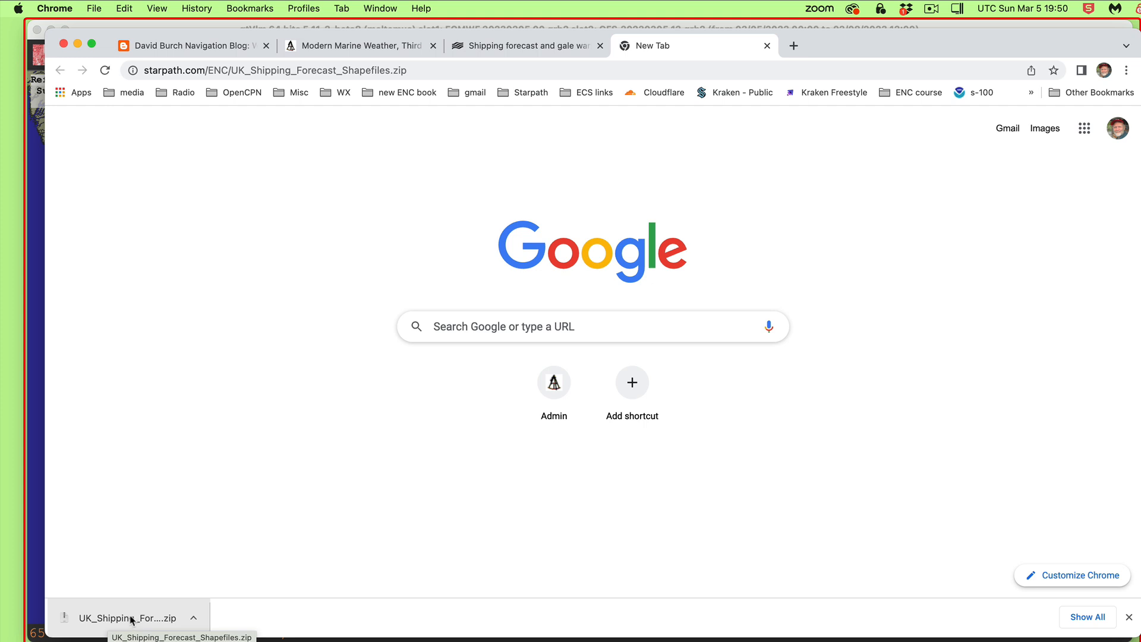
click(130, 618)
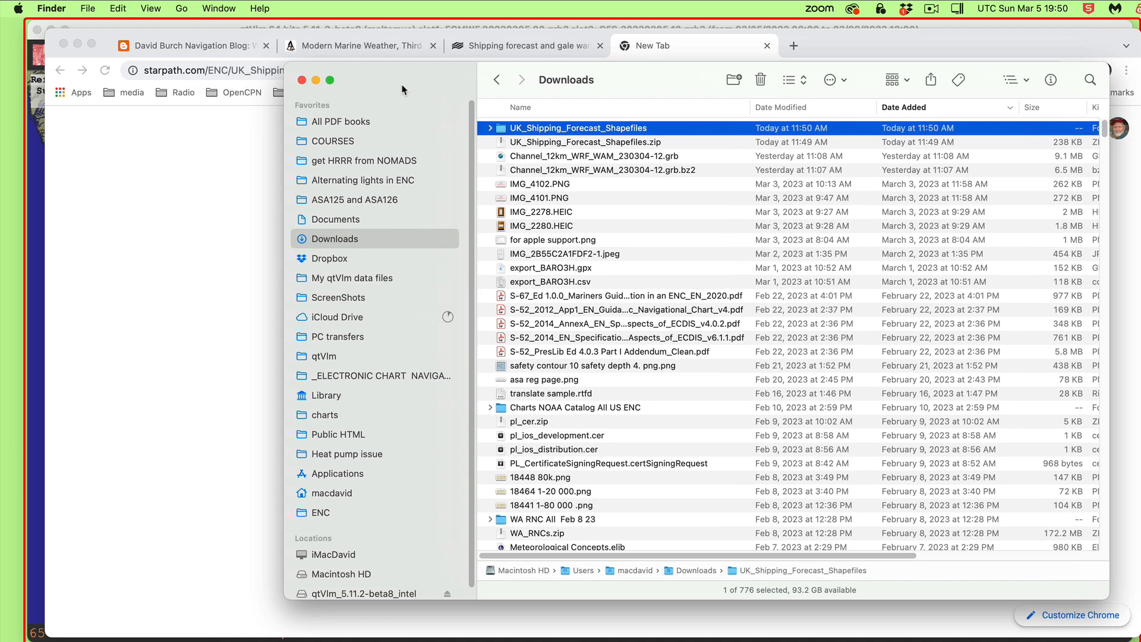
Check the unpacked shapefiles folder's contents and go to My qtVlm data files.
click(489, 127)
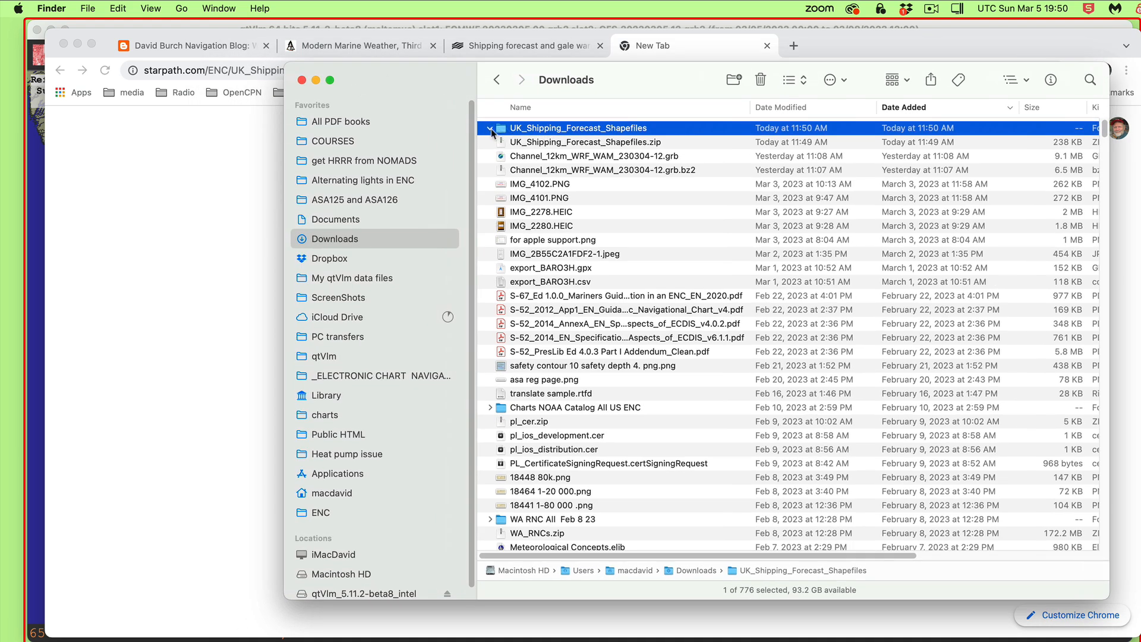
click(490, 128)
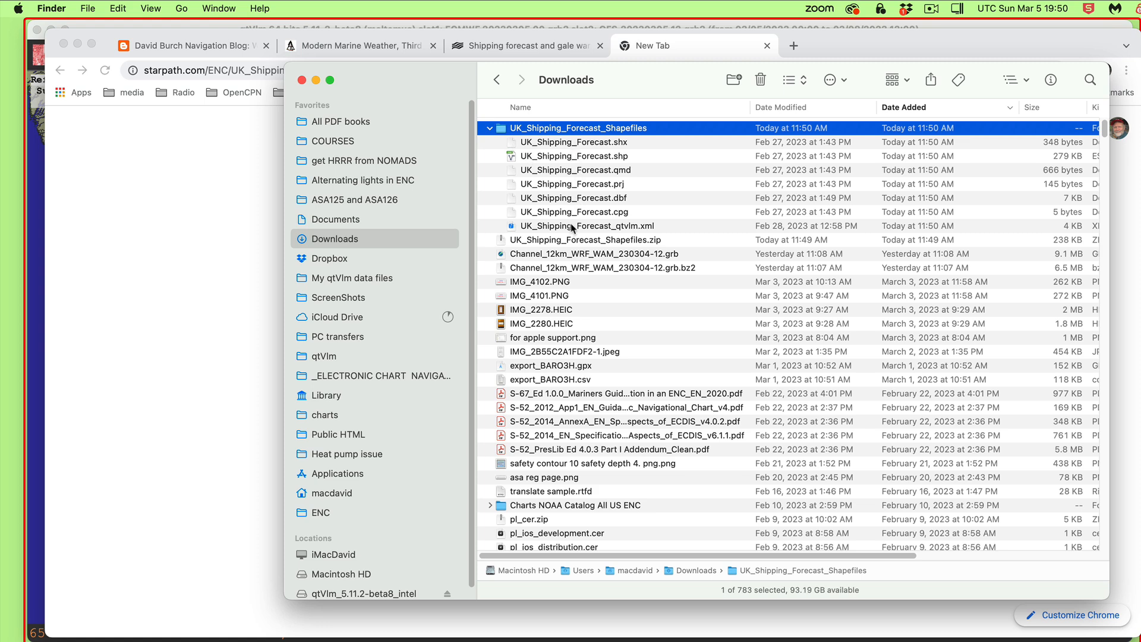
click(489, 128)
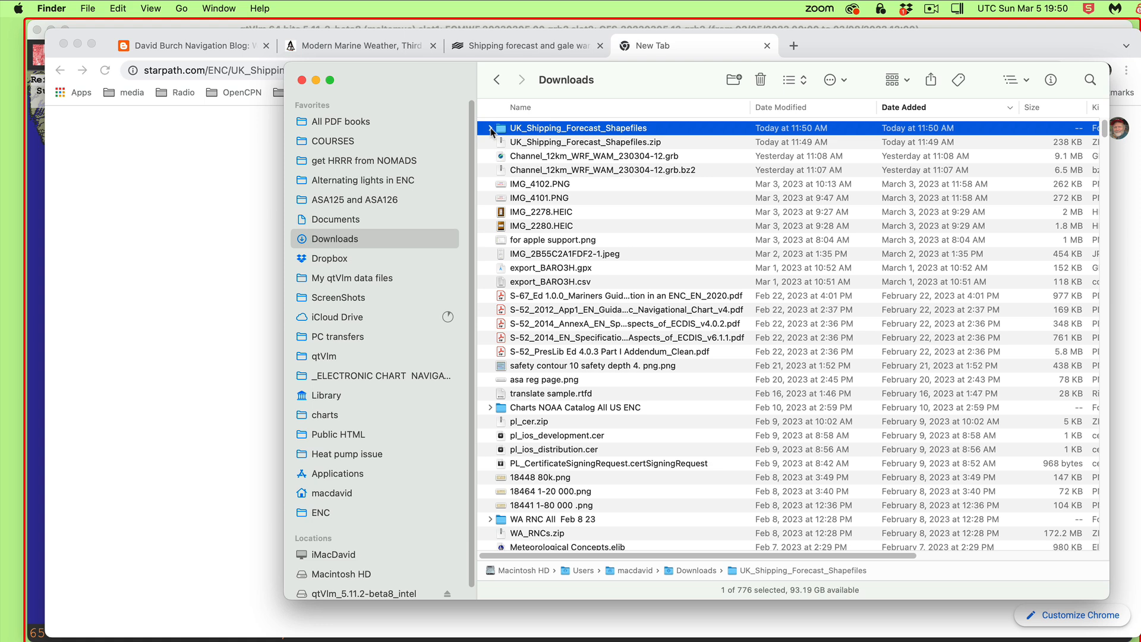
mouse_move(376, 252)
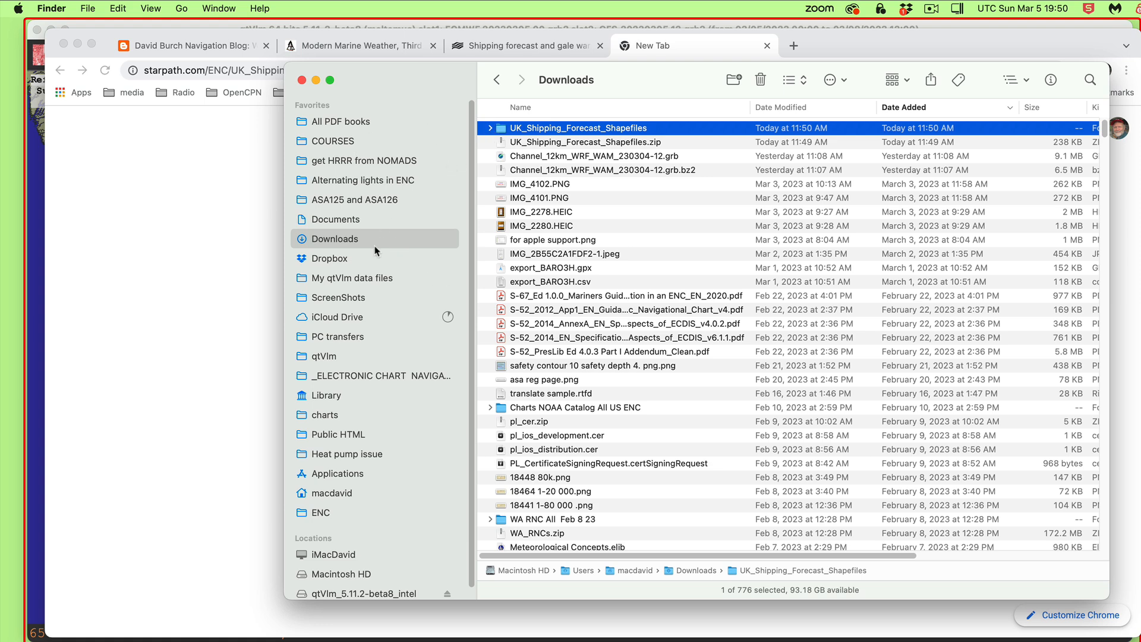
mouse_move(385, 245)
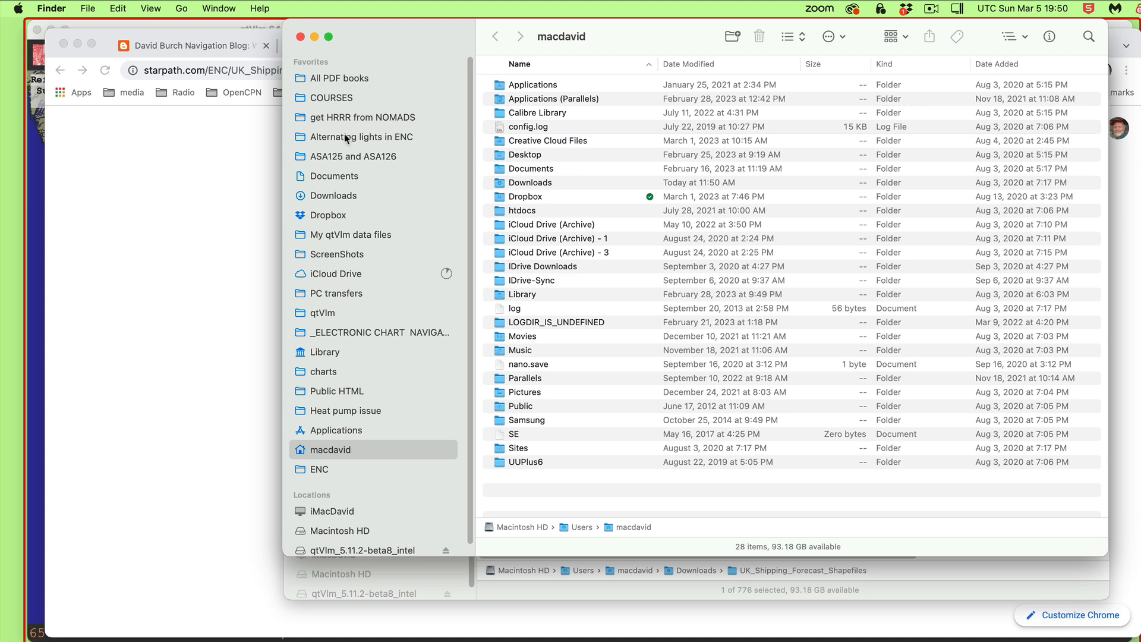
click(351, 234)
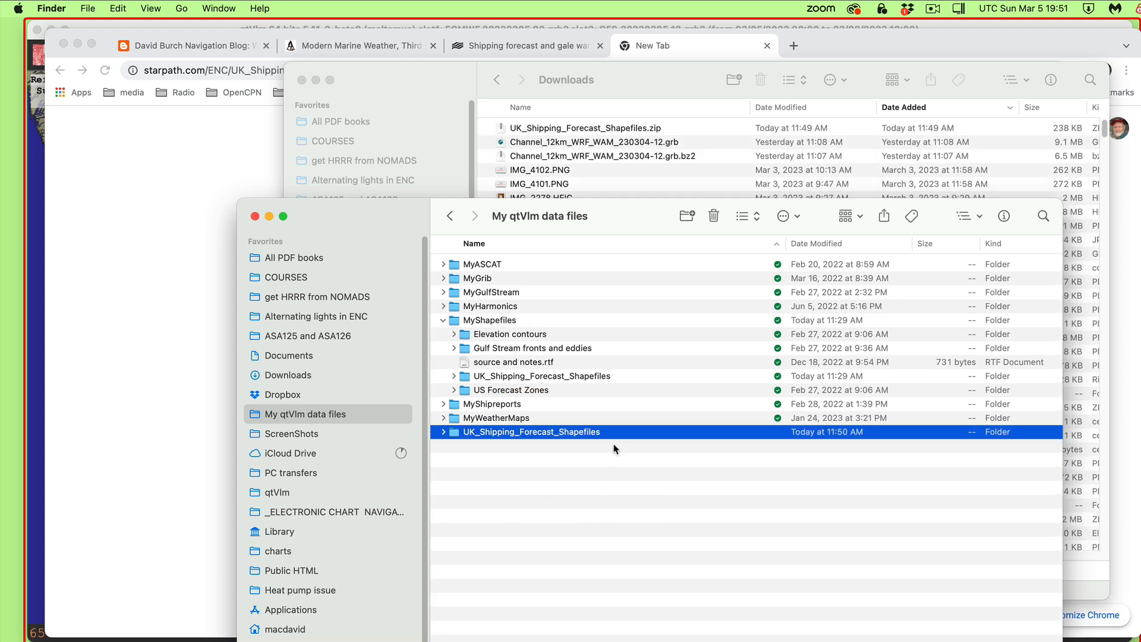
mouse_move(500, 457)
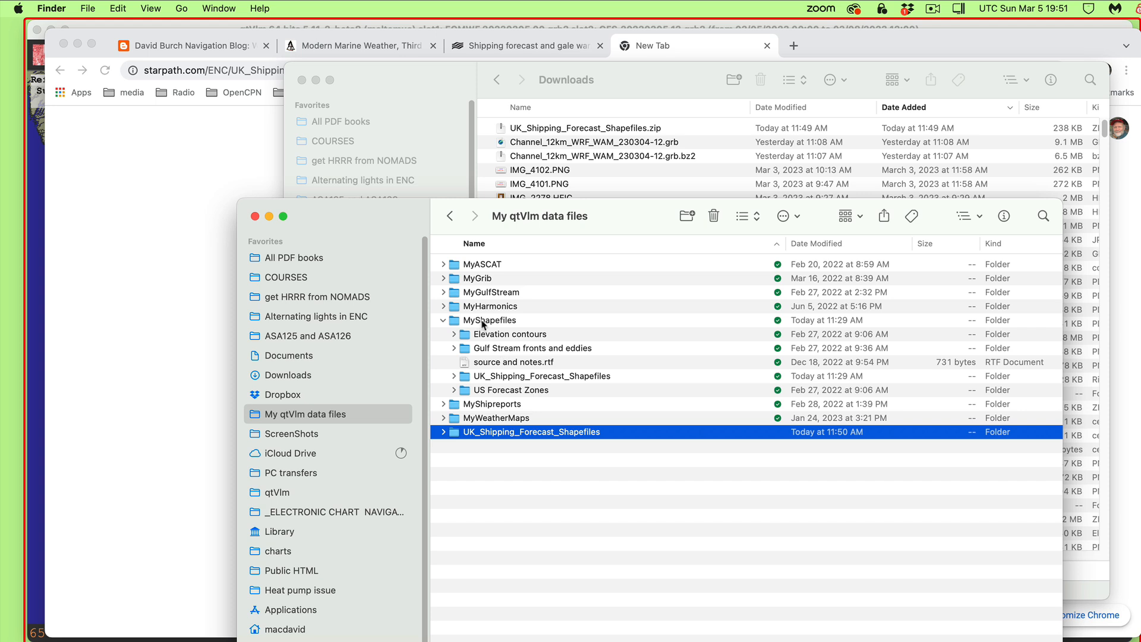
mouse_move(475, 390)
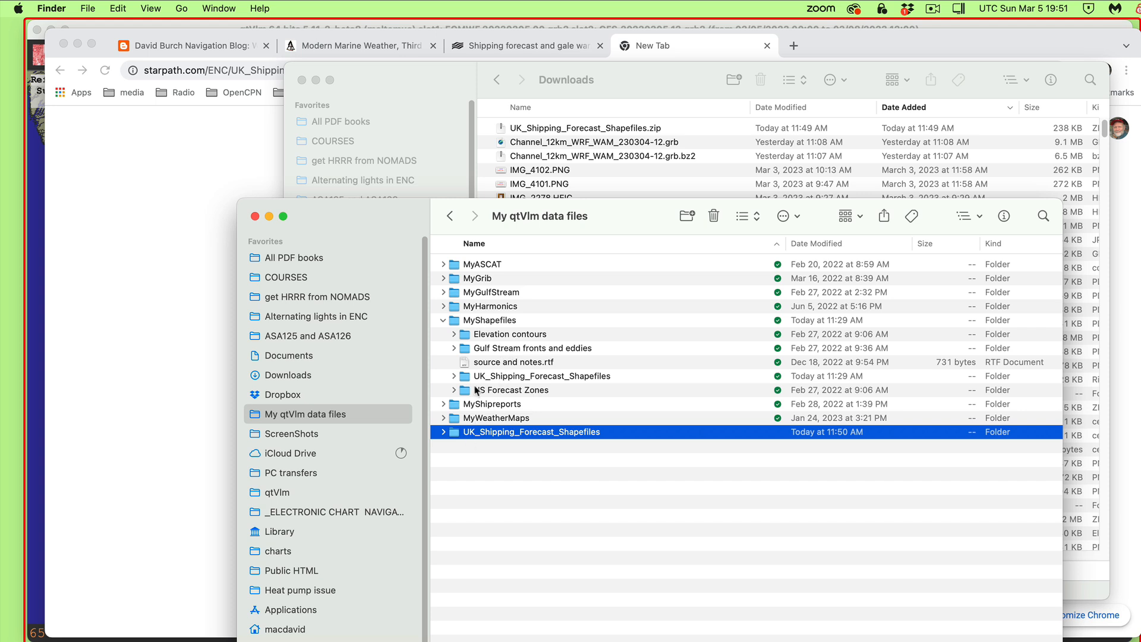
mouse_move(442, 389)
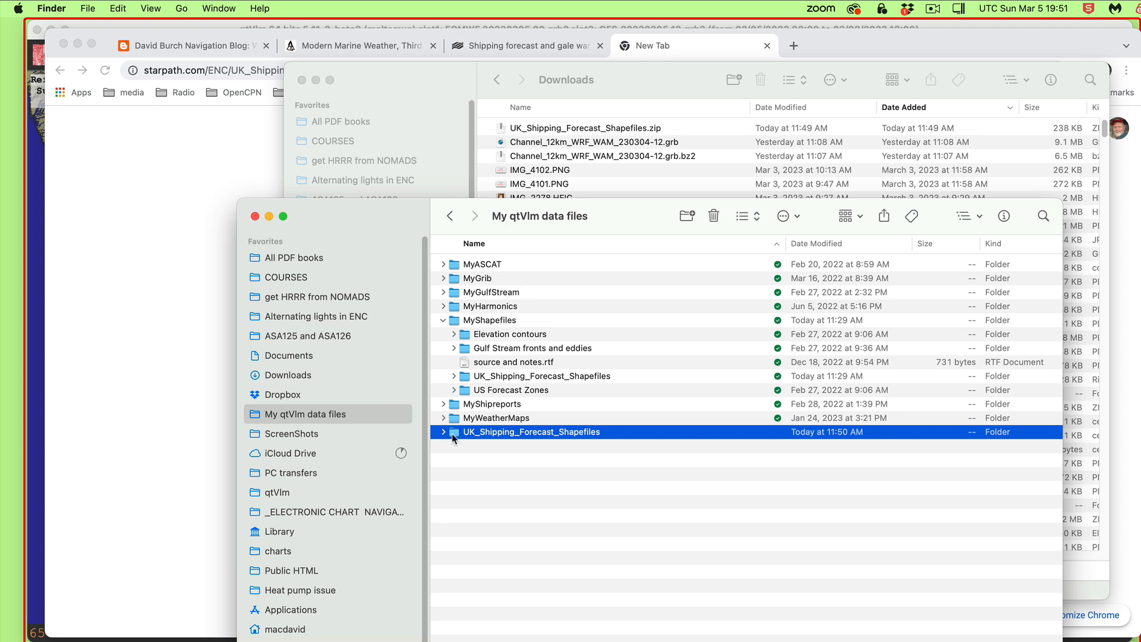
mouse_move(488, 469)
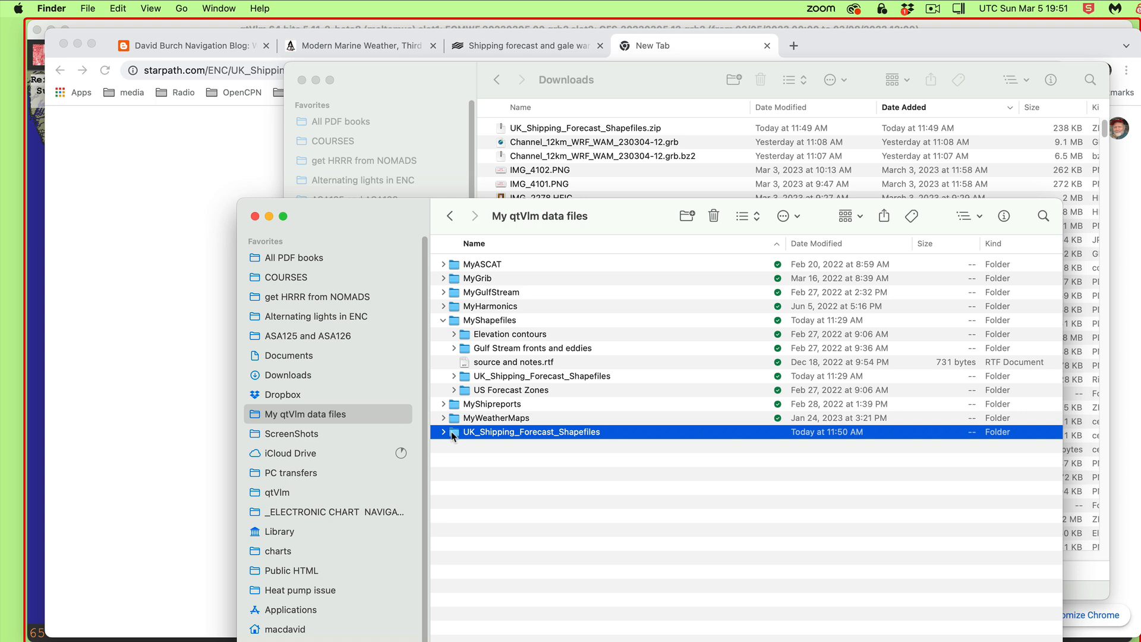
mouse_move(771, 434)
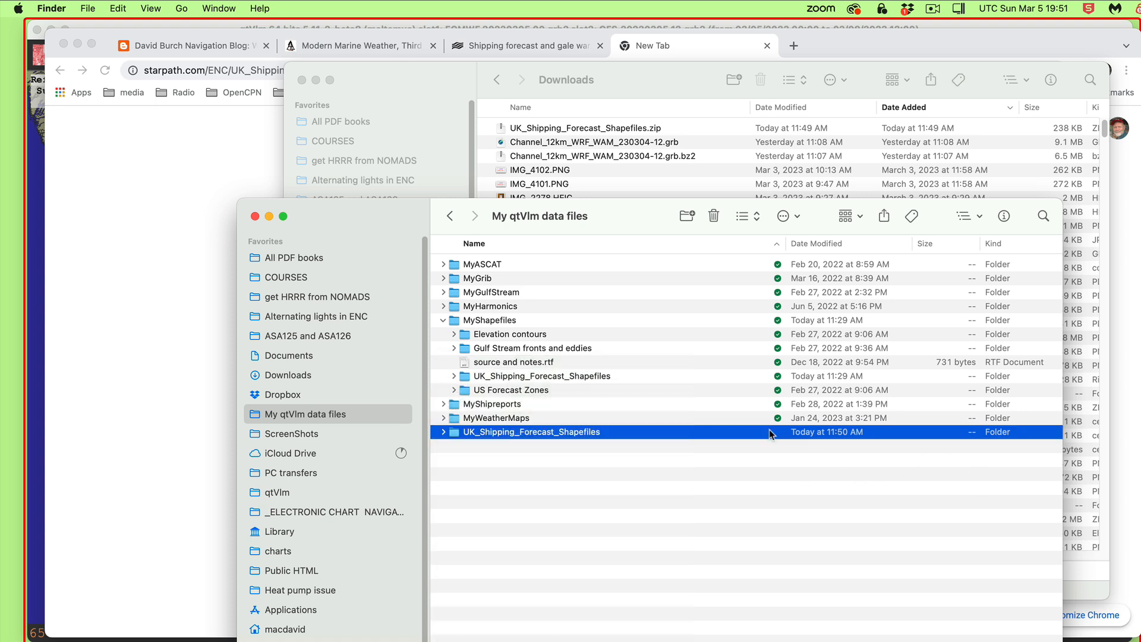
Confirm the copied UK_Shipping_Forecast_Shapefiles folder holds its .shp and XML files.
right_click(532, 431)
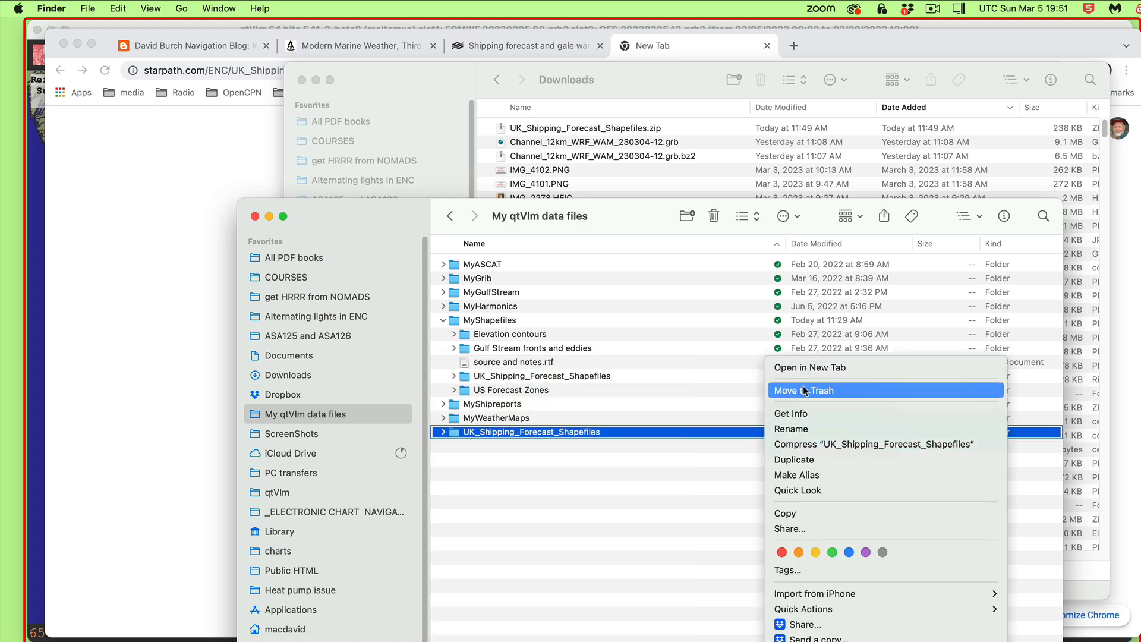
mouse_move(798, 475)
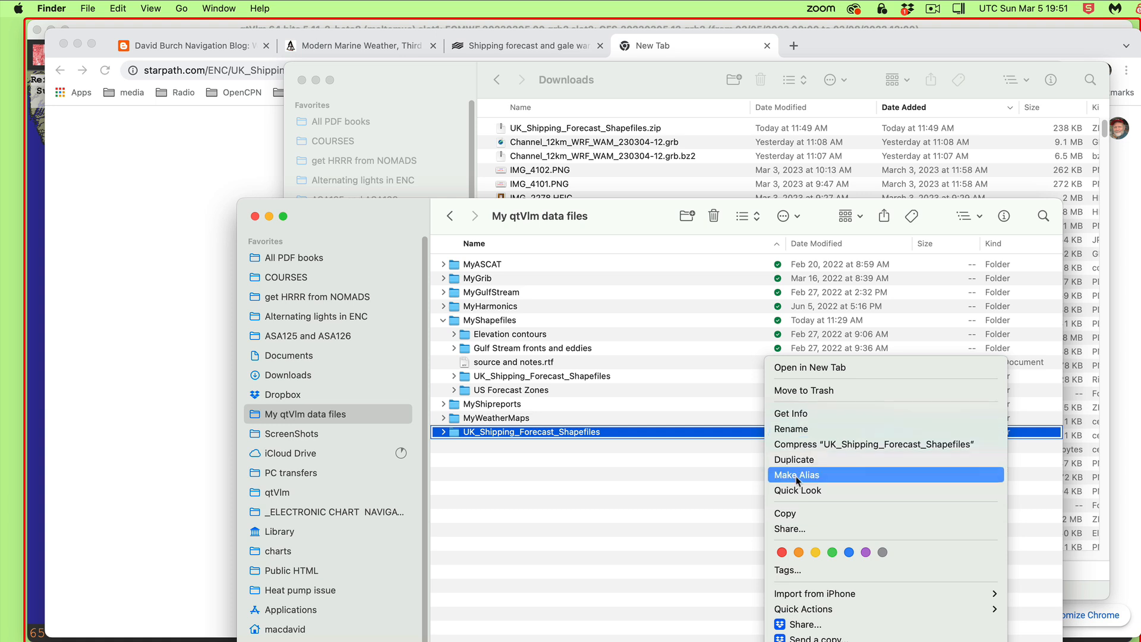
click(796, 475)
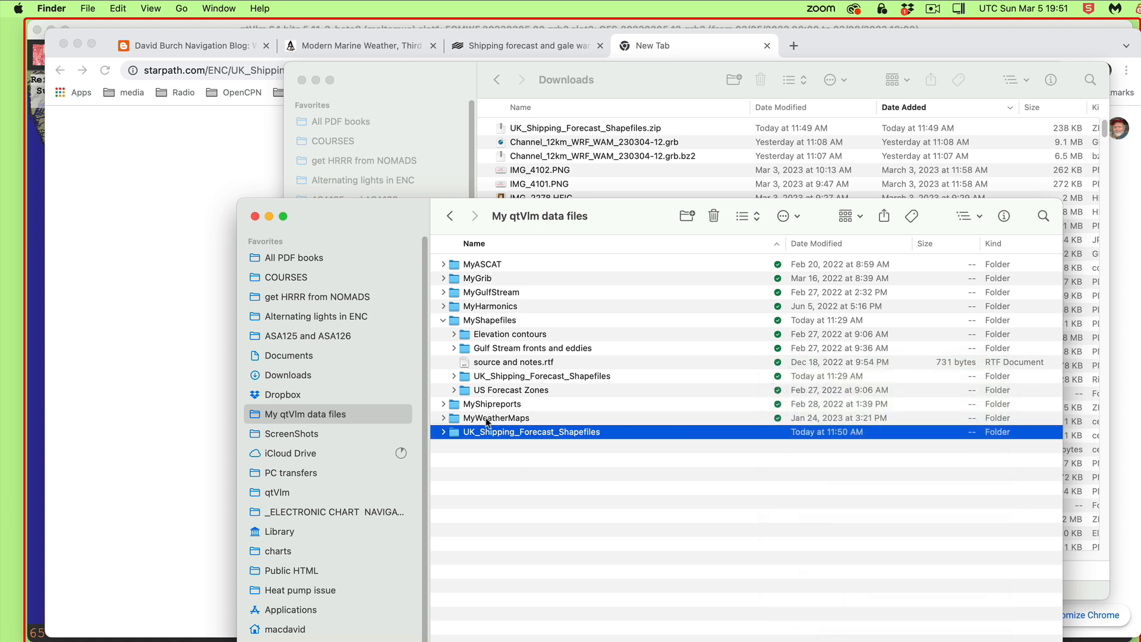
click(489, 320)
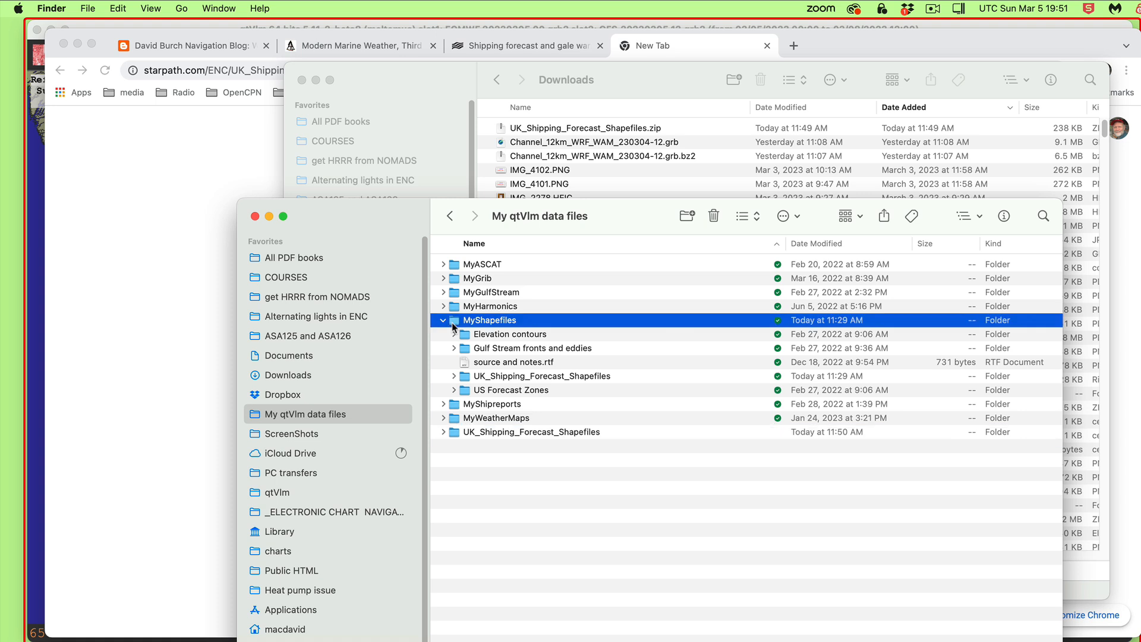
double_click(489, 320)
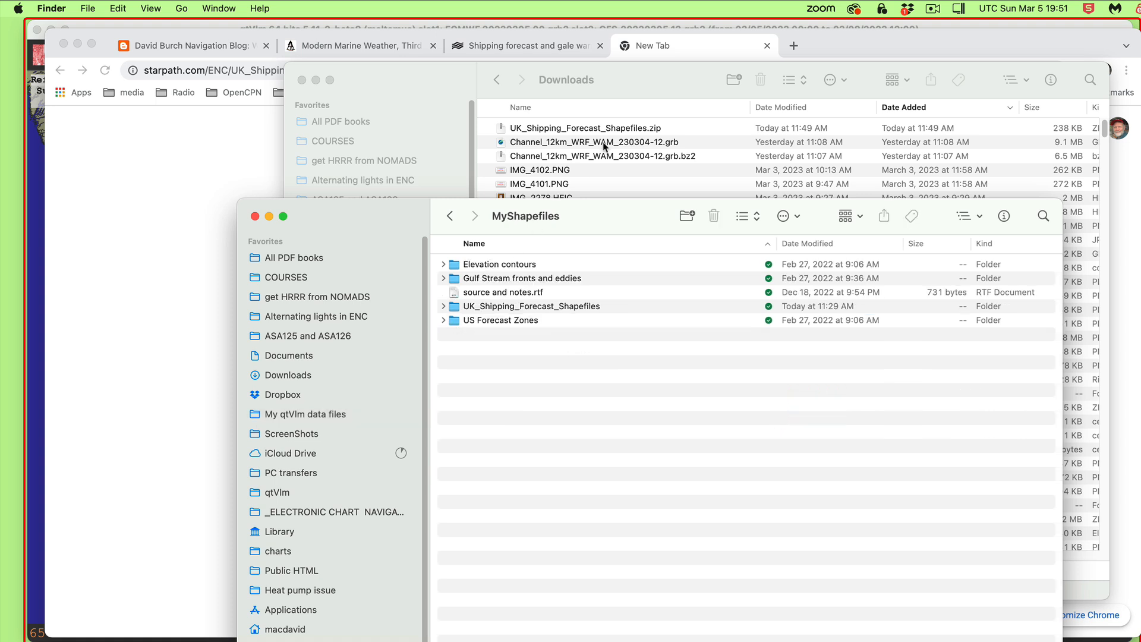
mouse_move(424, 220)
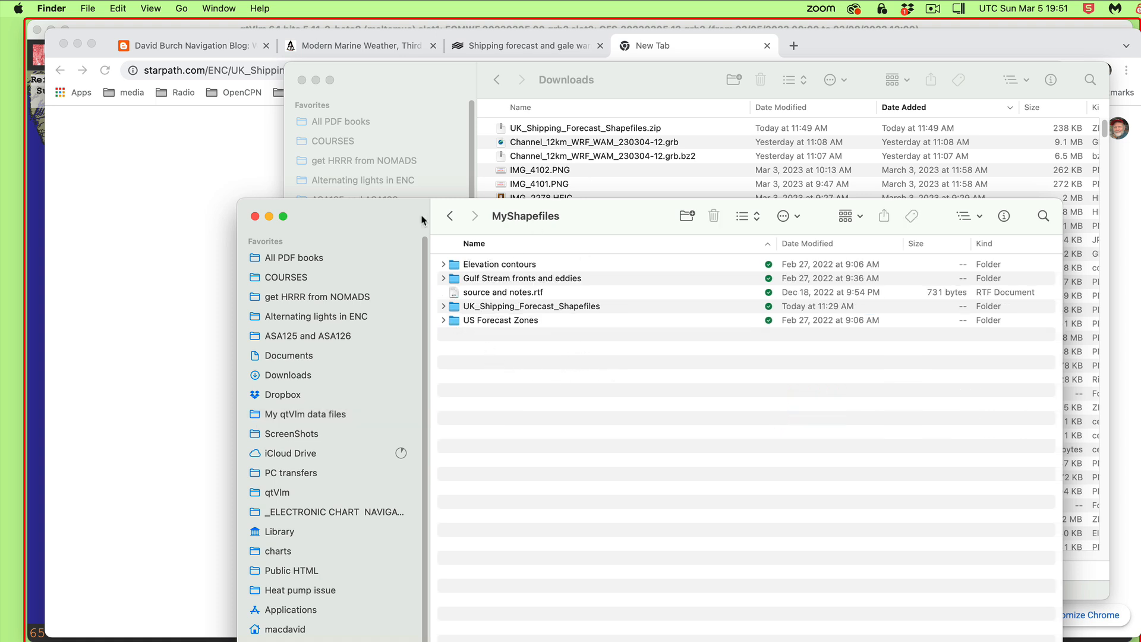
click(305, 414)
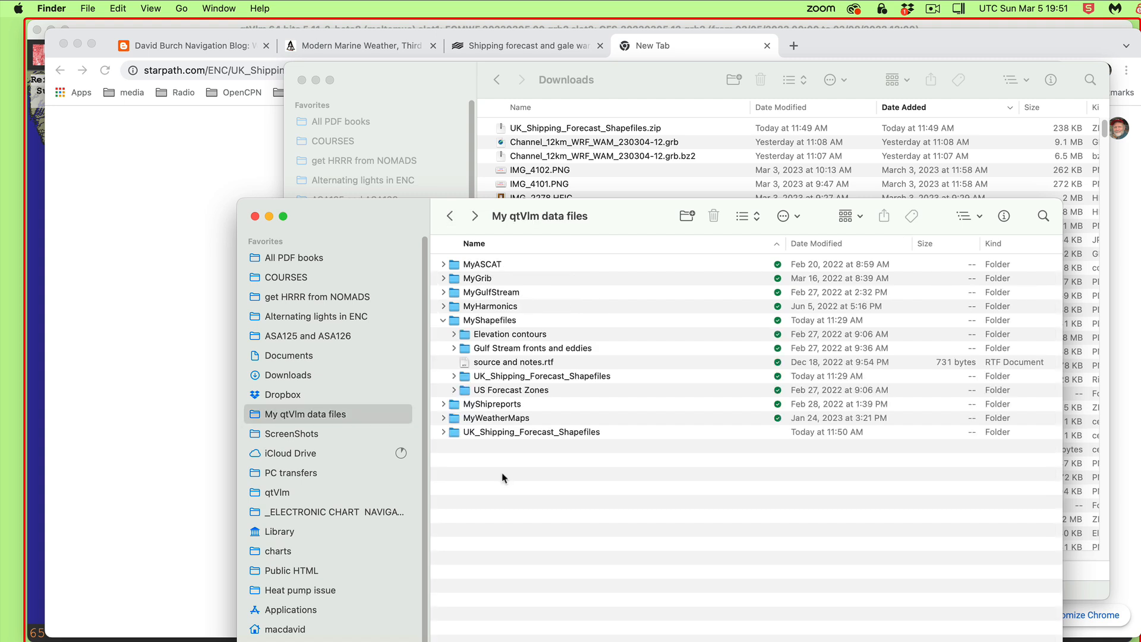
click(443, 432)
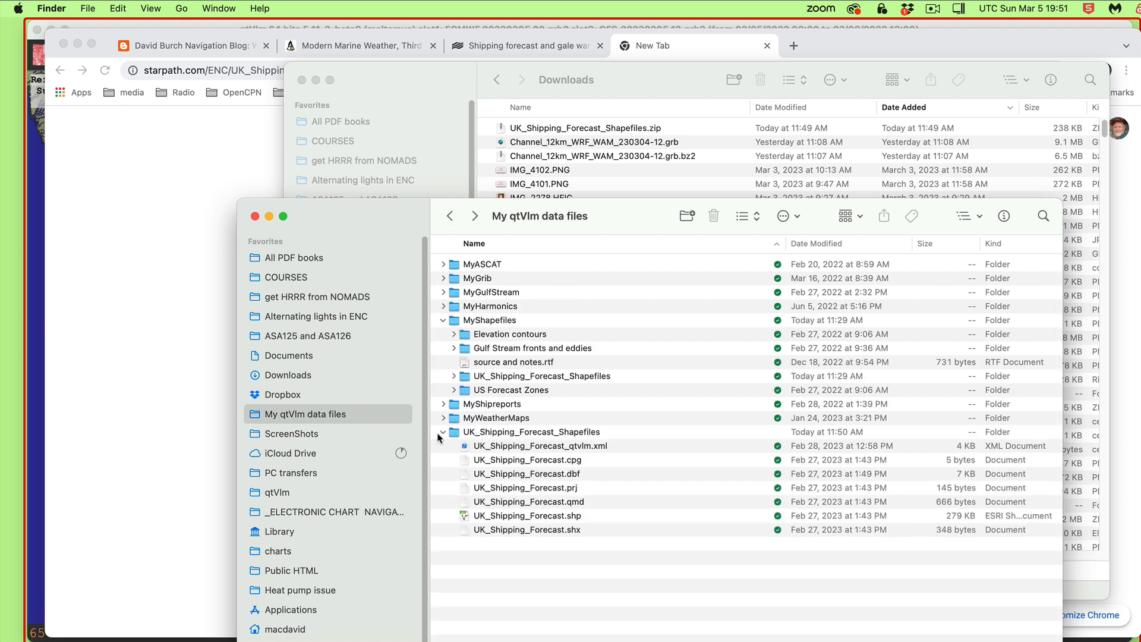
click(541, 375)
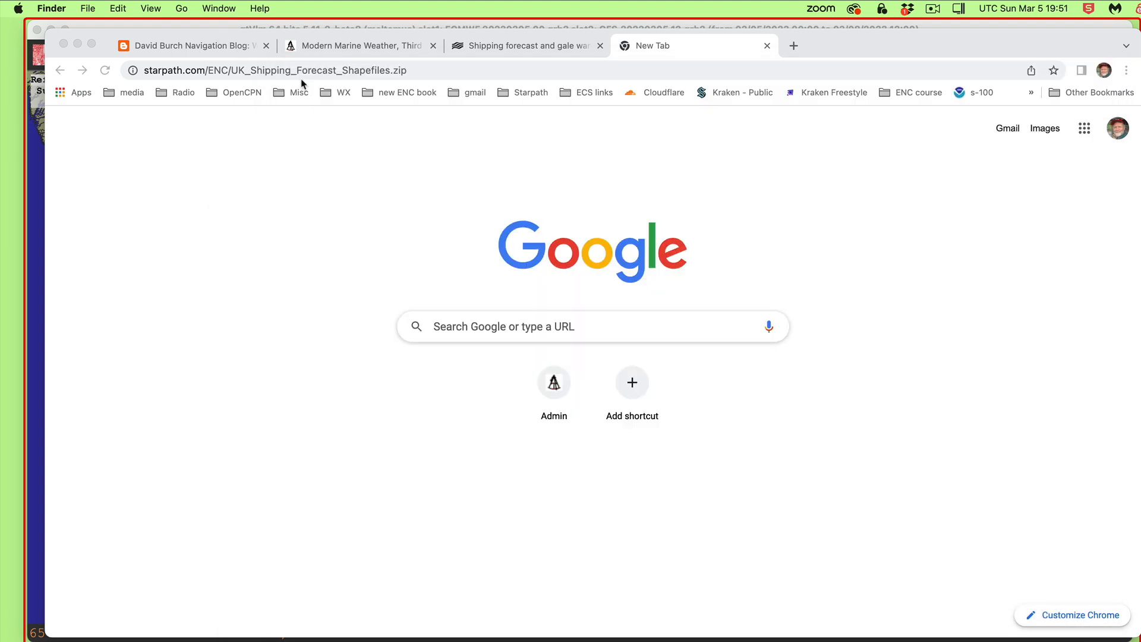
Bring qtVlm's European chart with ECMWF and GFS GRIB files to the front.
click(907, 54)
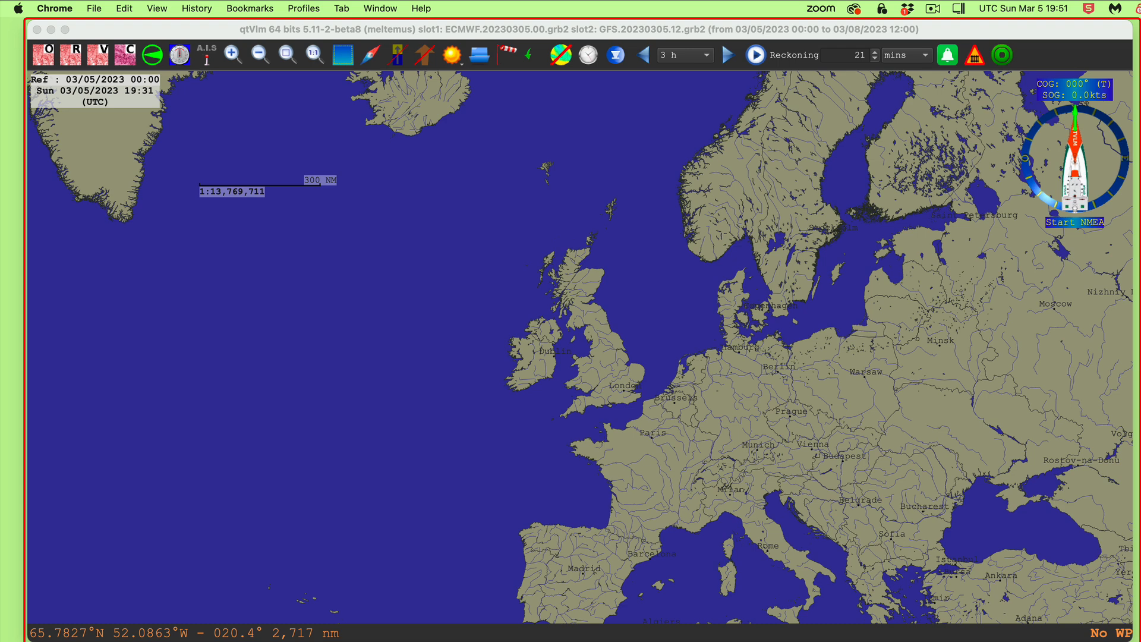
mouse_move(207, 6)
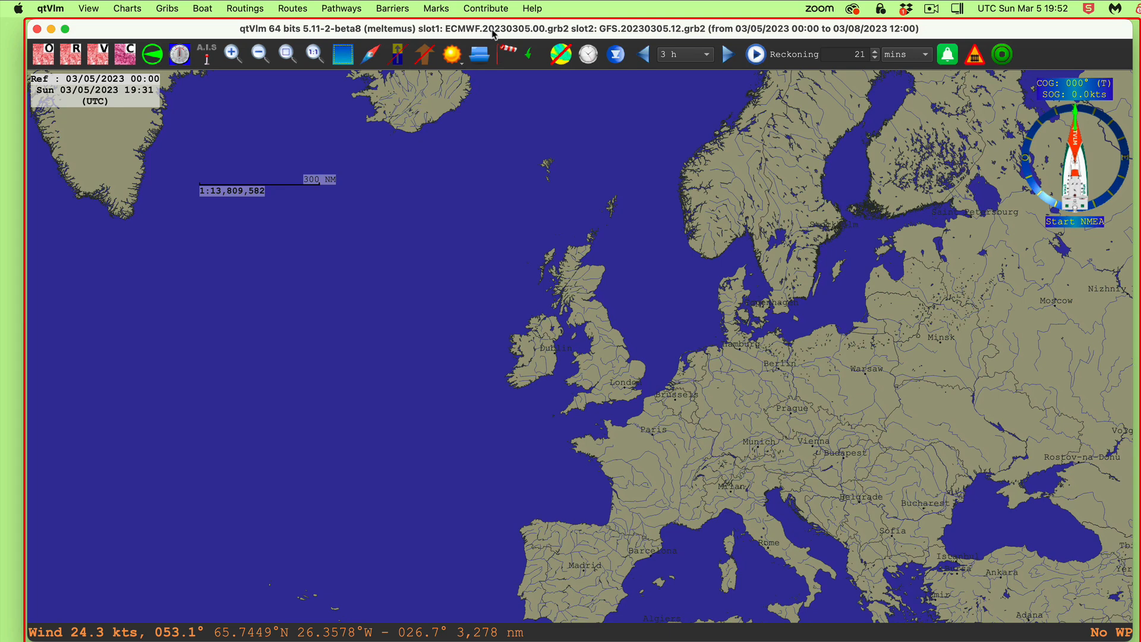
mouse_move(94, 18)
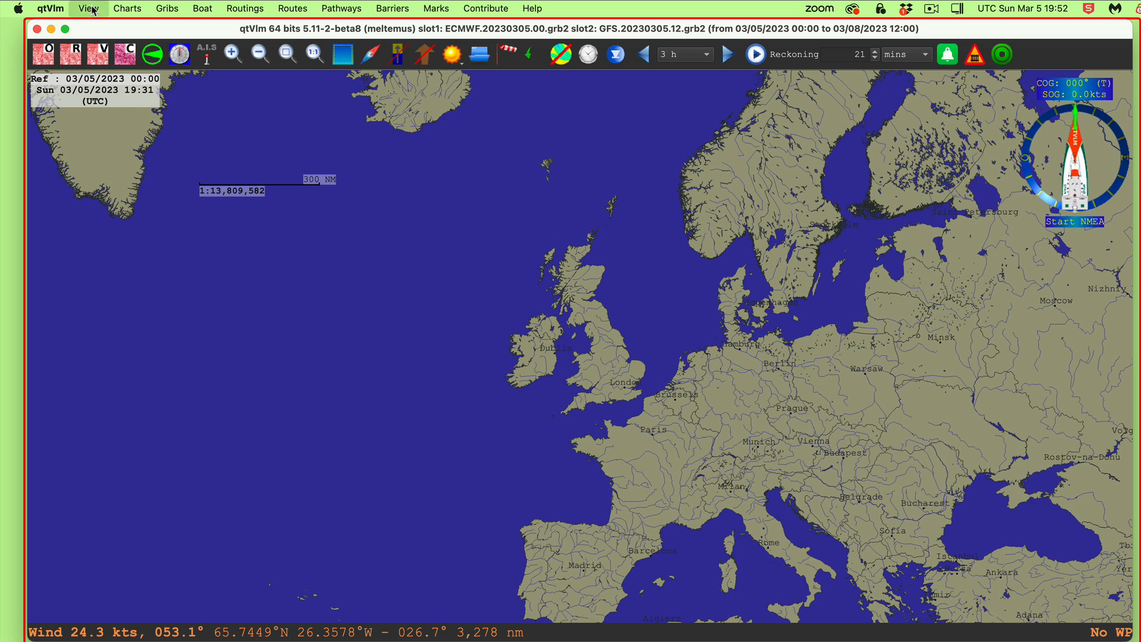
Load UK_Shipping_Forecast.shp from My qtVlm data files > MyShapefiles as a chart shapefile.
click(86, 9)
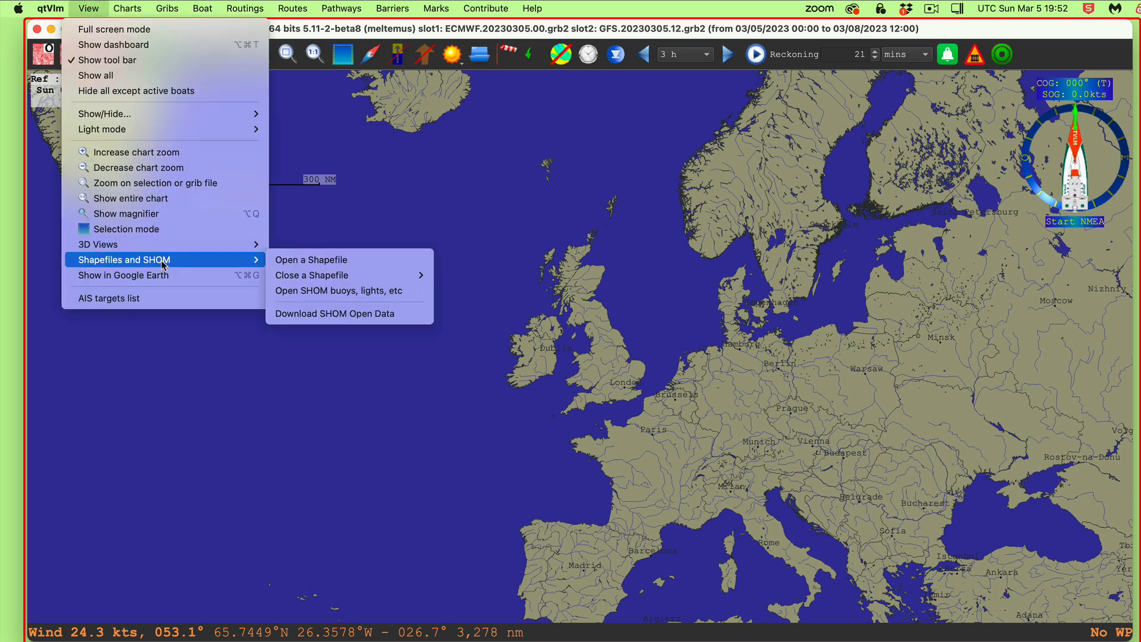
click(311, 259)
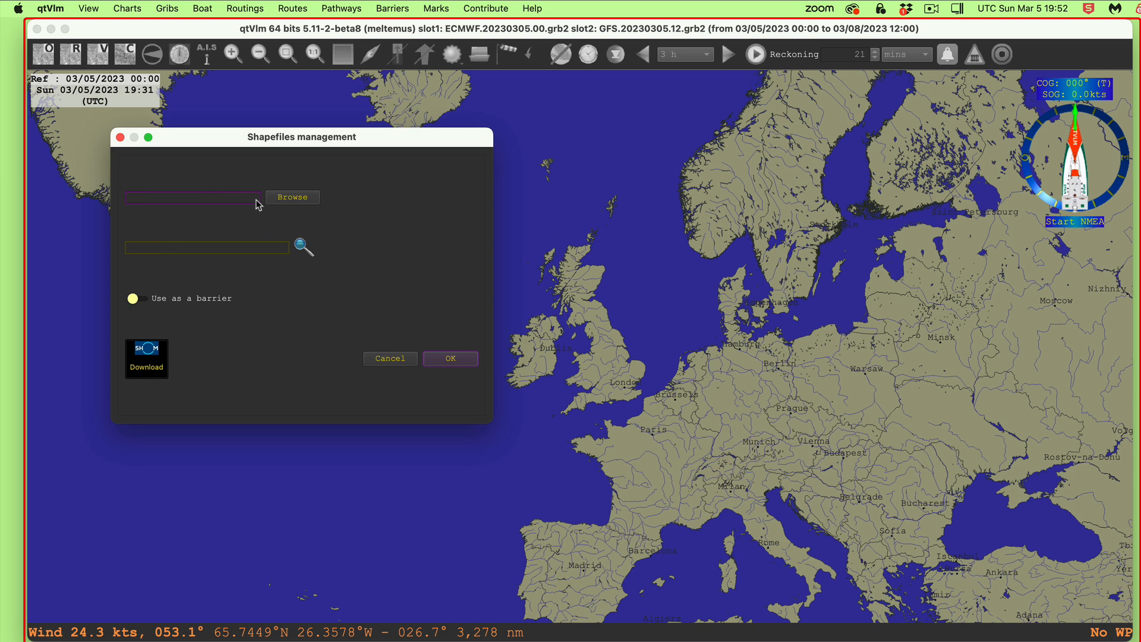
mouse_move(296, 201)
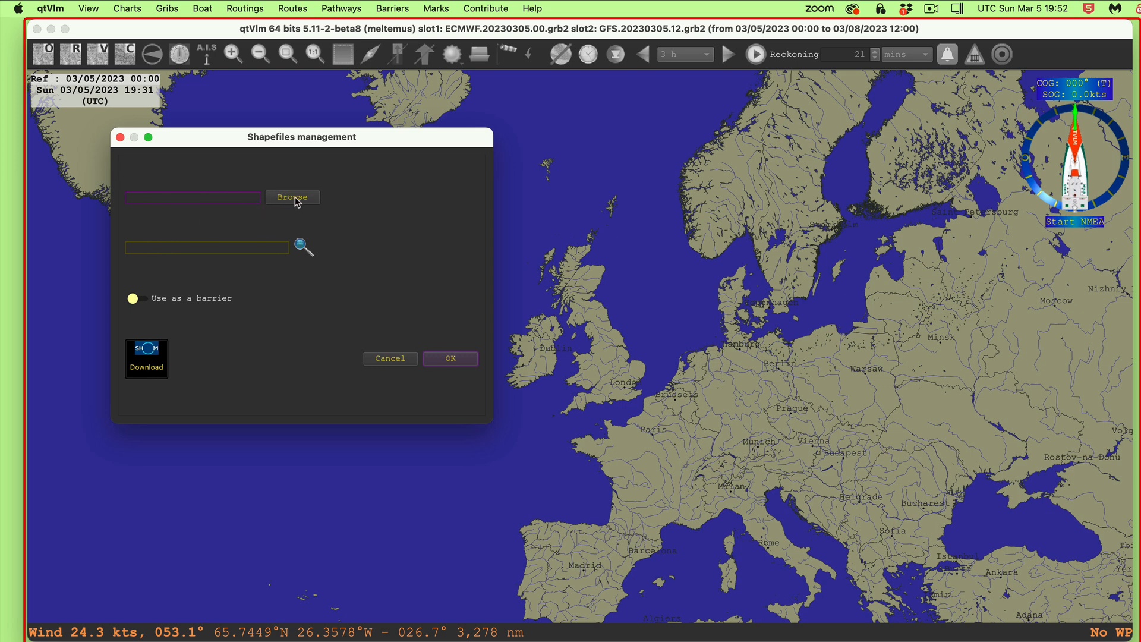
click(293, 197)
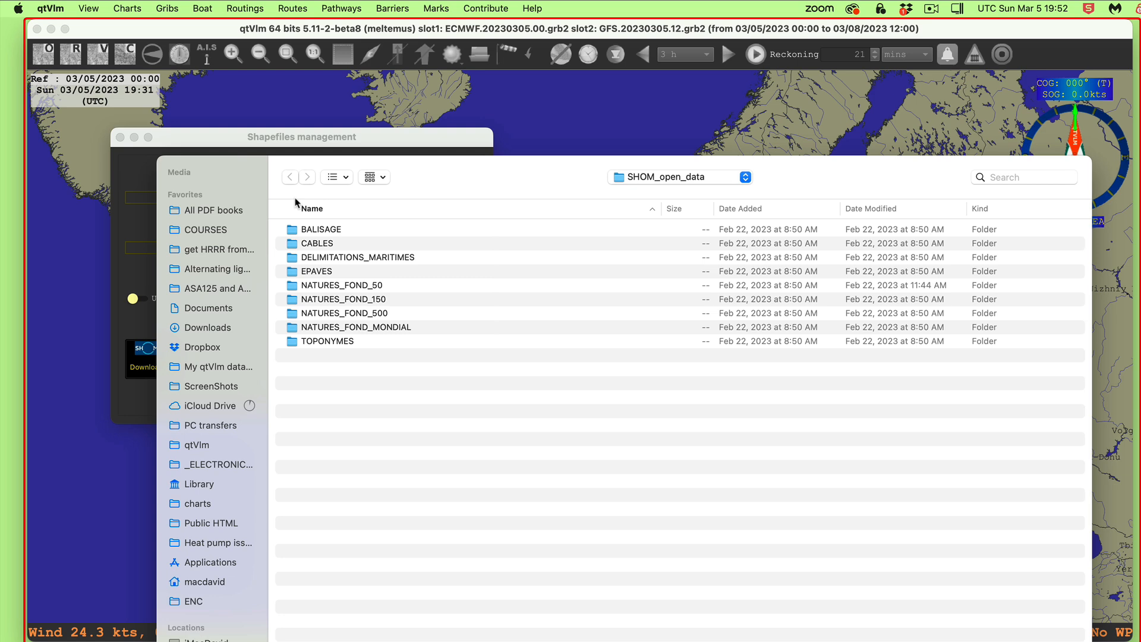
mouse_move(227, 380)
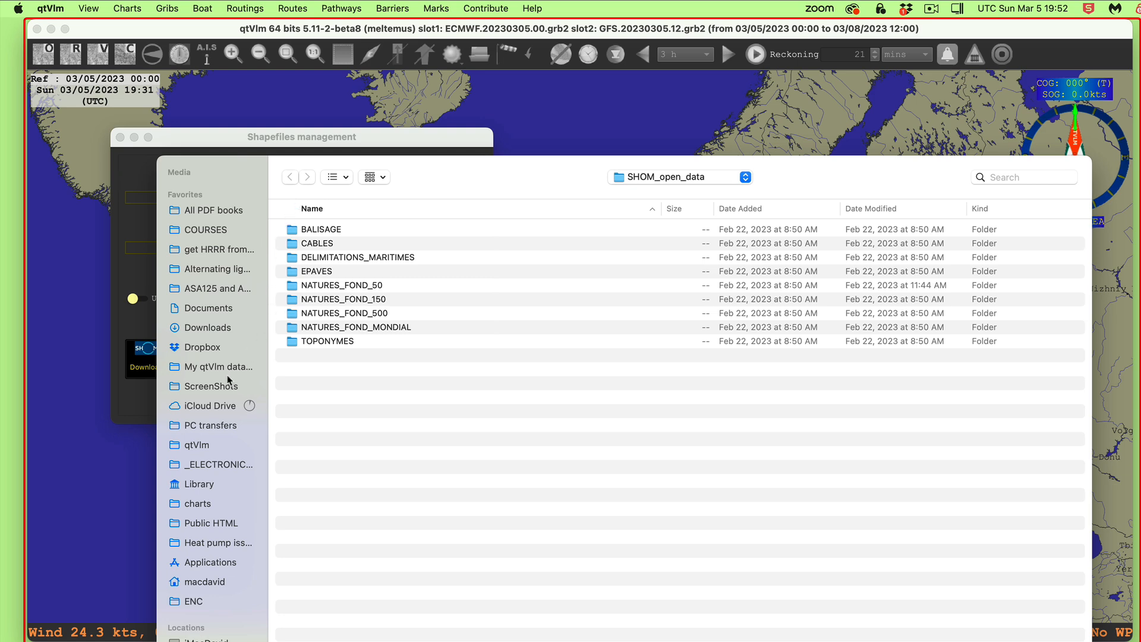
click(219, 367)
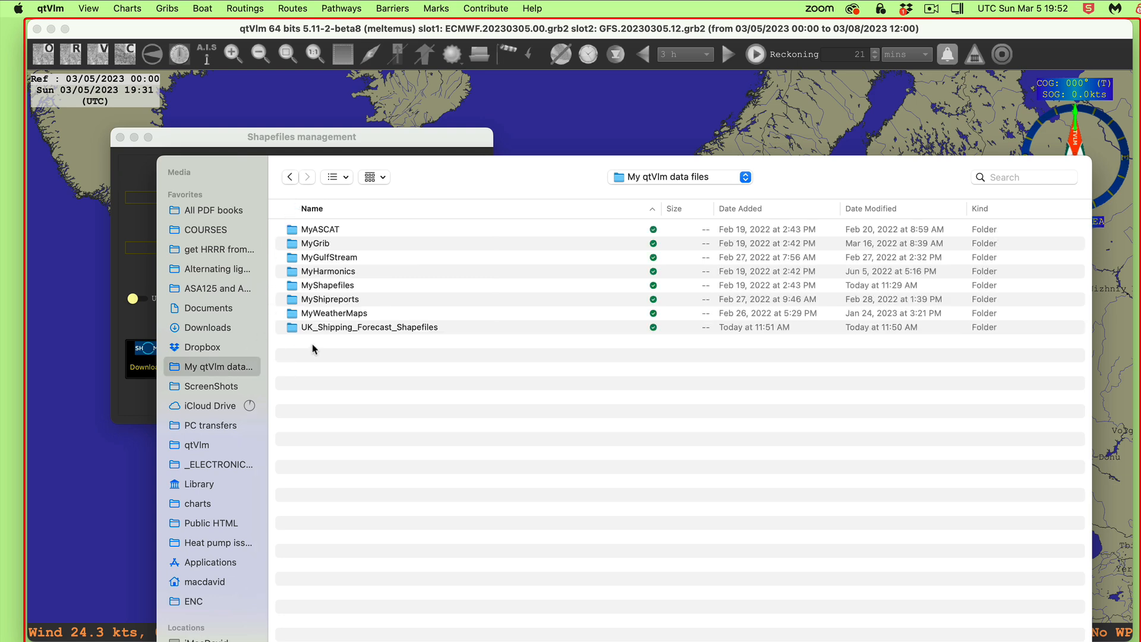
double_click(327, 285)
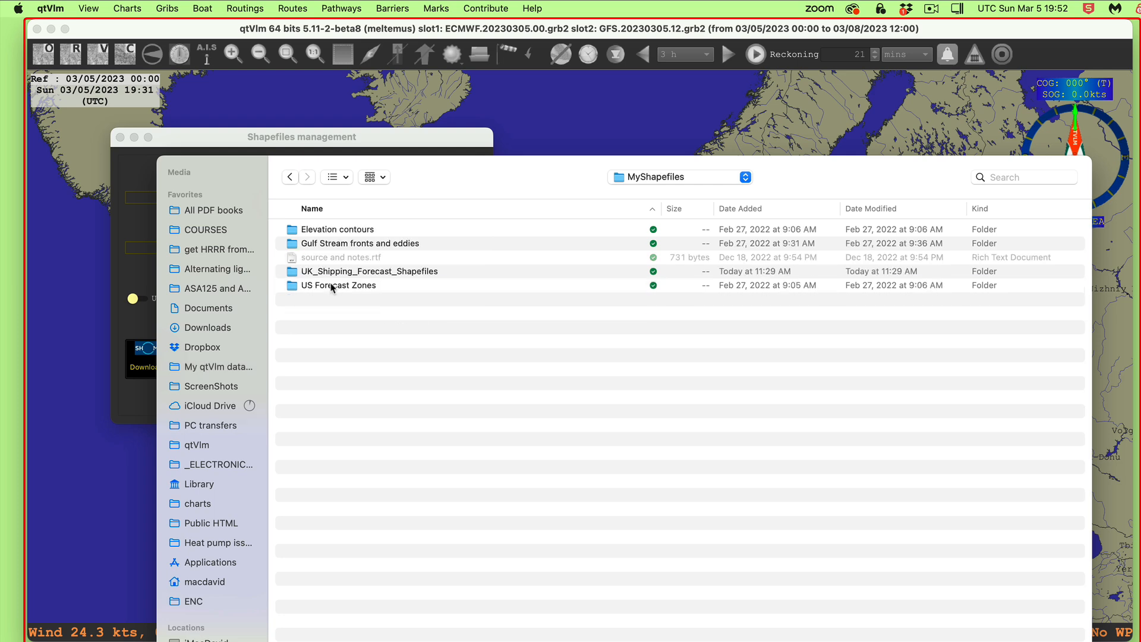
double_click(369, 271)
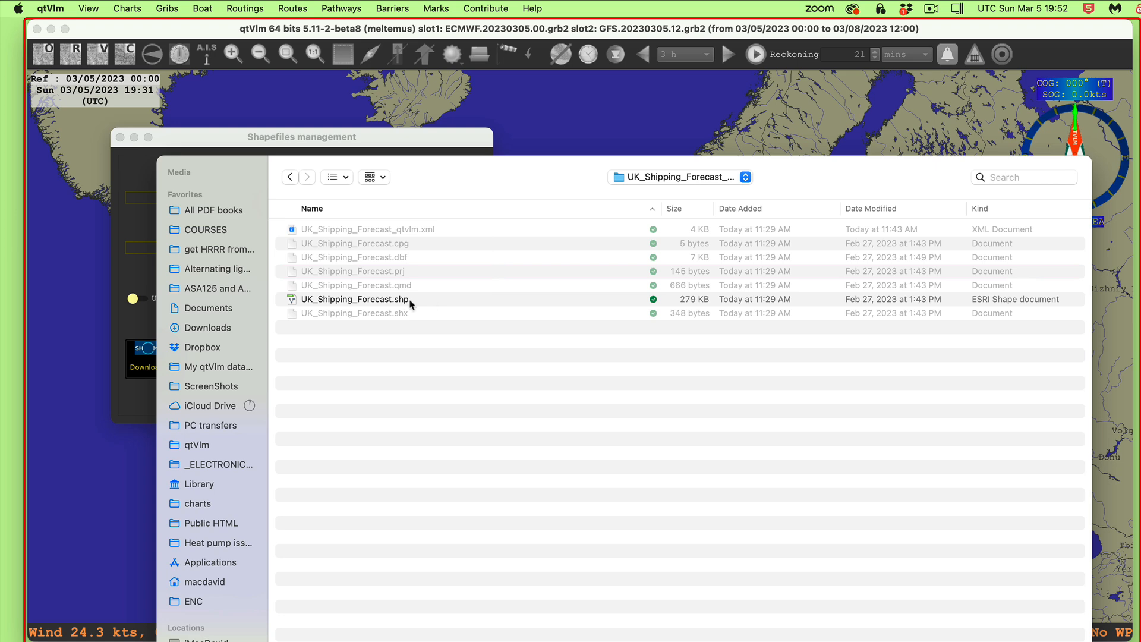
mouse_move(399, 320)
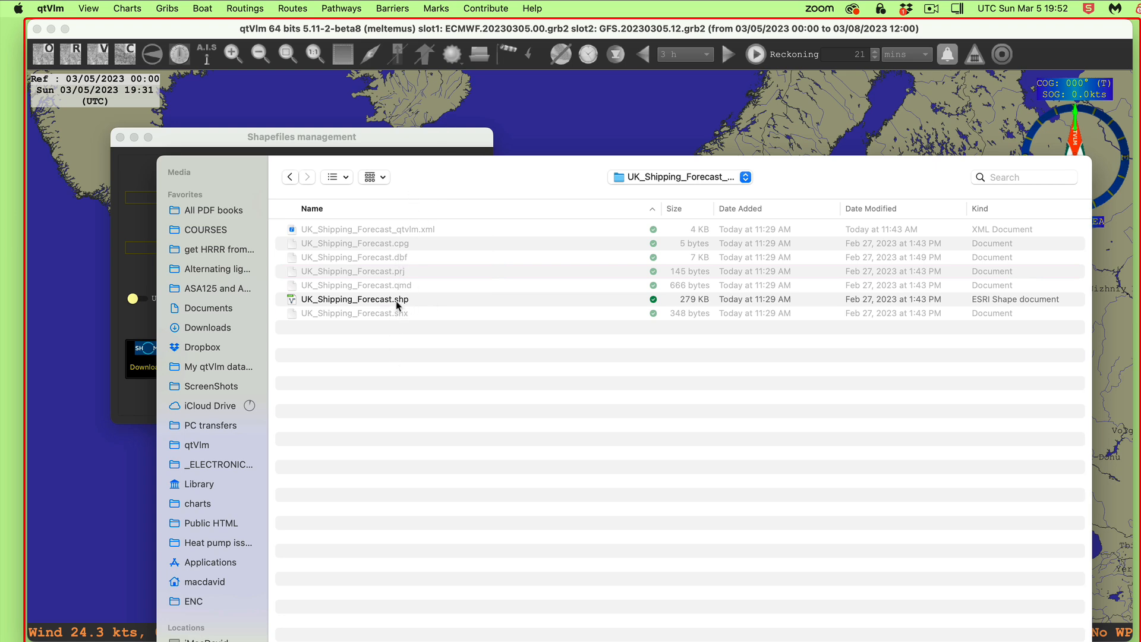
double_click(354, 299)
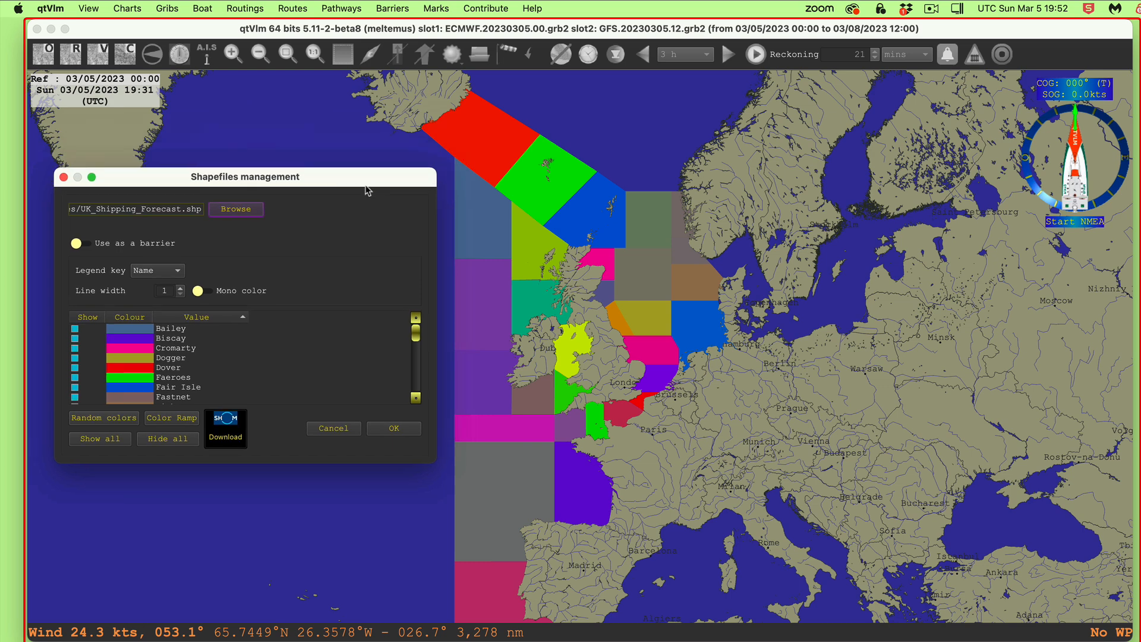
drag(243, 176, 273, 195)
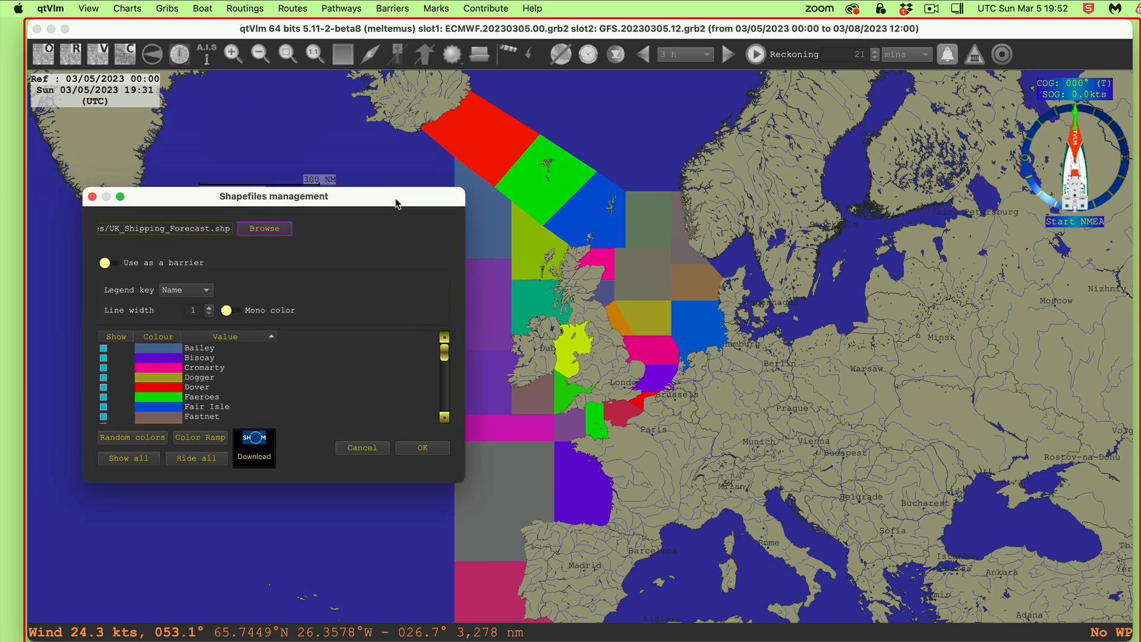
mouse_move(794, 35)
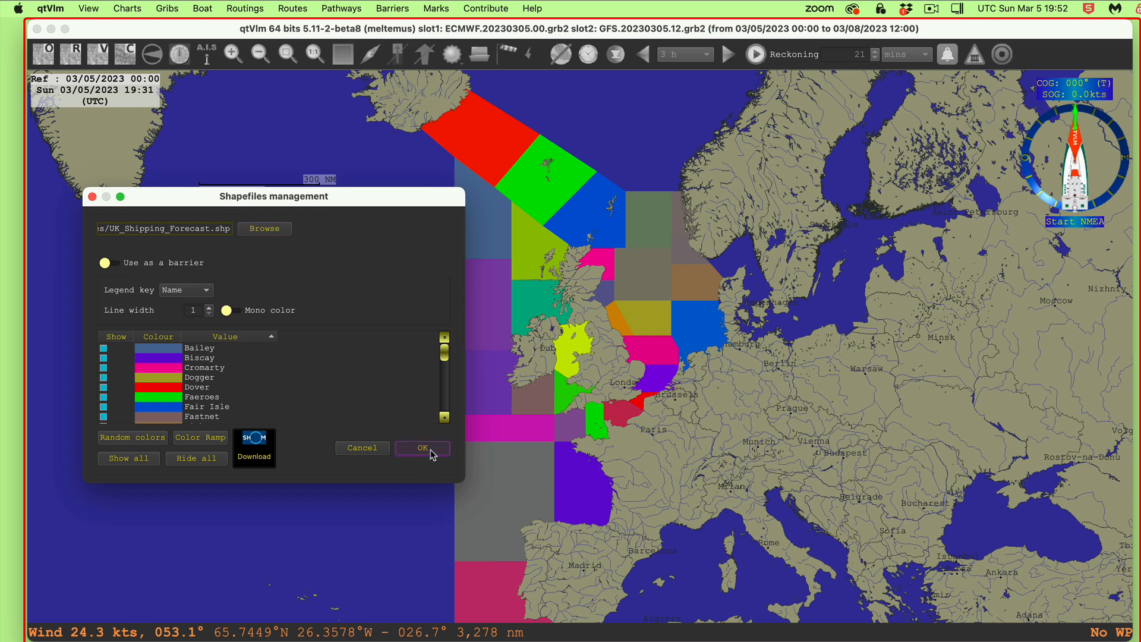
Accept the shapefile settings, then read and close the Southeast Iceland gale warning report.
click(422, 448)
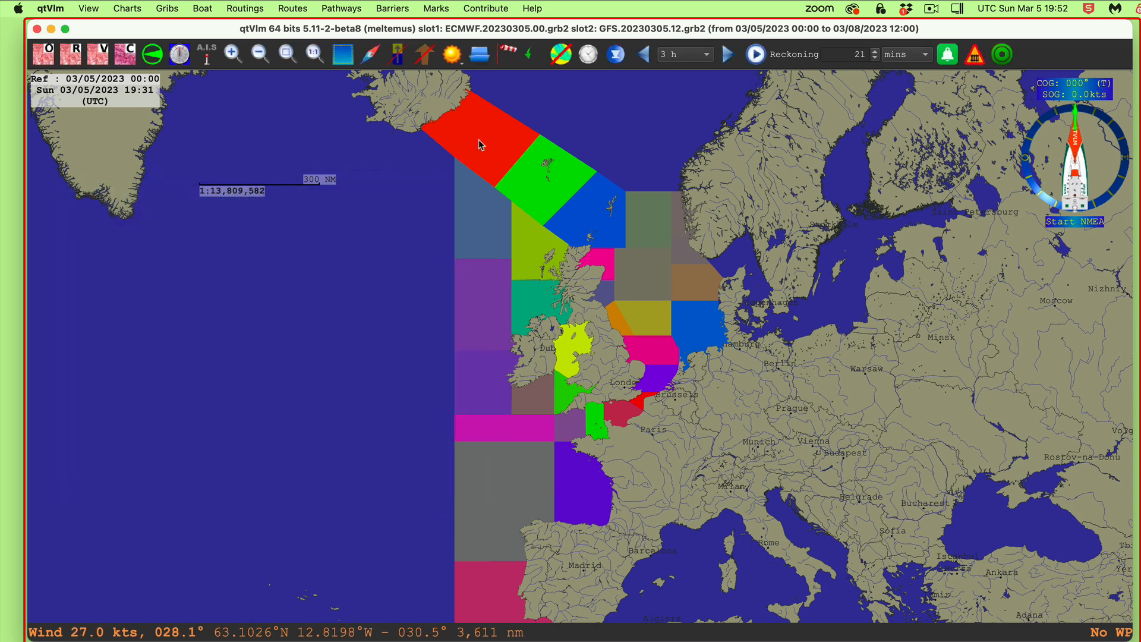
mouse_move(479, 145)
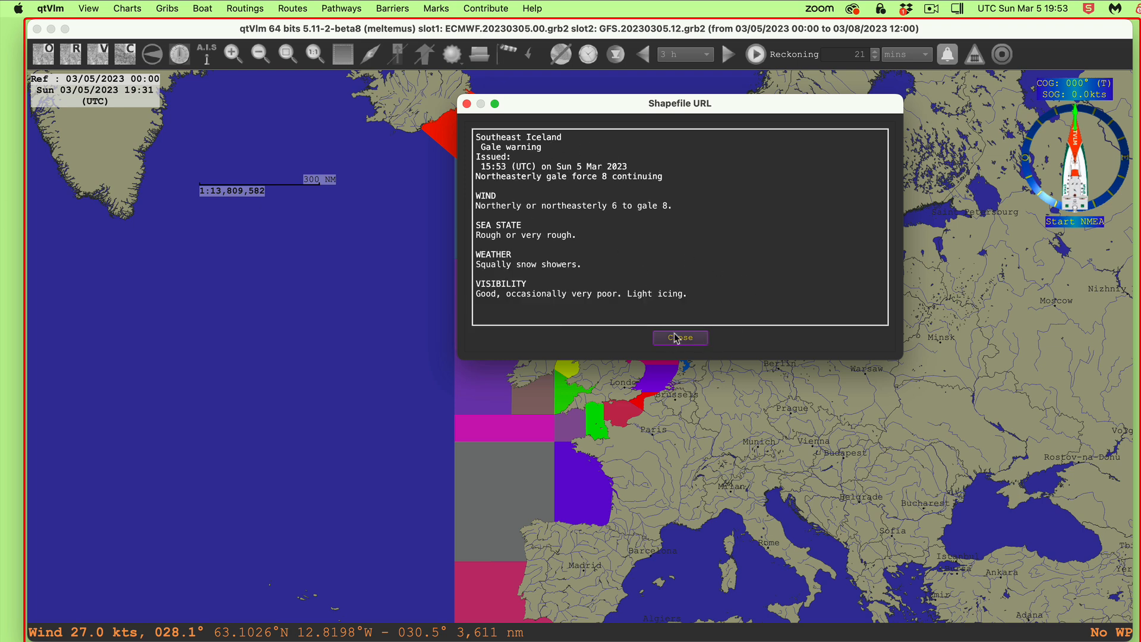
click(680, 338)
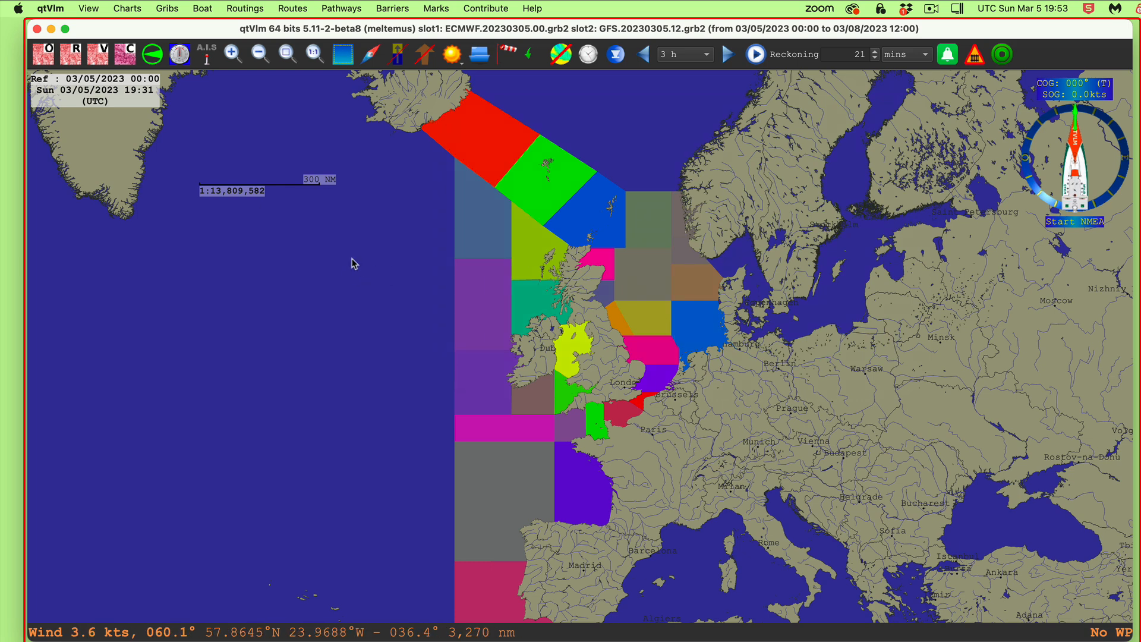
click(46, 9)
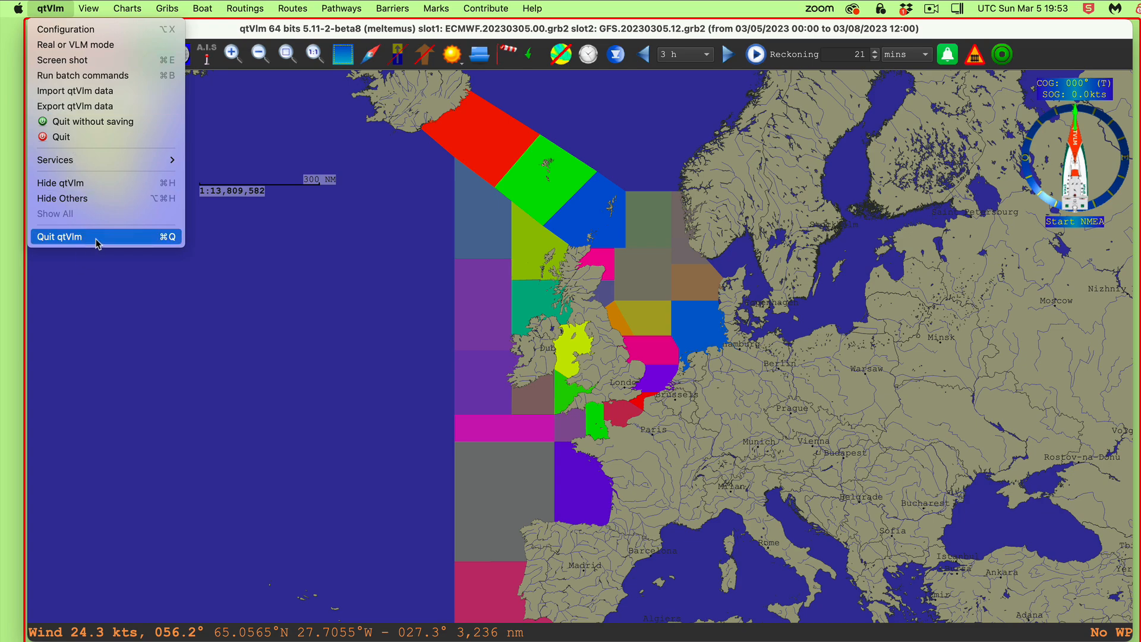
Quit and relaunch qtVlm, then look through the qtVlm and View menus.
click(59, 236)
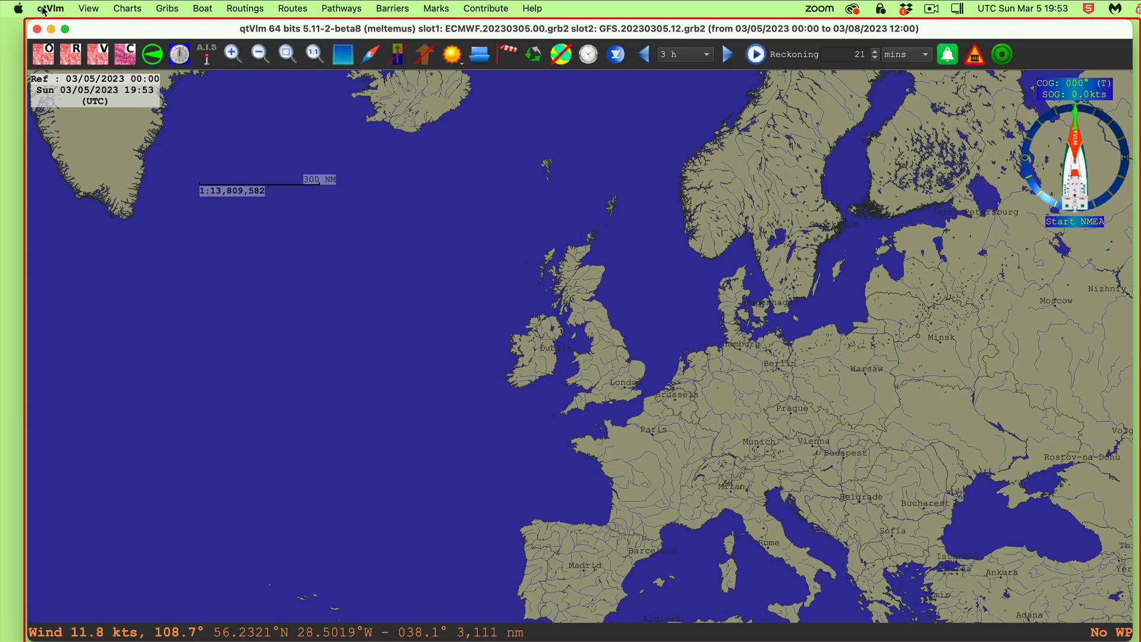
click(50, 8)
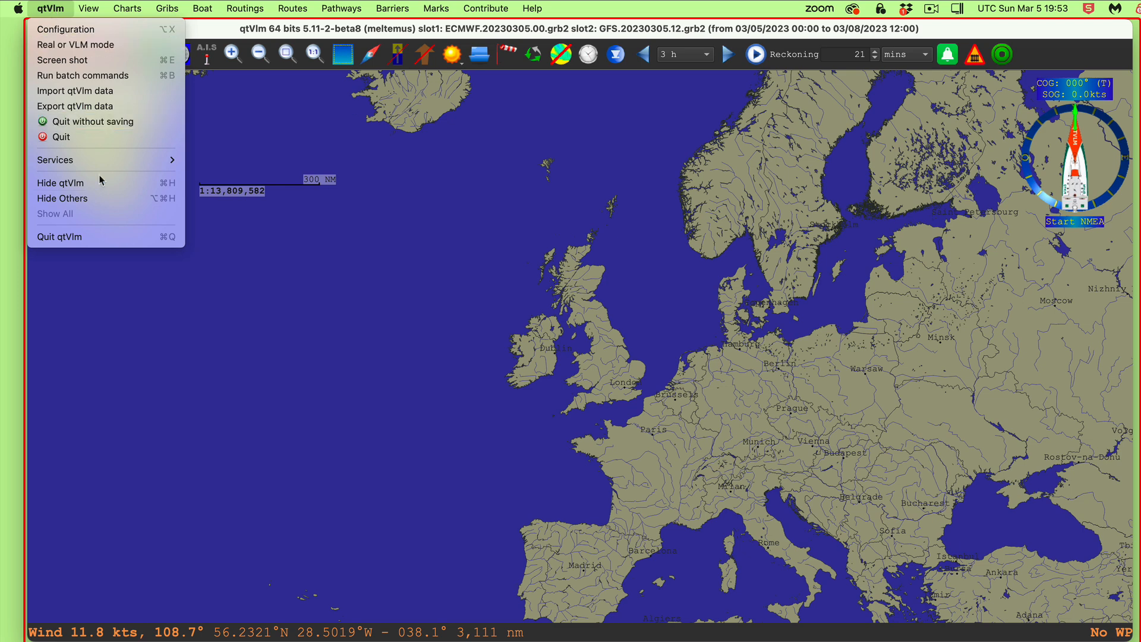
click(88, 8)
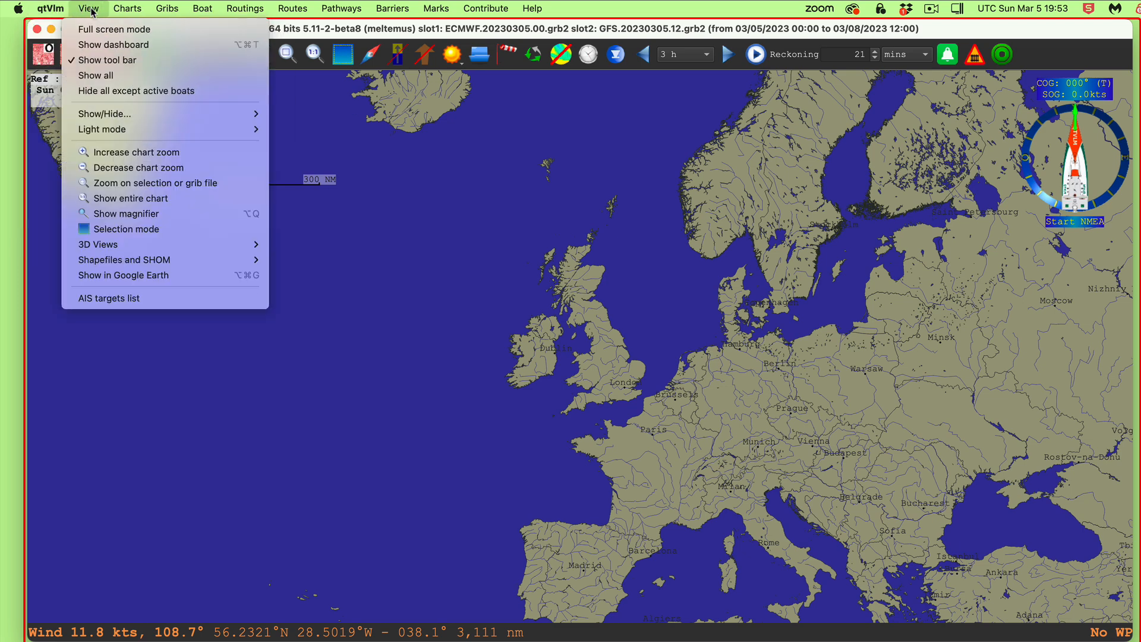
mouse_move(174, 202)
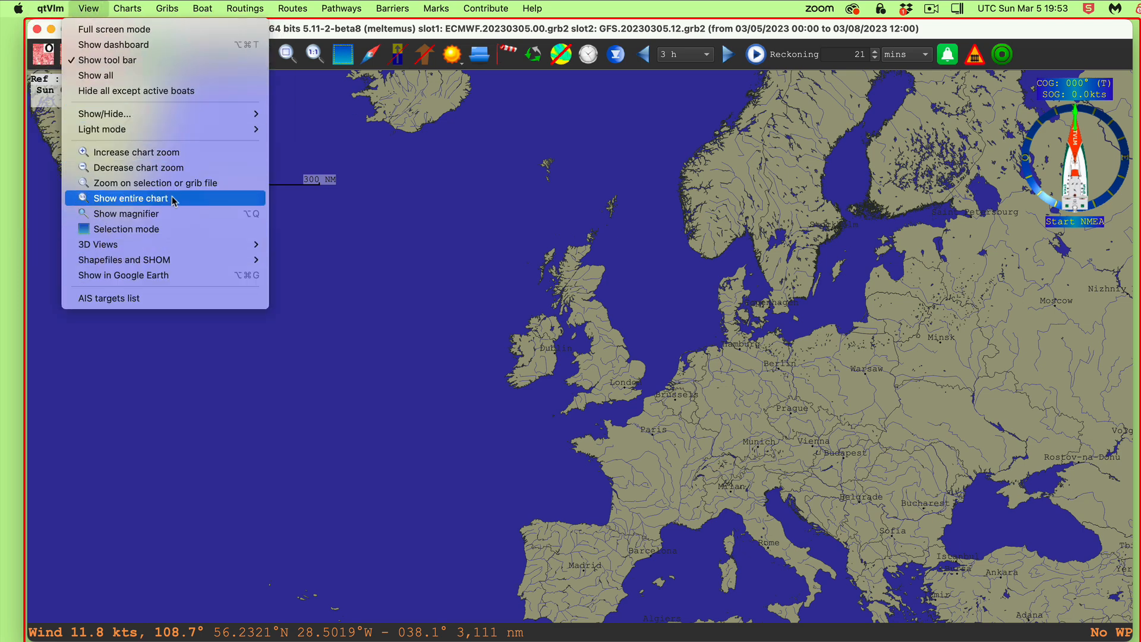
mouse_move(124, 260)
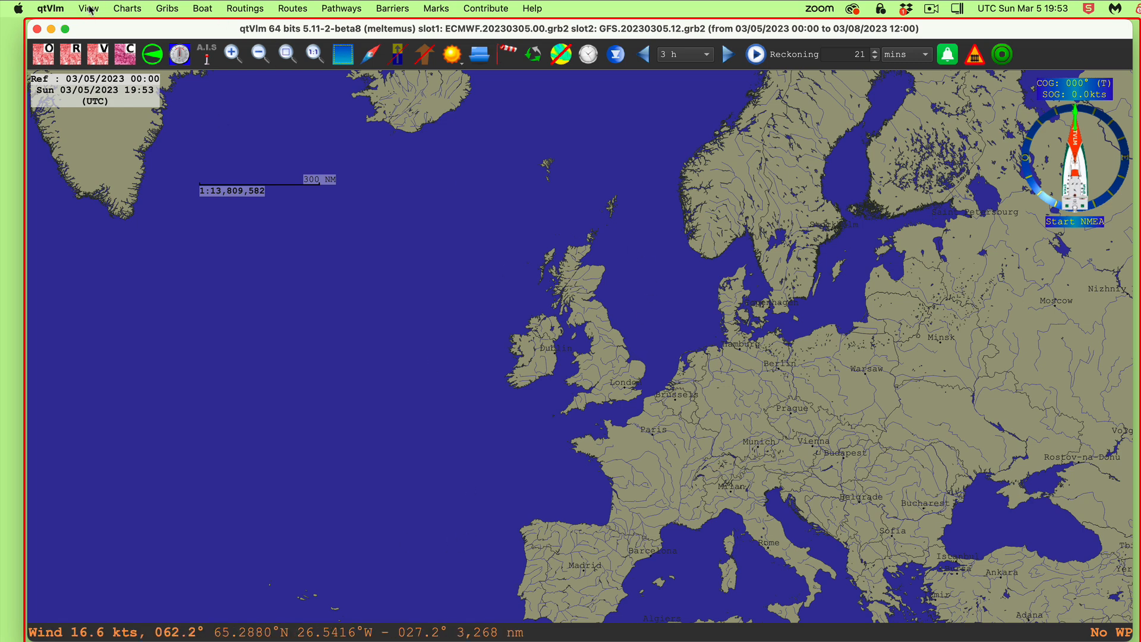
click(88, 8)
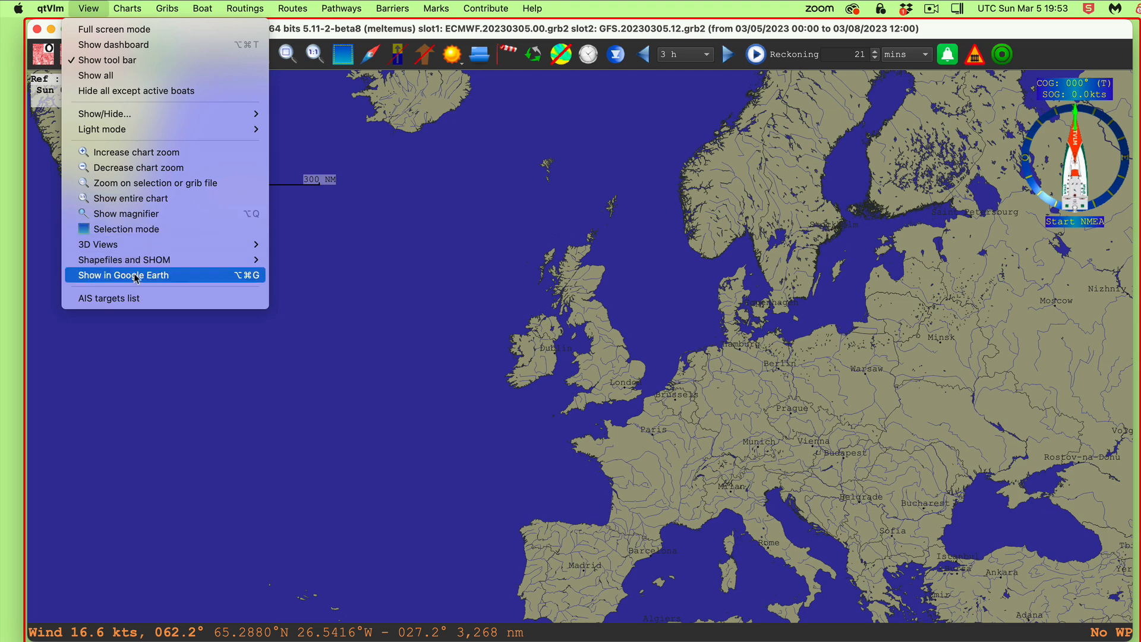
mouse_move(167, 188)
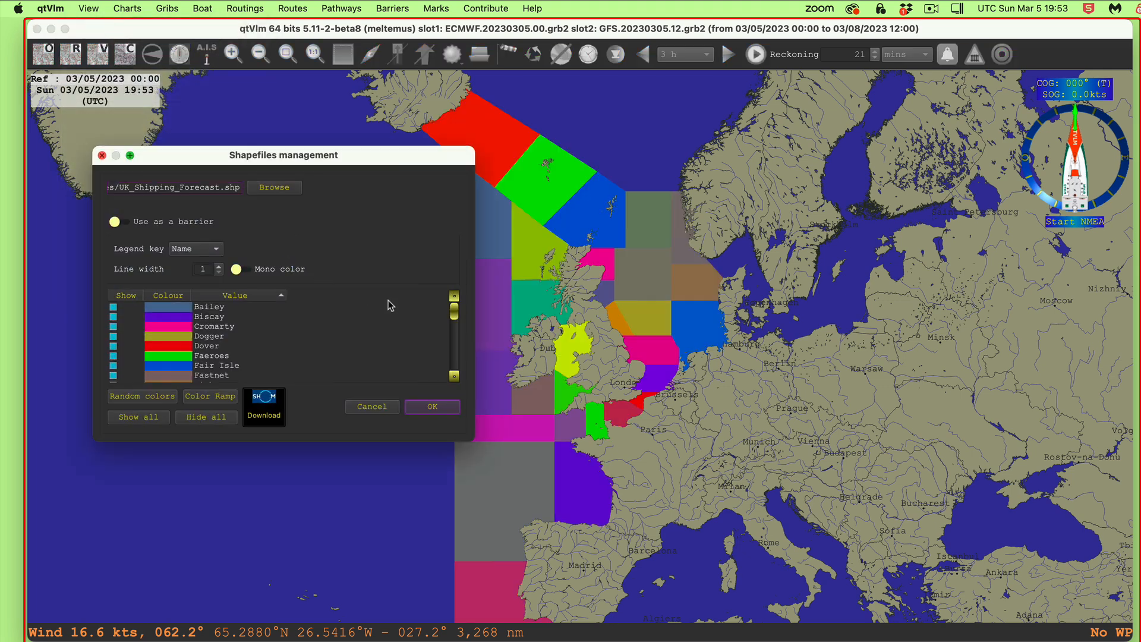
mouse_move(433, 406)
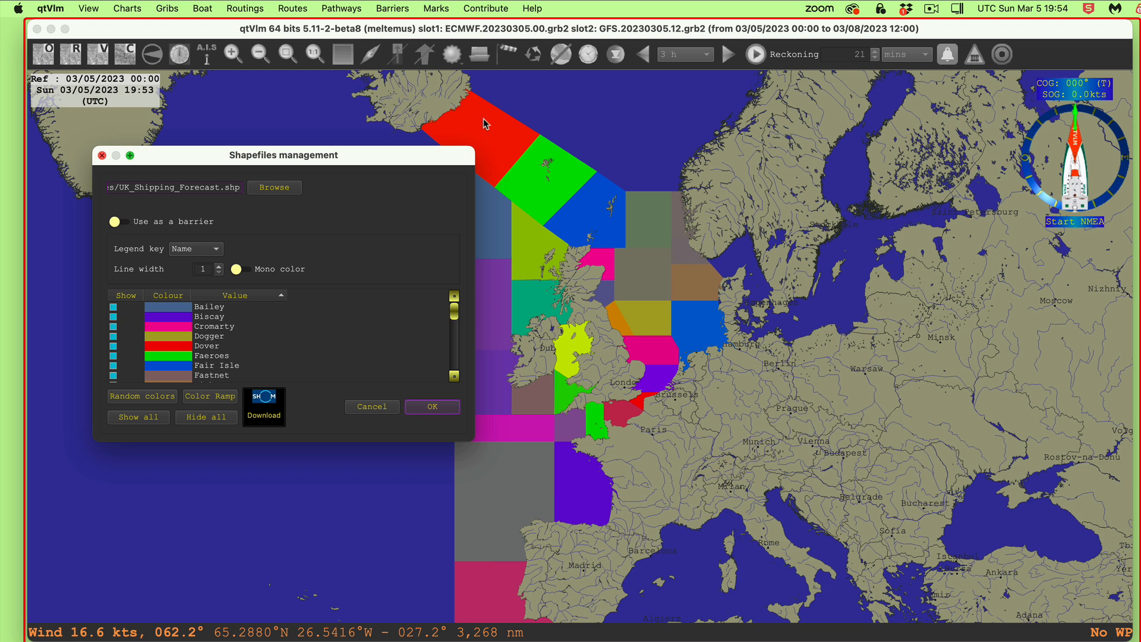
Set the shapefile legend key to Name and apply the Shapefiles management settings.
click(196, 248)
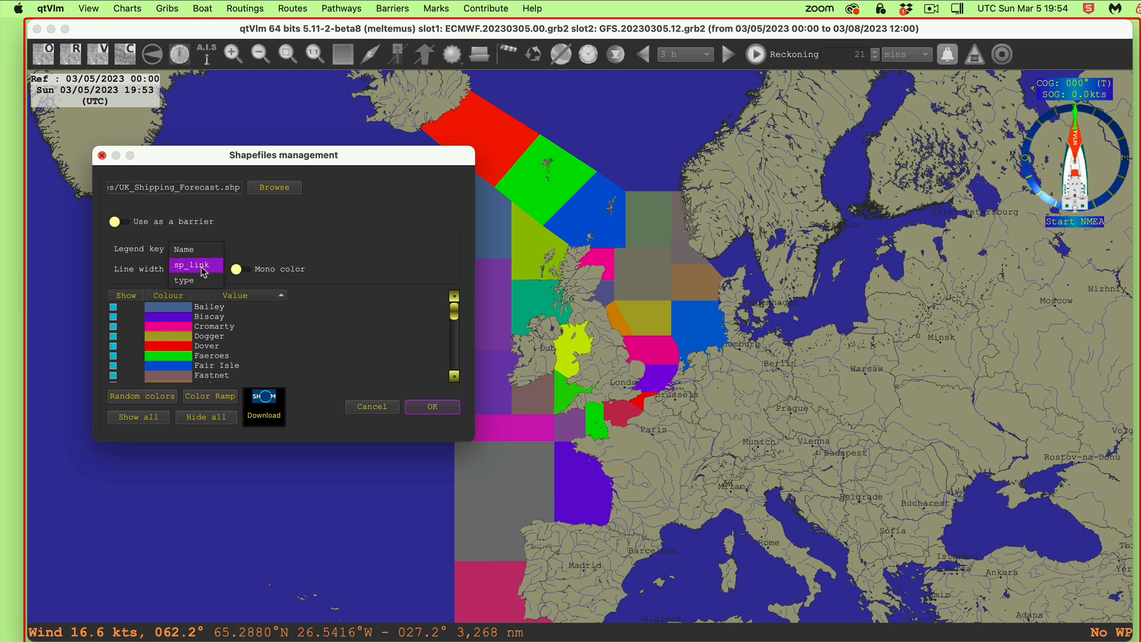
mouse_move(209, 275)
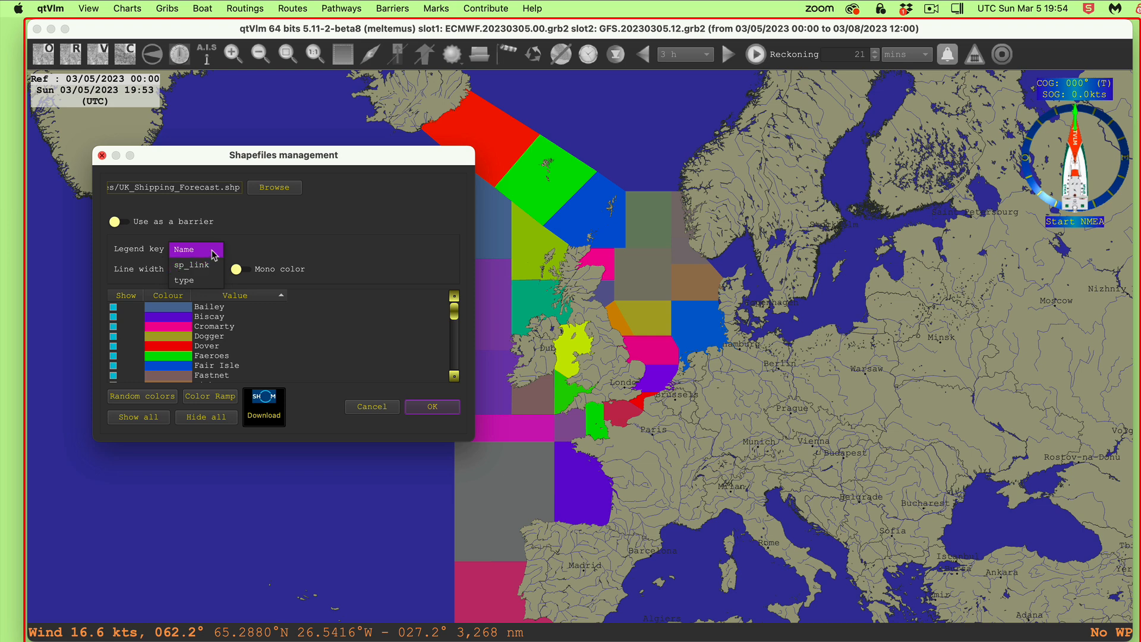
click(193, 249)
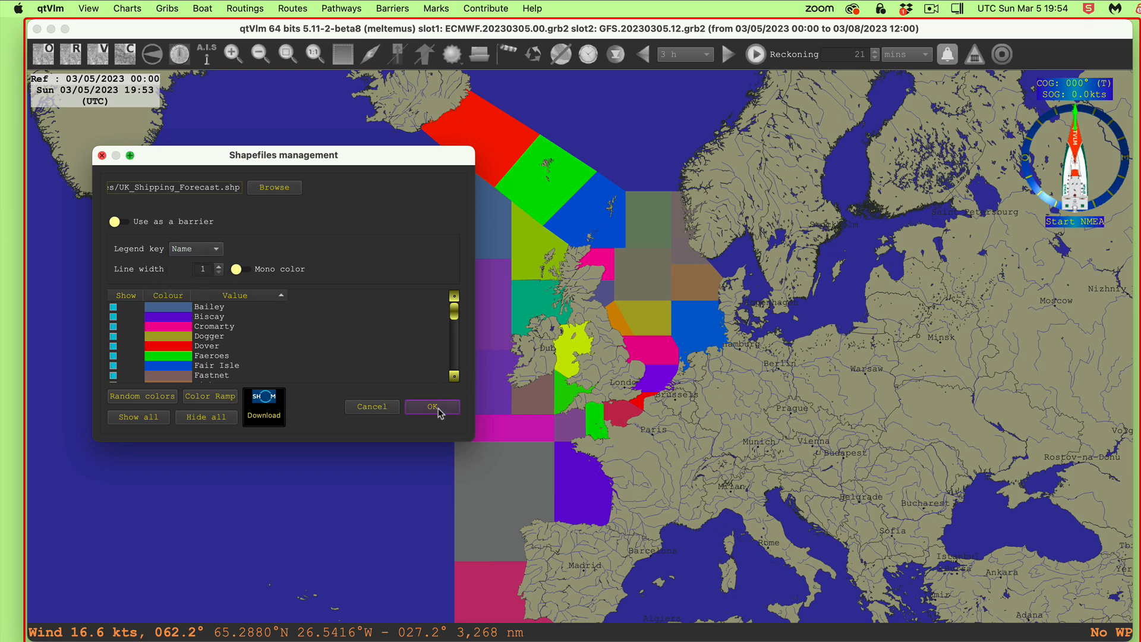
click(432, 407)
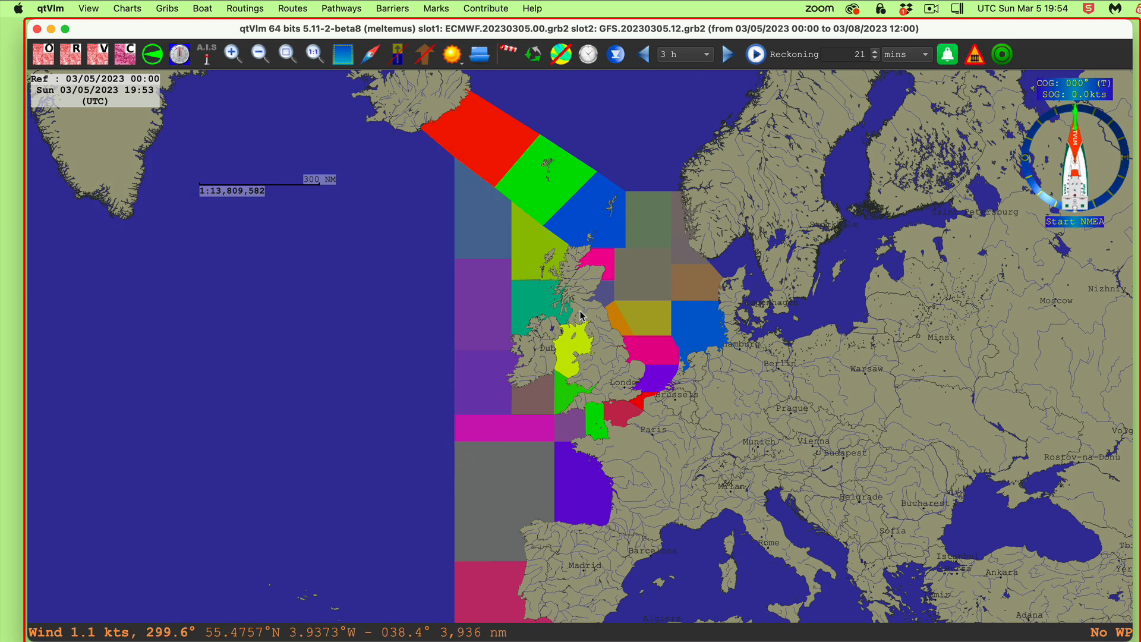
mouse_move(707, 296)
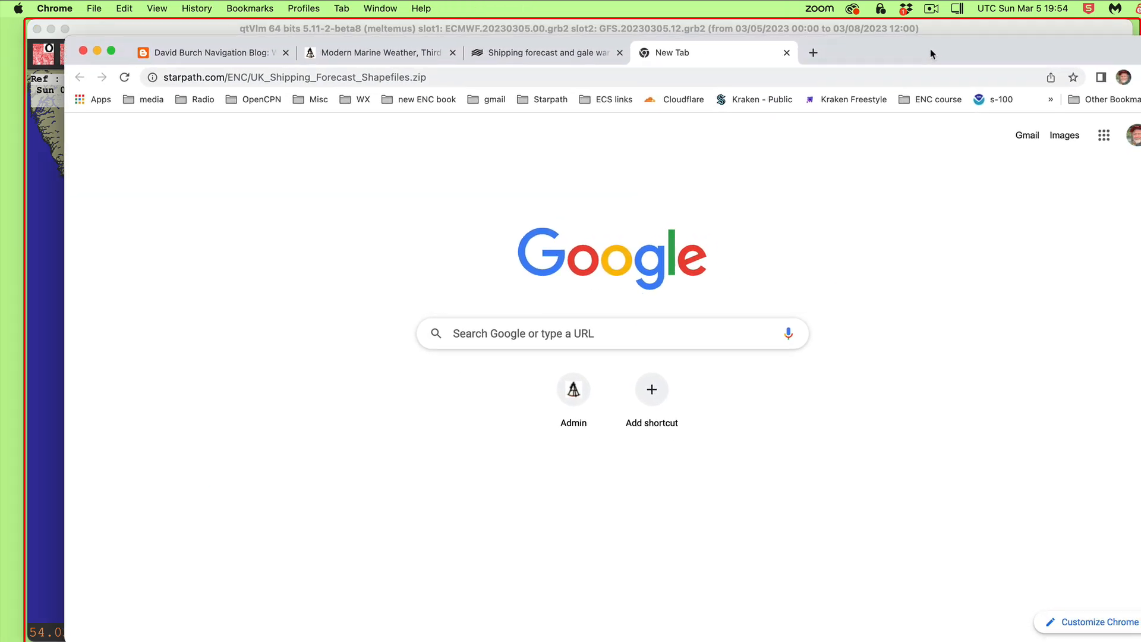
Switch Chrome to the Met Office 'Shipping forecast and gale warnings' tab.
click(536, 53)
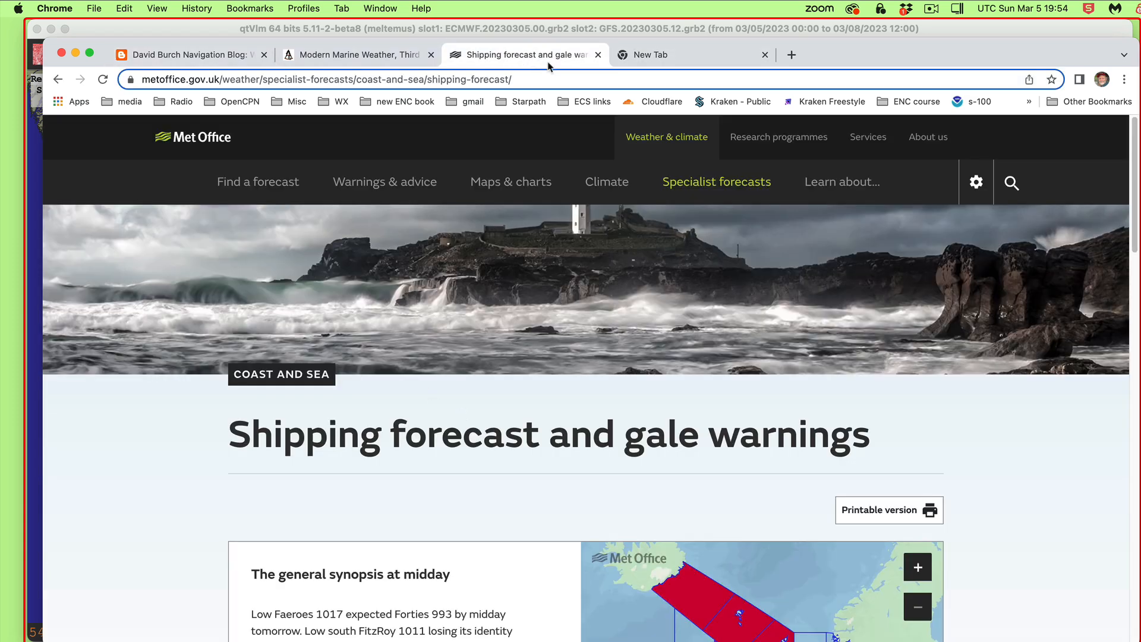
mouse_move(820, 54)
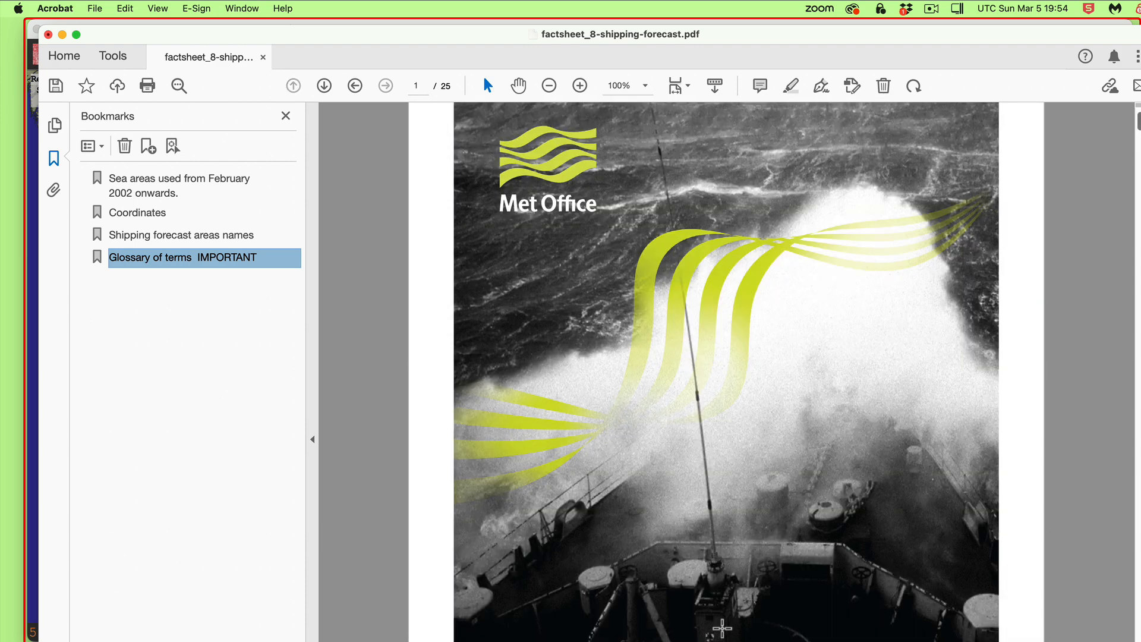
Scroll the fact sheet, view the February 2002 sea areas map, then the coordinates table.
scroll(down, 3)
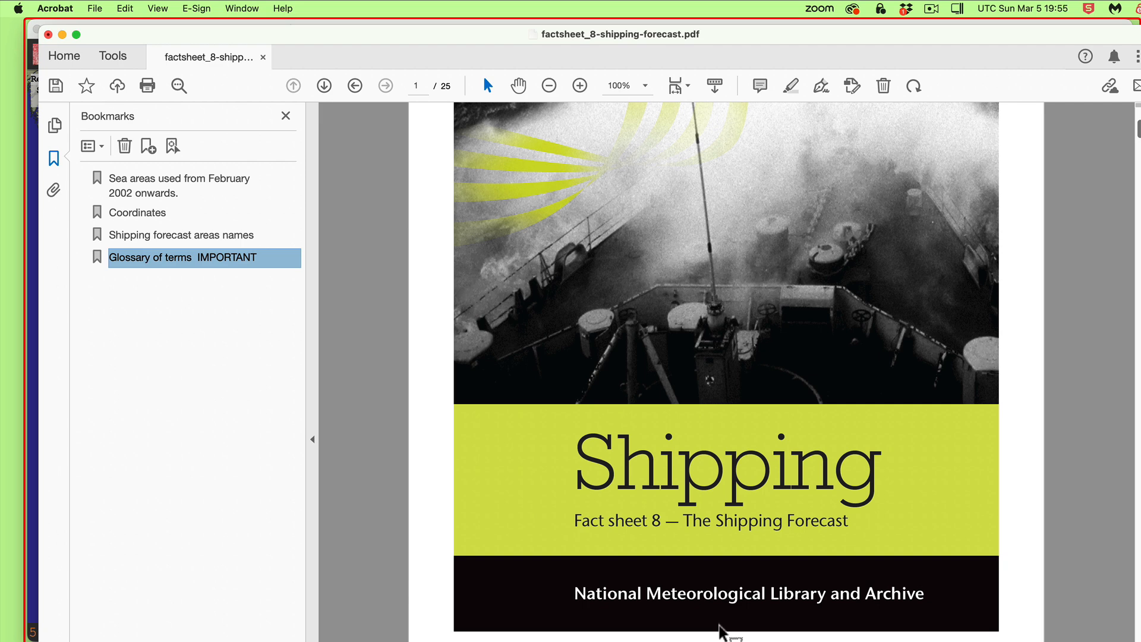
scroll(down, 3)
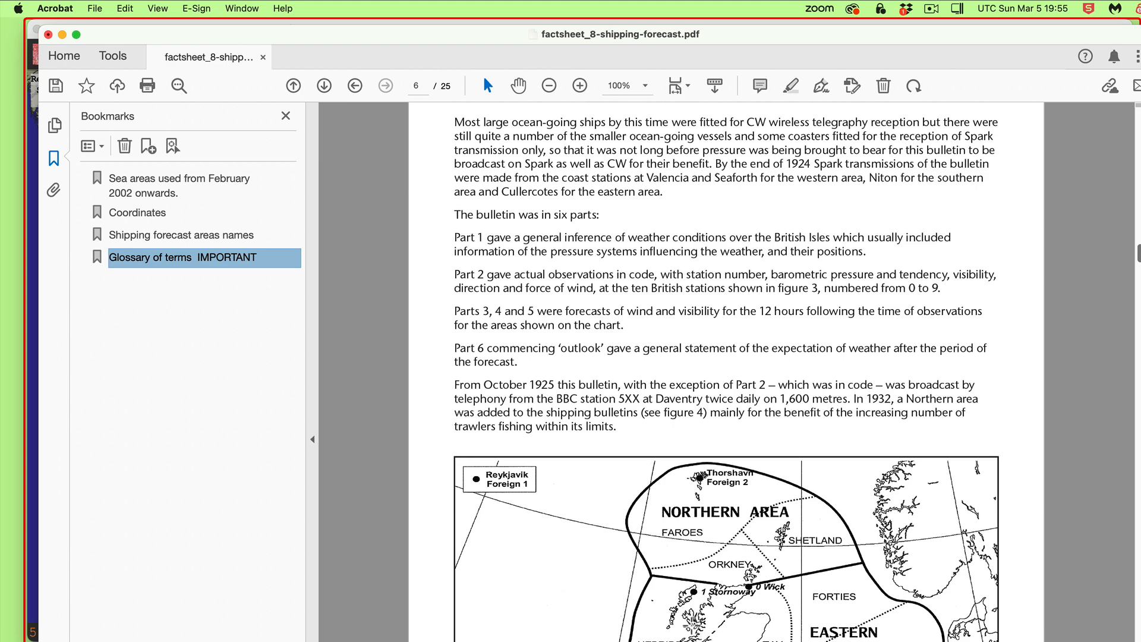
scroll(down, 3)
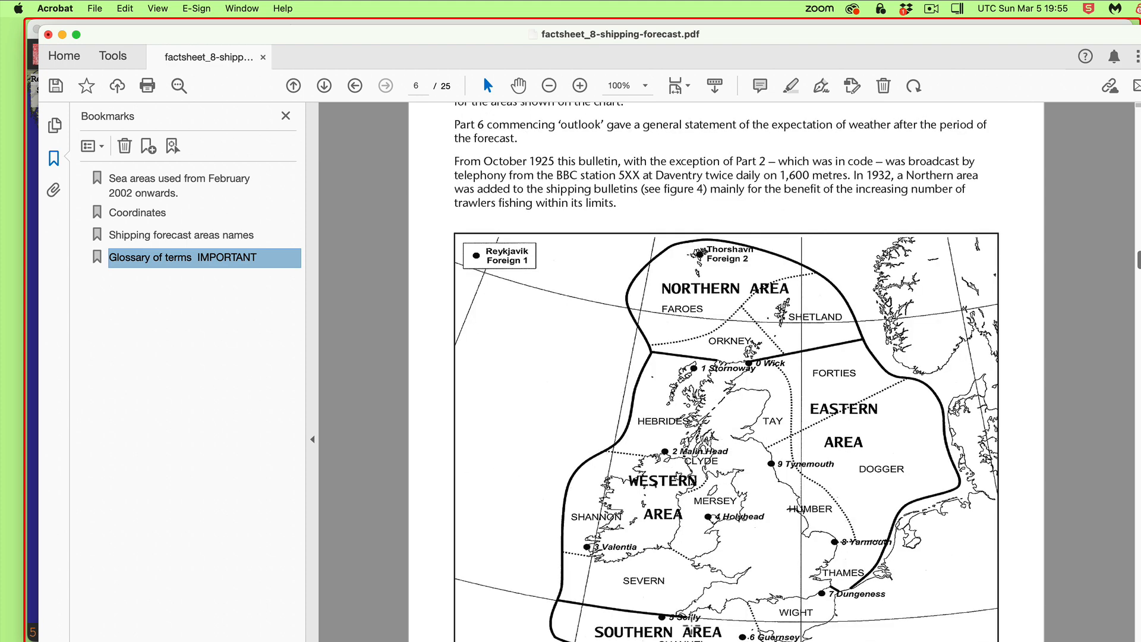
click(178, 178)
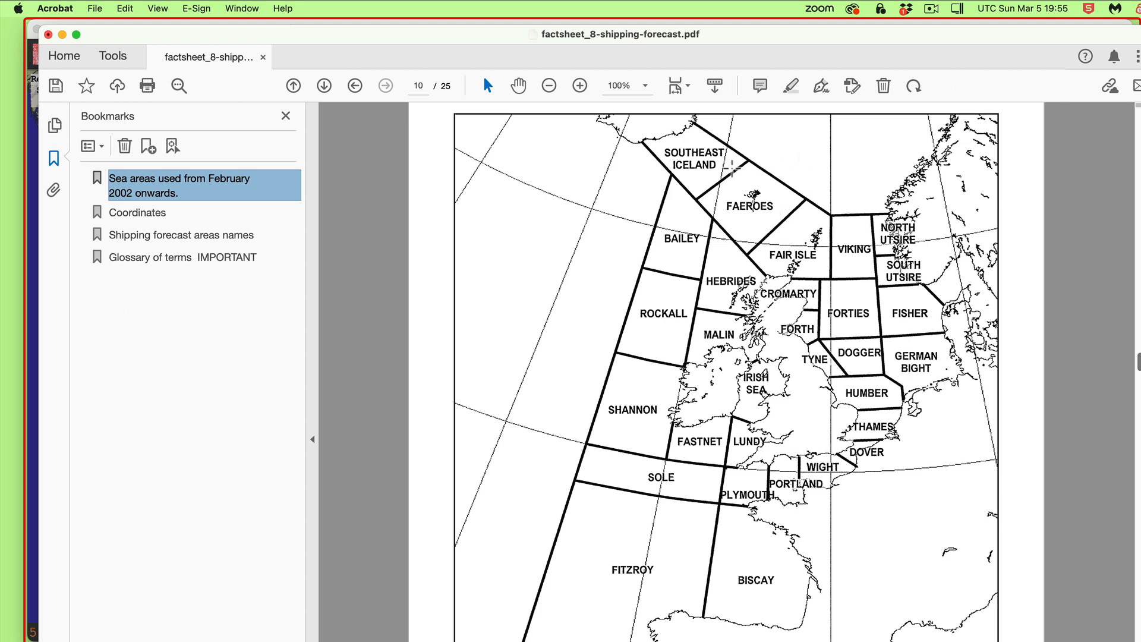
mouse_move(662, 222)
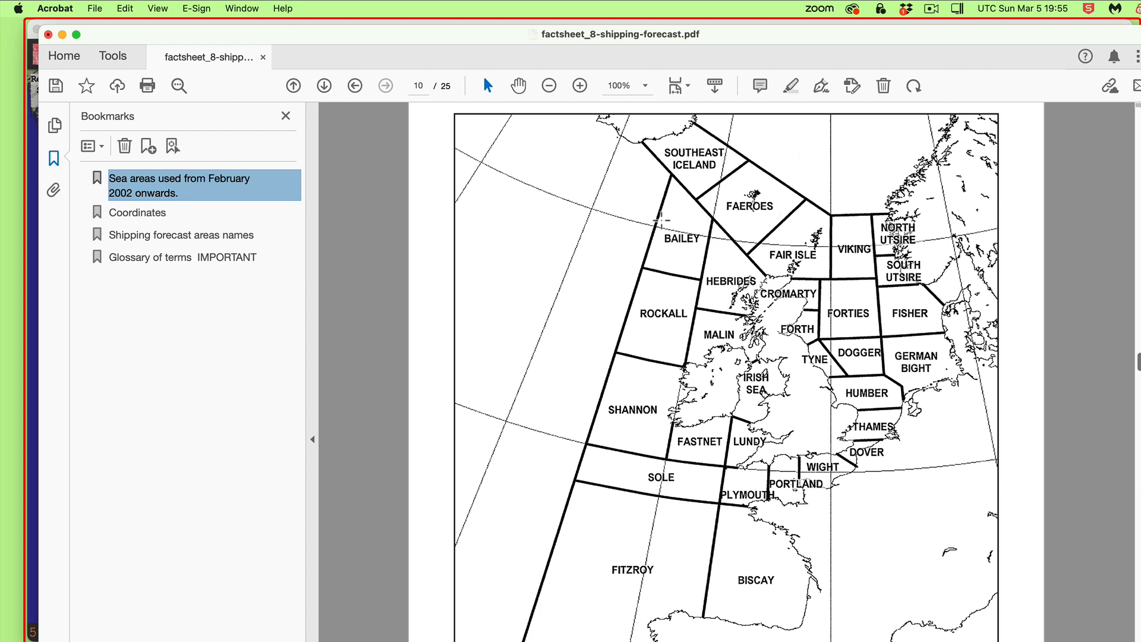
mouse_move(611, 409)
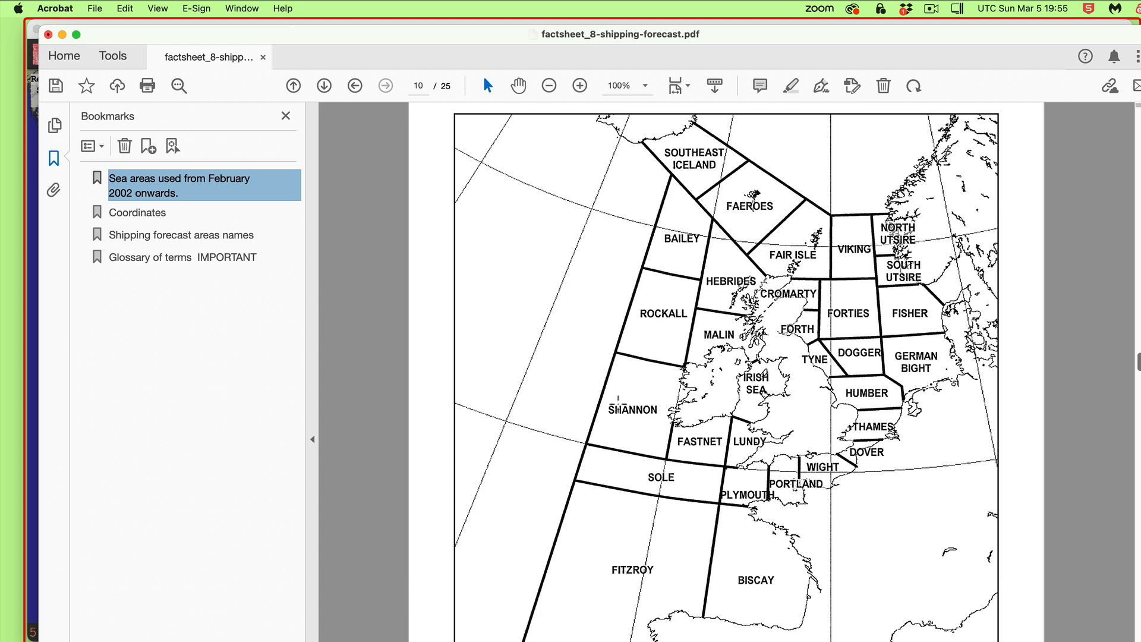
mouse_move(442, 451)
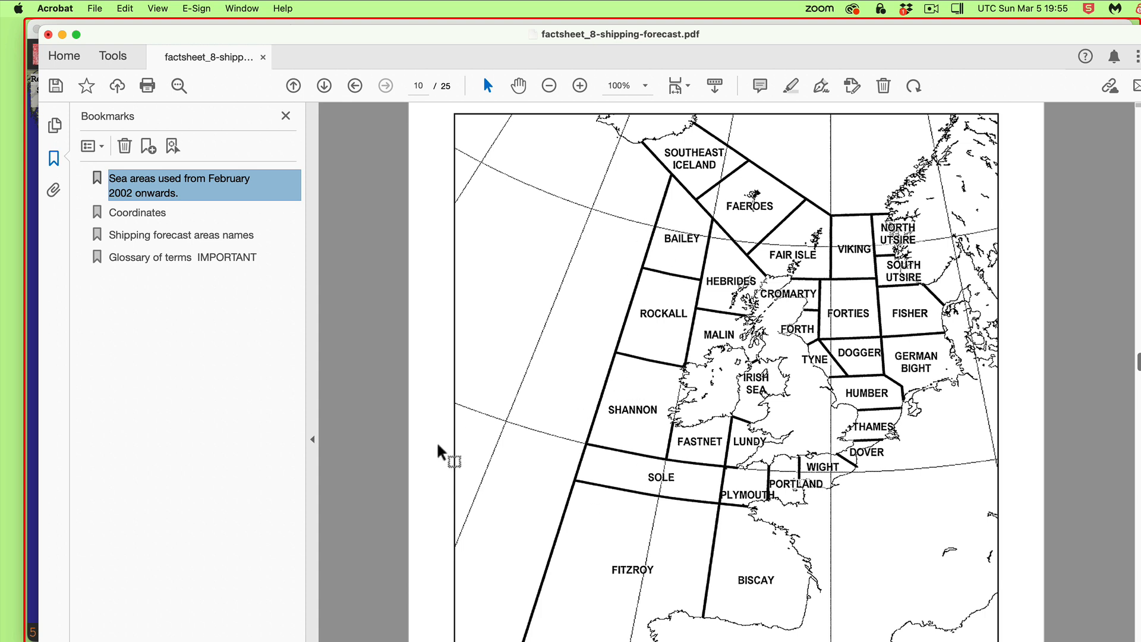
mouse_move(587, 530)
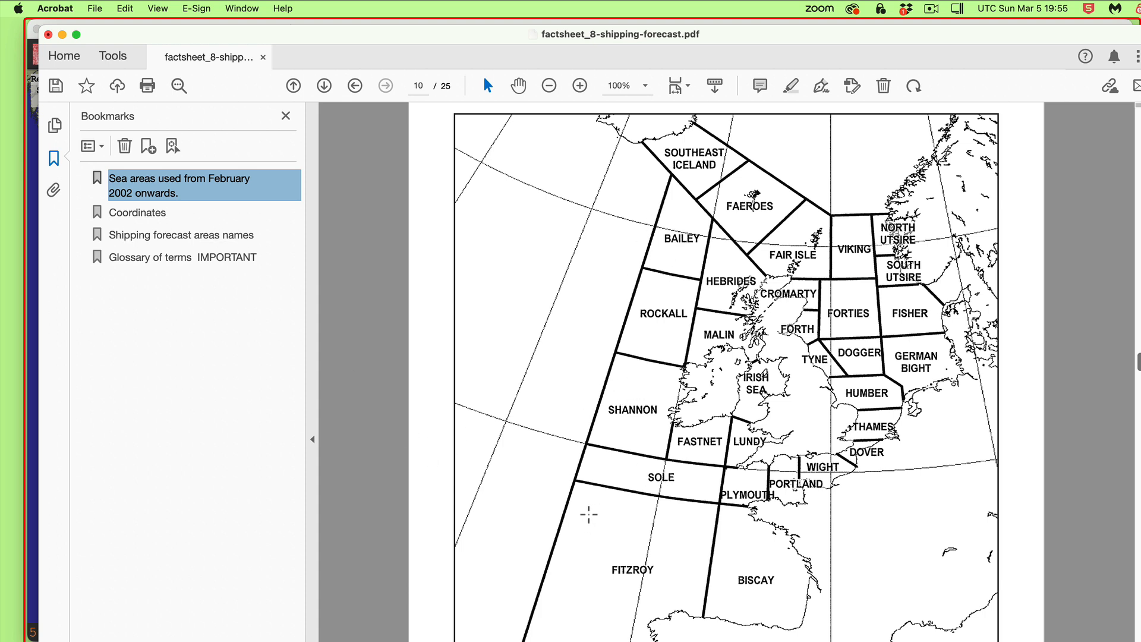
mouse_move(297, 282)
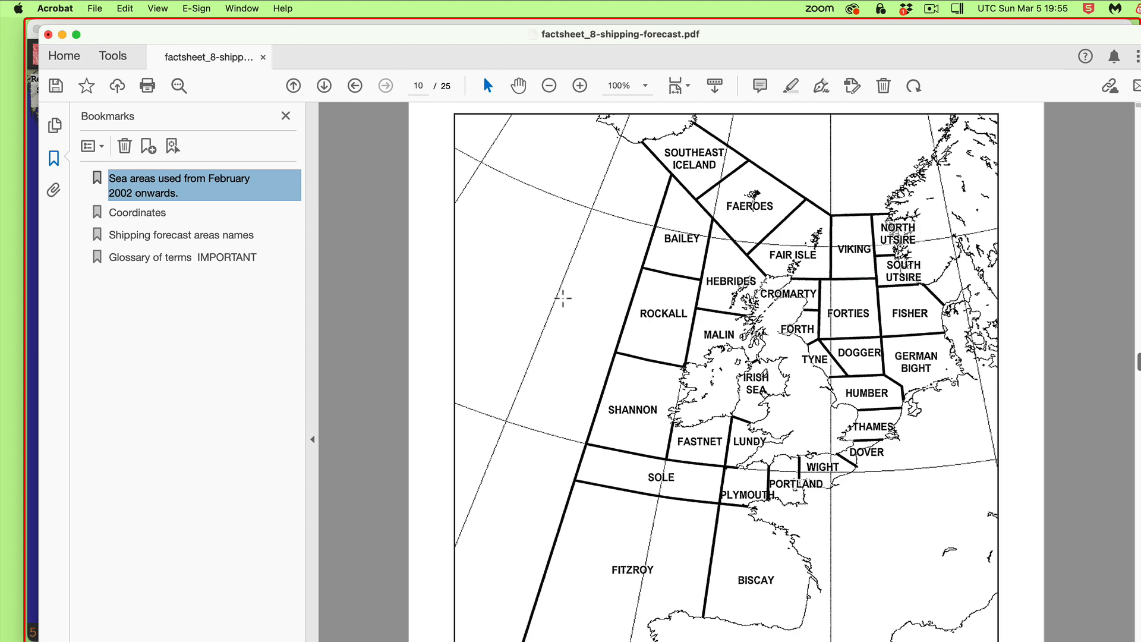
click(137, 212)
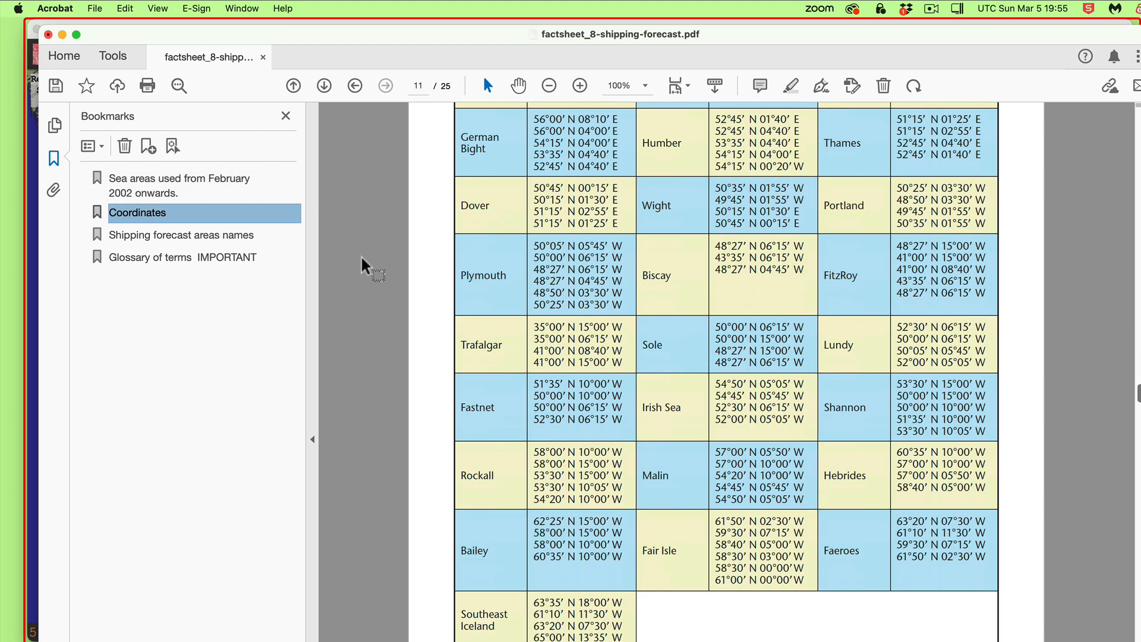
Review the sea area names table, then read through the glossary of marine forecast terms.
click(181, 235)
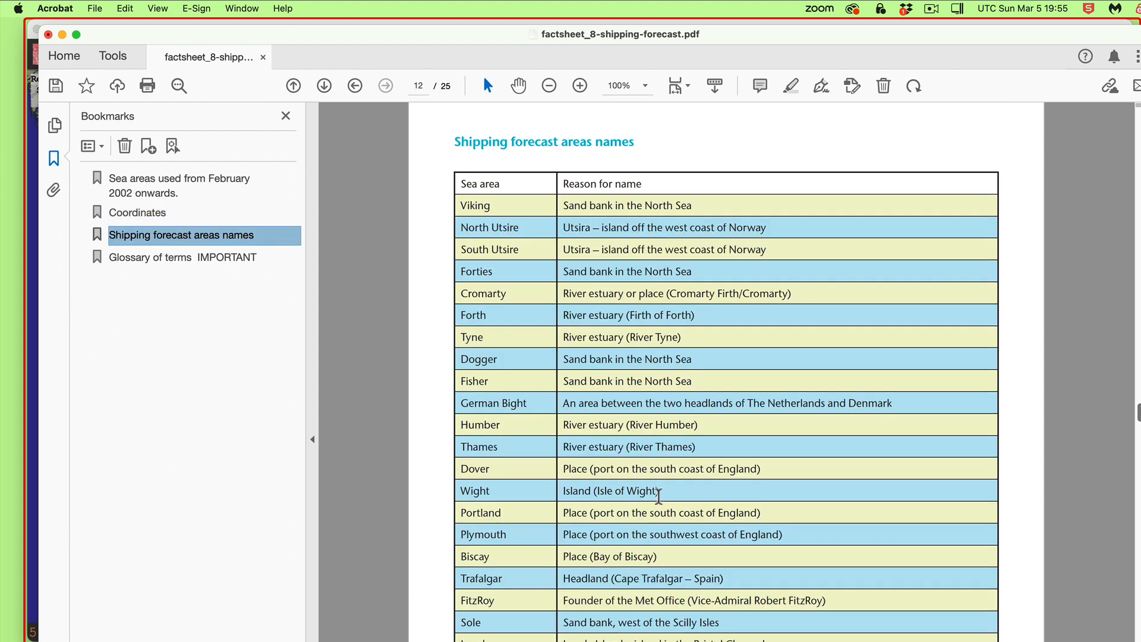
scroll(down, 3)
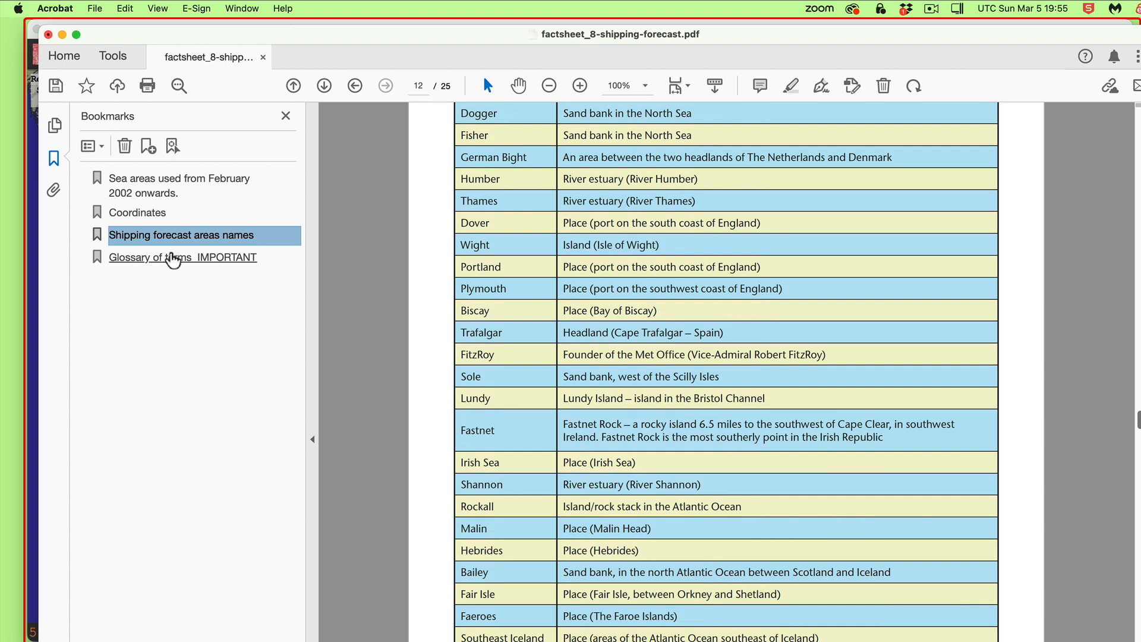
click(183, 257)
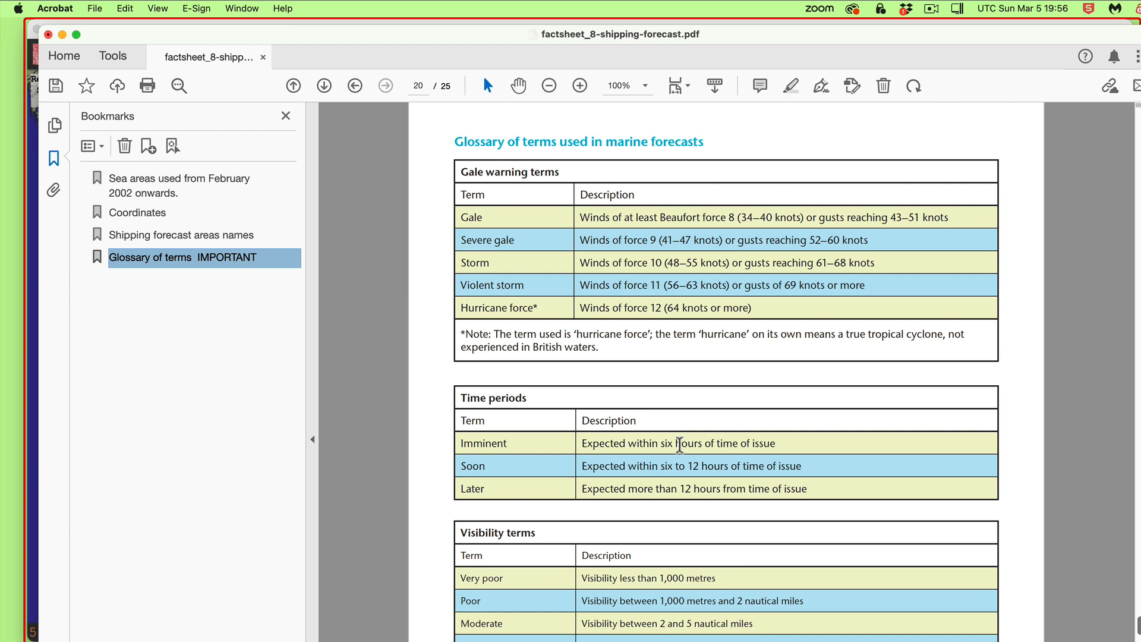
mouse_move(849, 331)
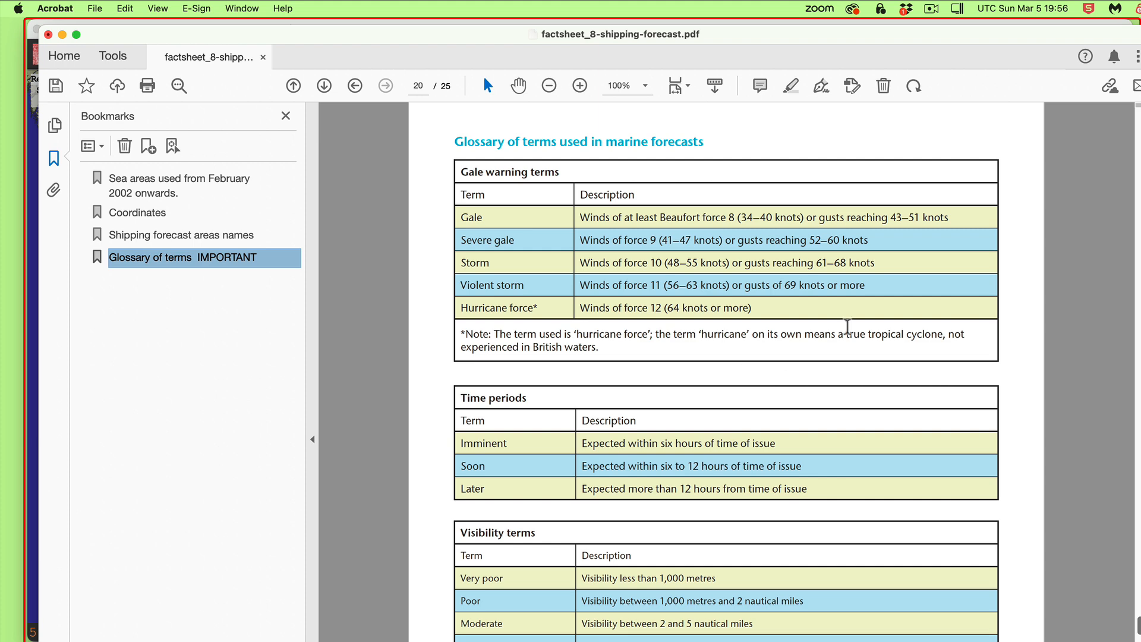
scroll(down, 3)
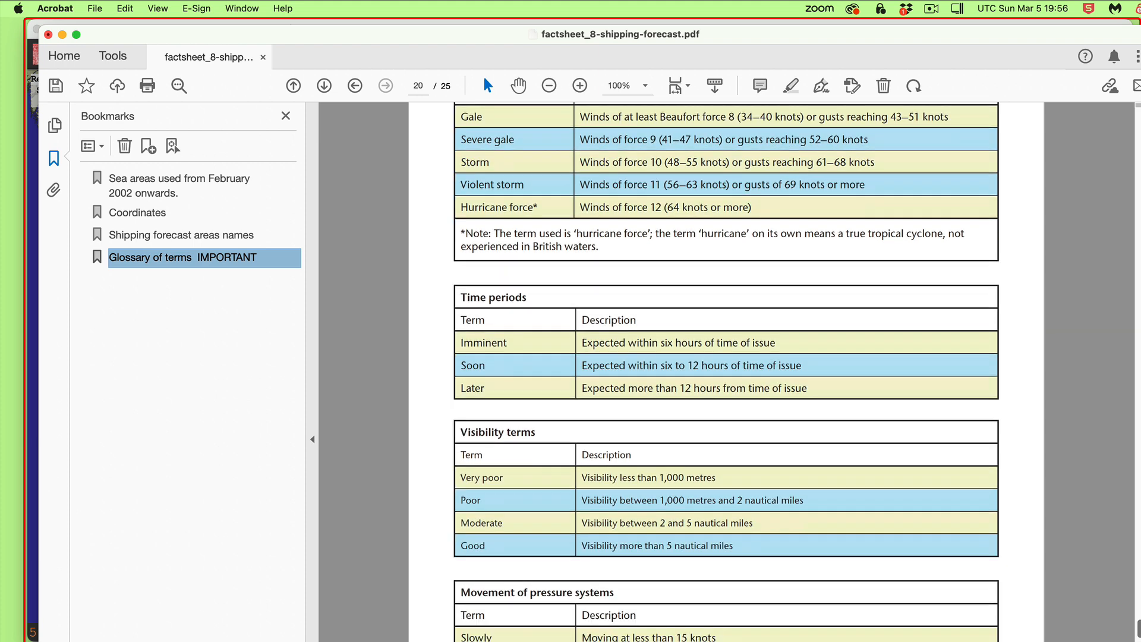
scroll(down, 3)
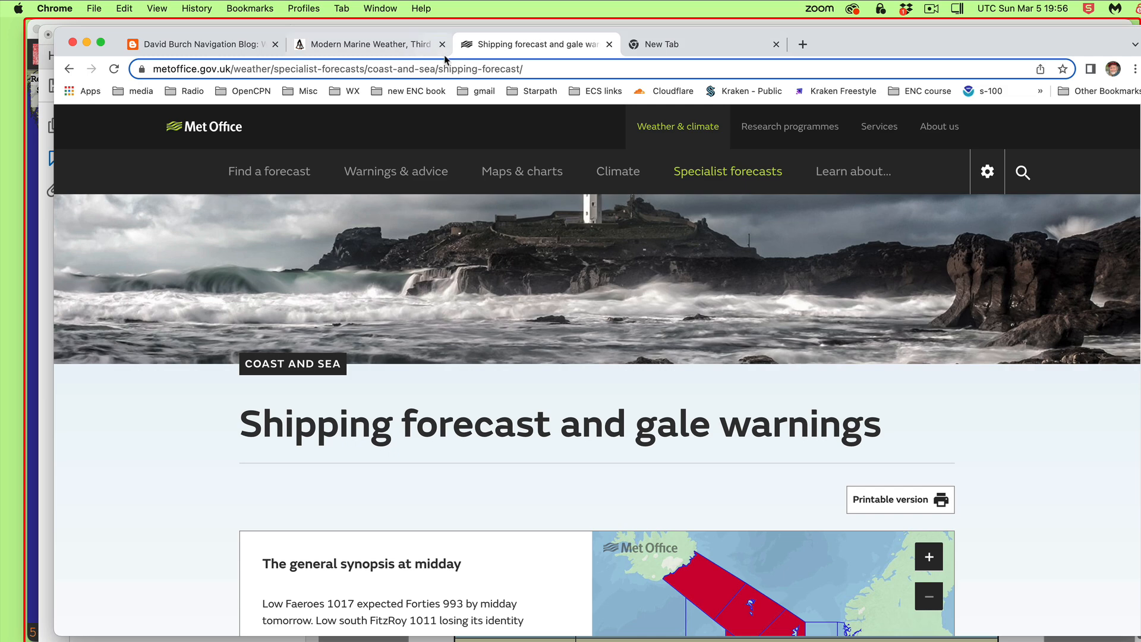
Switch to David Burch's Navigation Blog and scroll to the Beaufort force table.
click(196, 44)
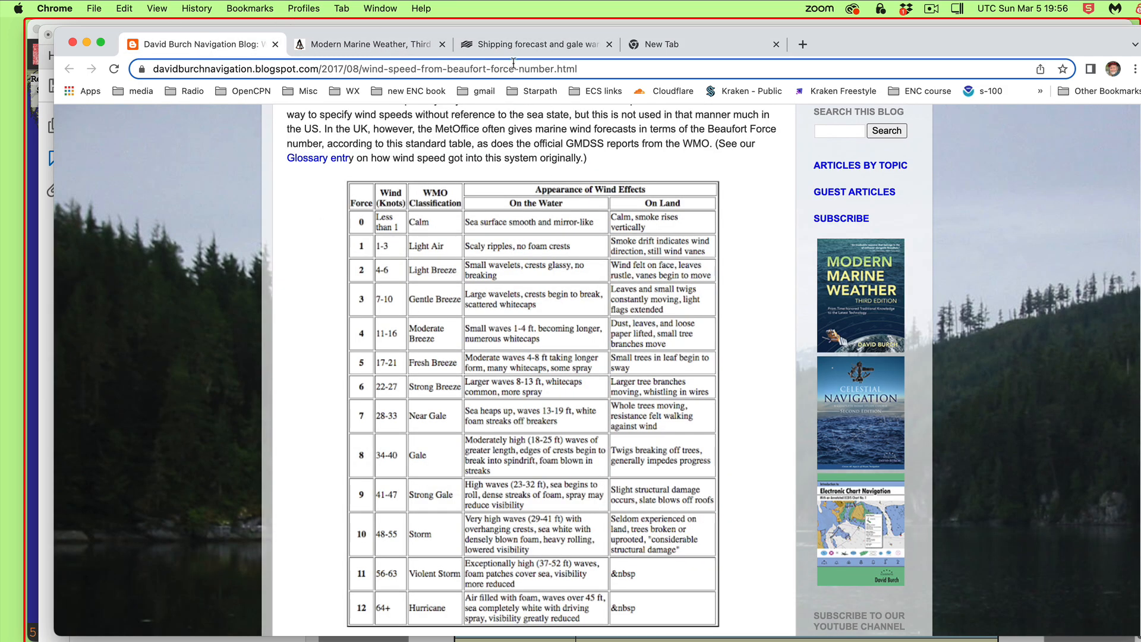
mouse_move(511, 588)
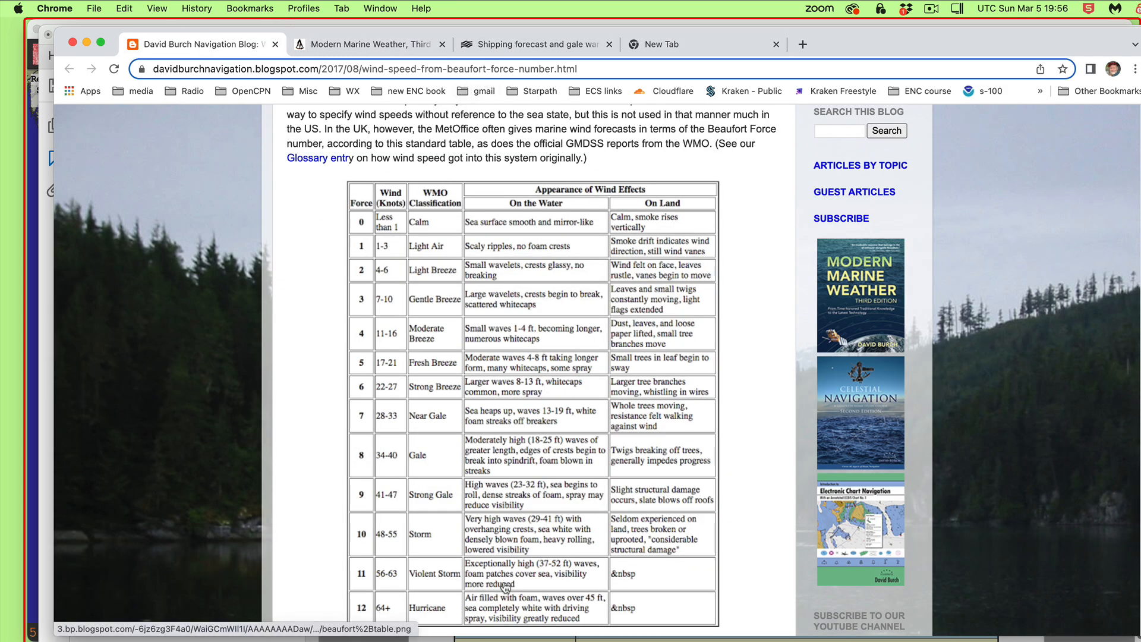
scroll(down, 3)
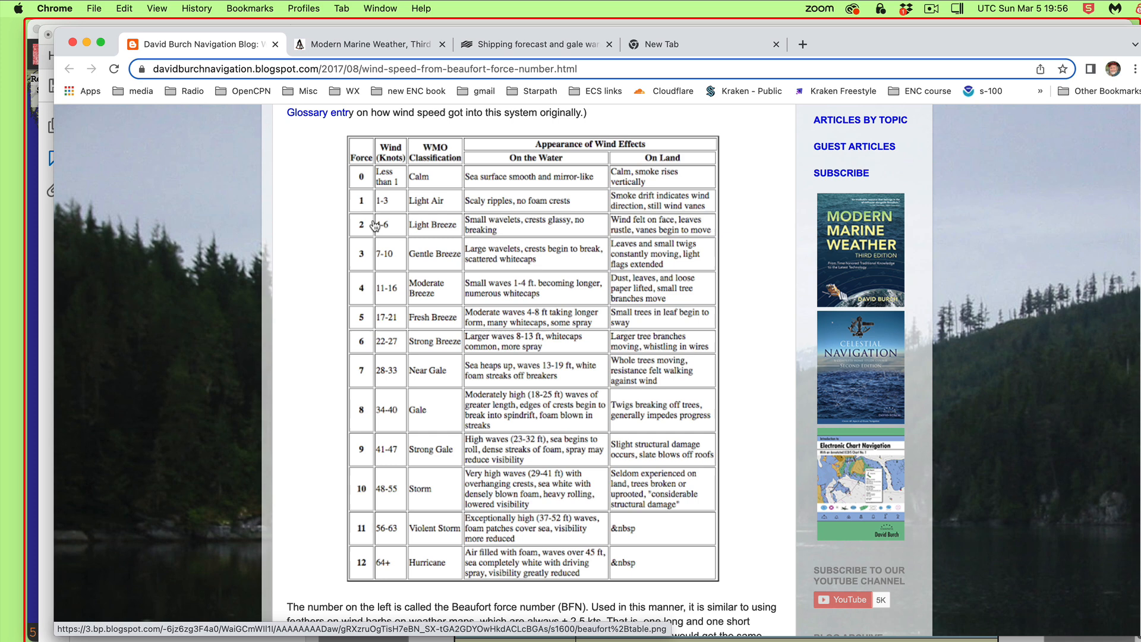
mouse_move(362, 258)
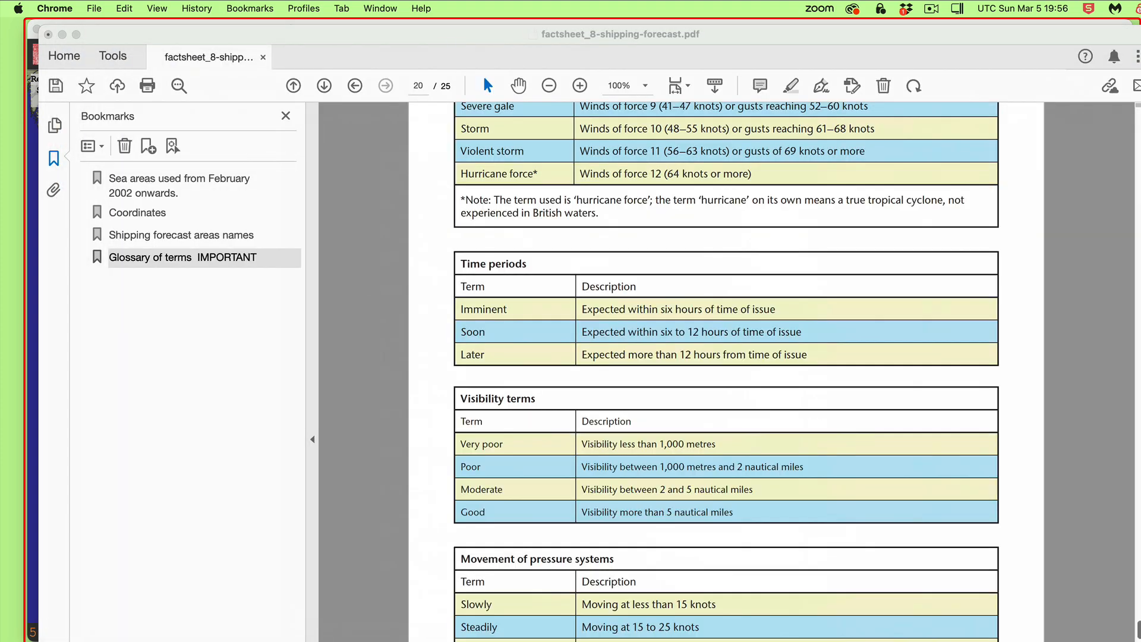
mouse_move(746, 532)
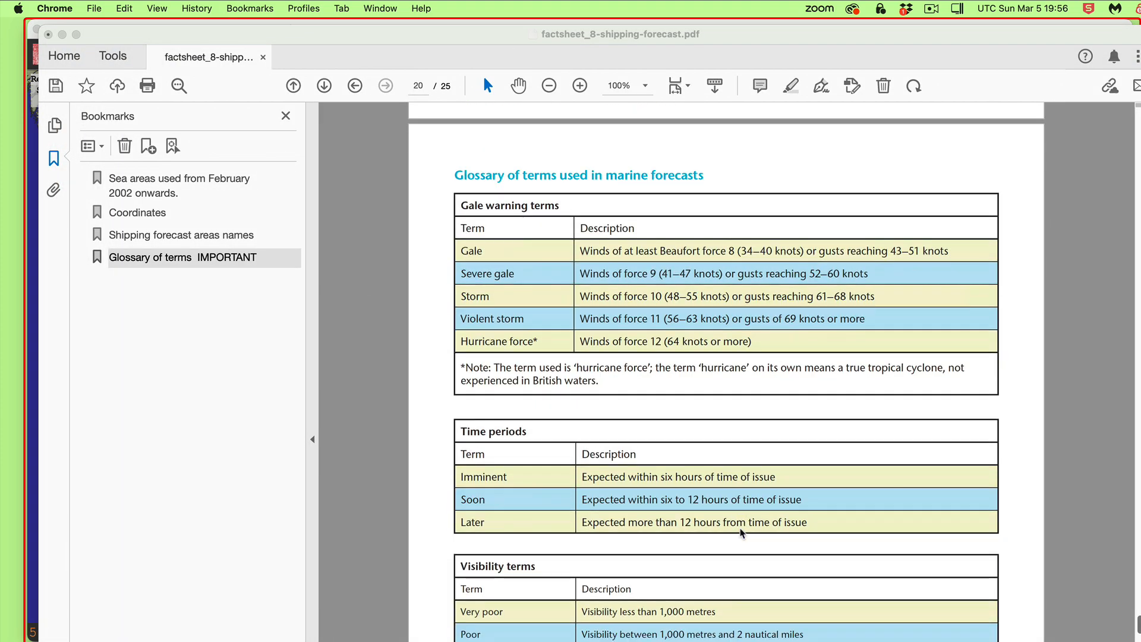
scroll(down, 3)
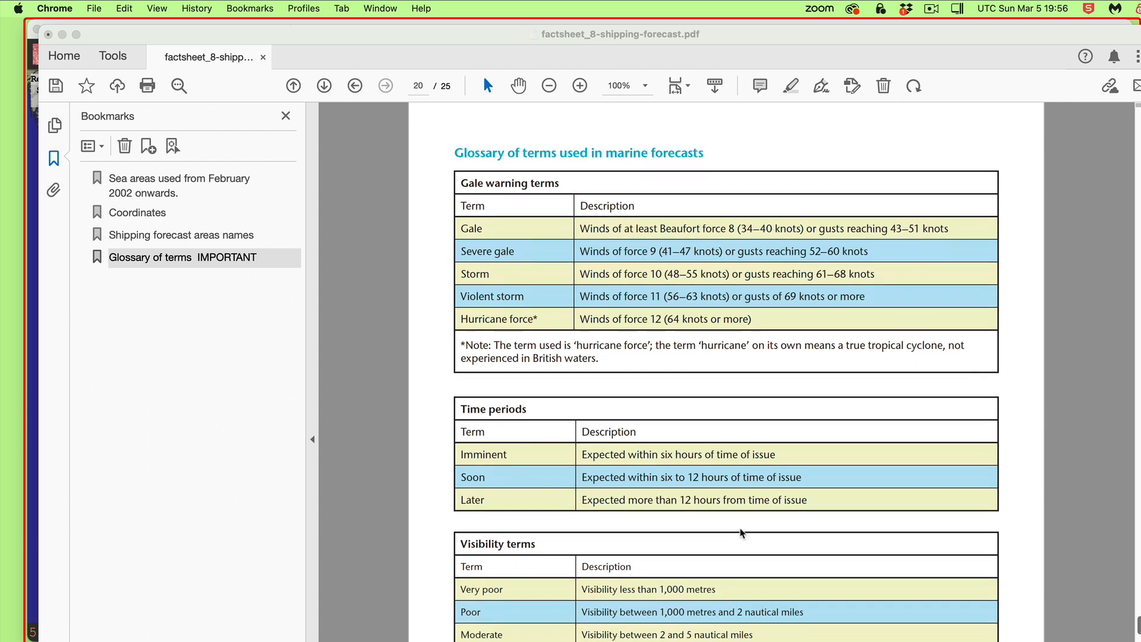
mouse_move(754, 257)
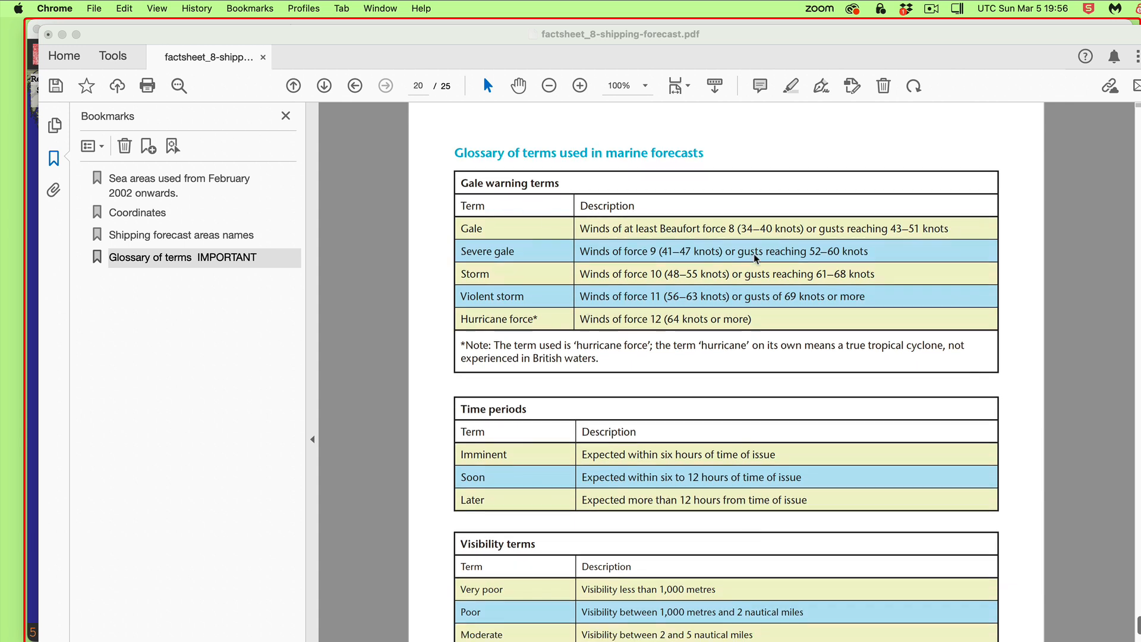
mouse_move(611, 286)
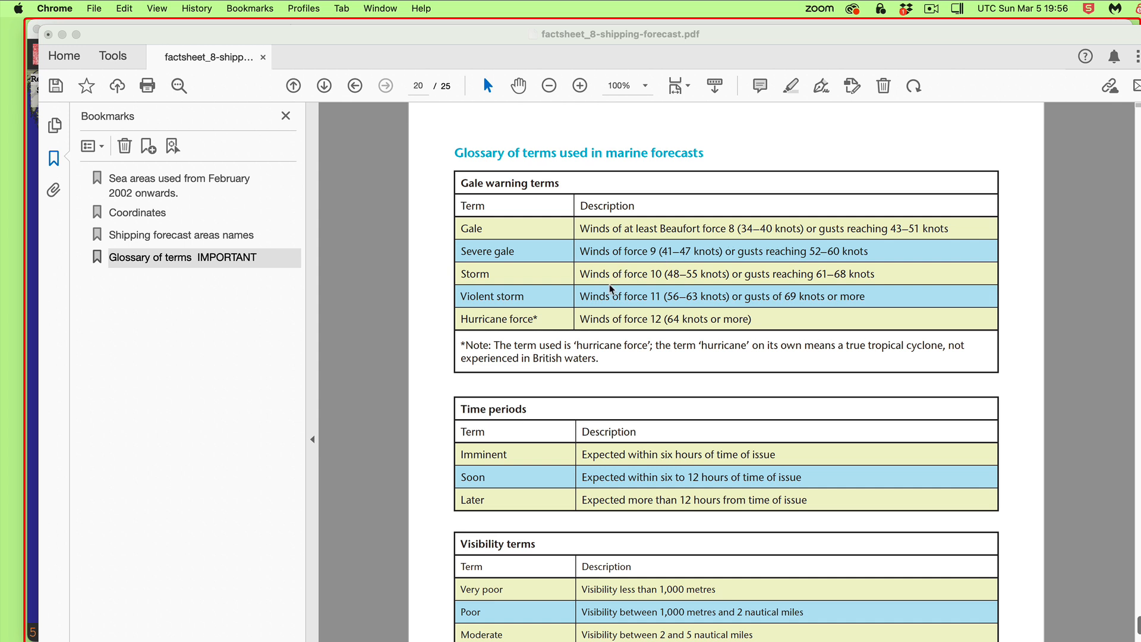
mouse_move(664, 290)
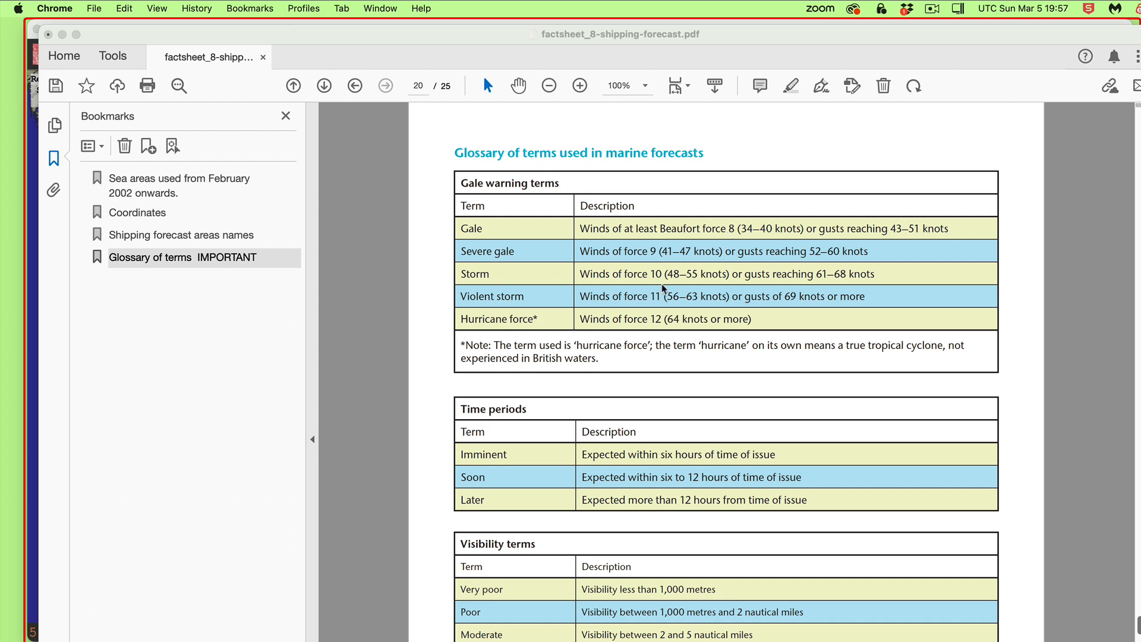
mouse_move(743, 555)
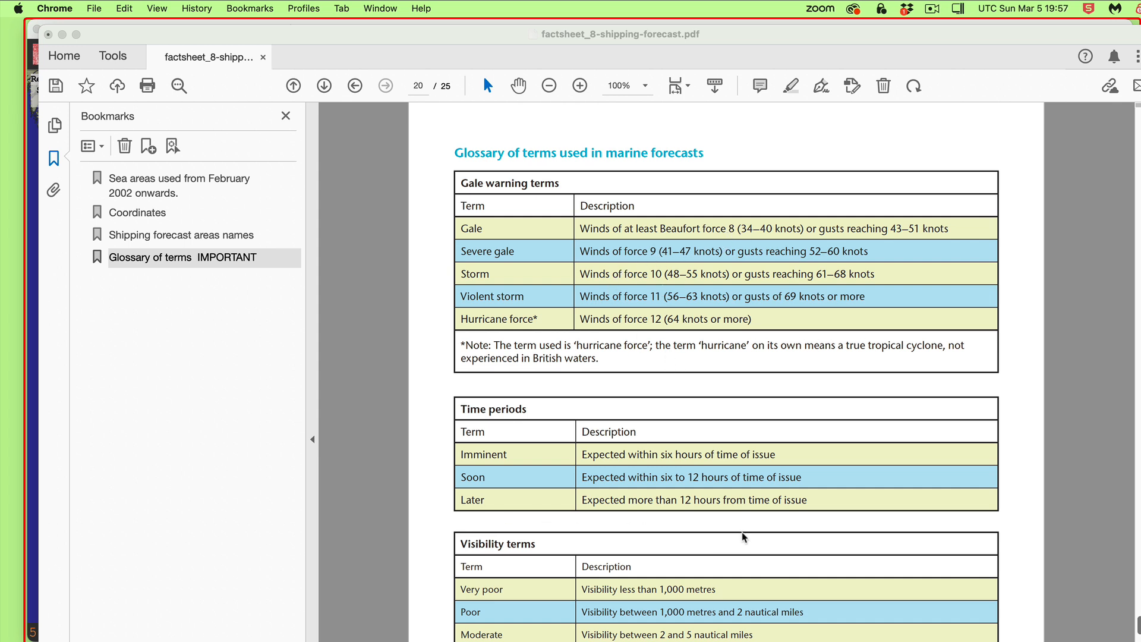
scroll(down, 3)
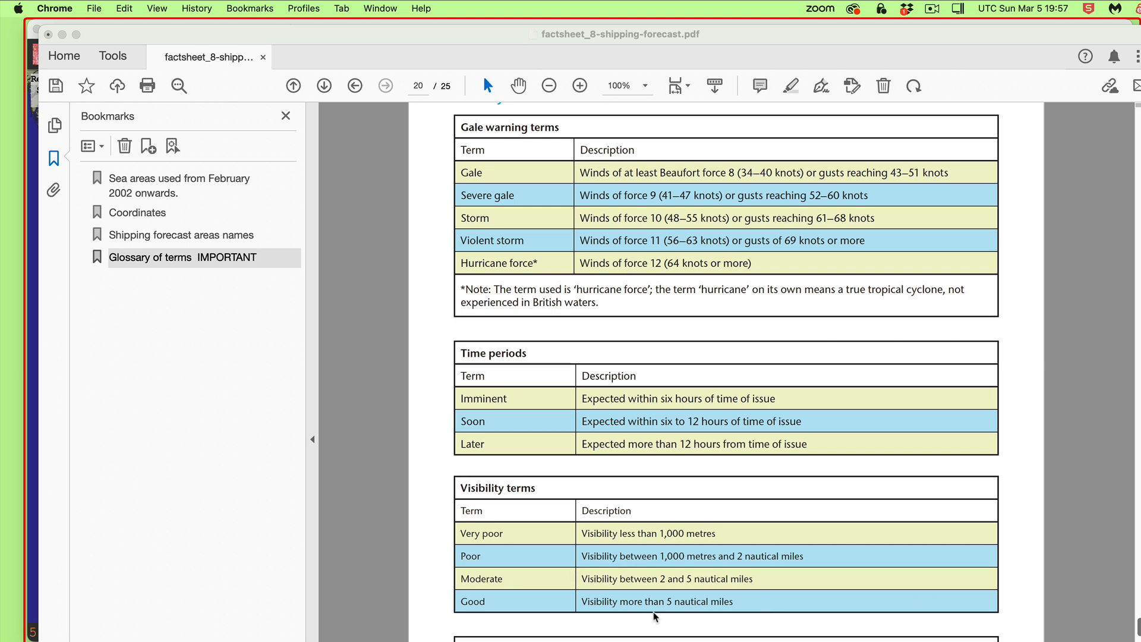
scroll(down, 3)
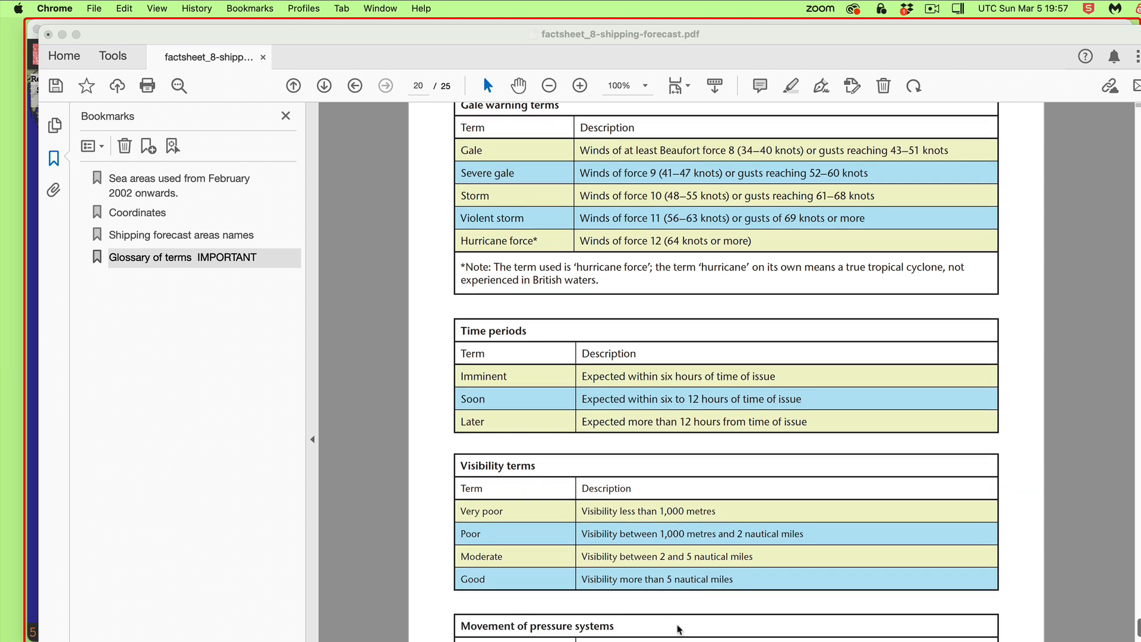
scroll(down, 3)
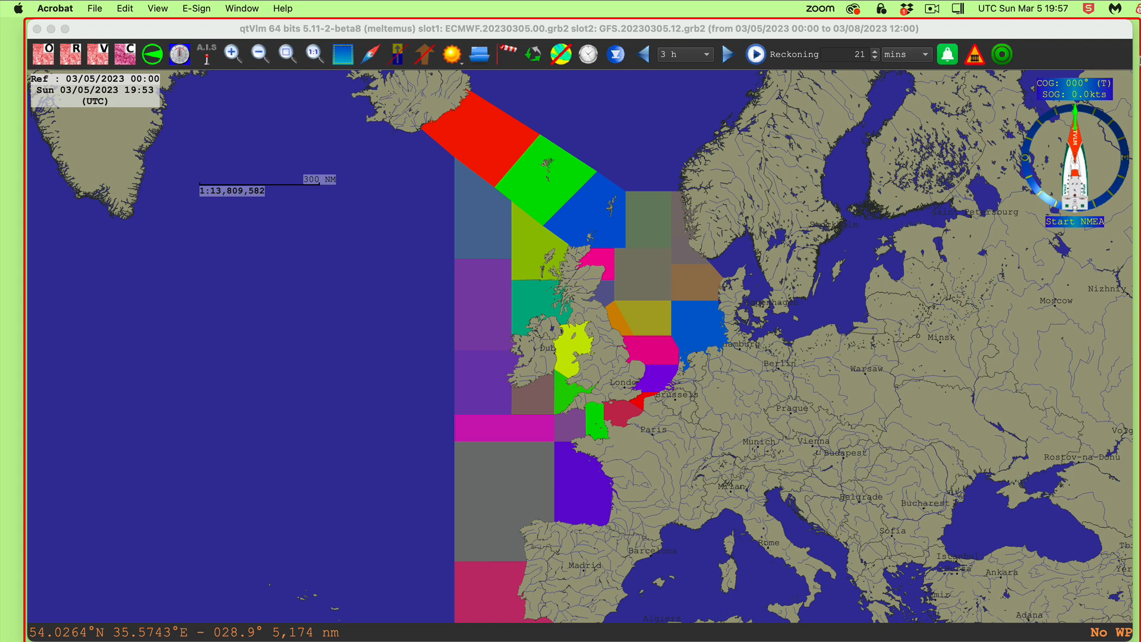
mouse_move(481, 144)
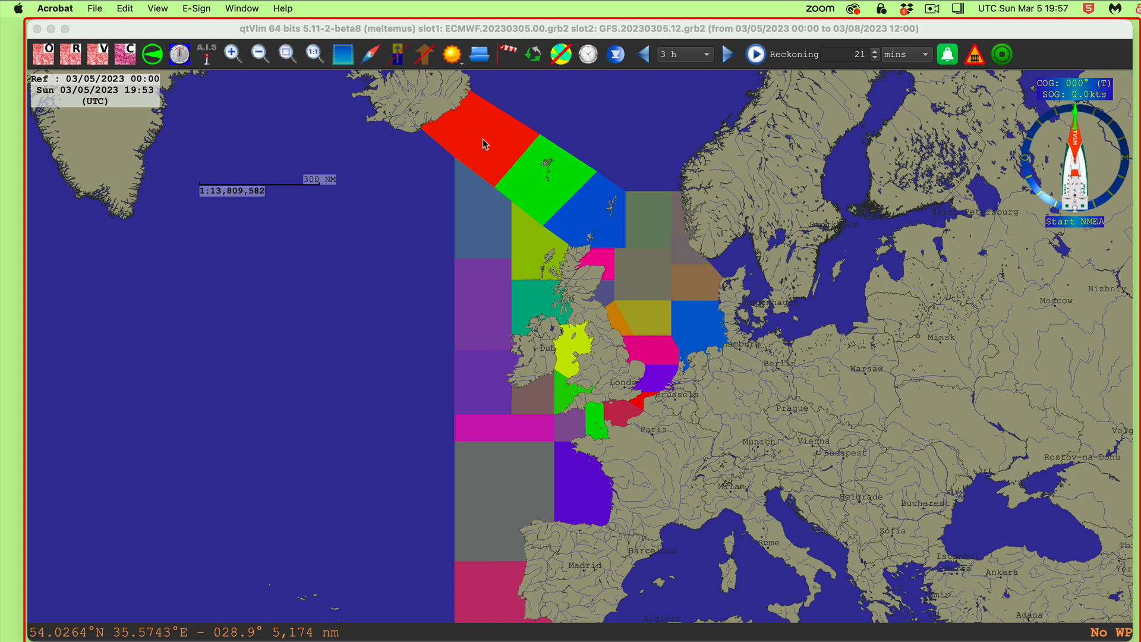
mouse_move(565, 132)
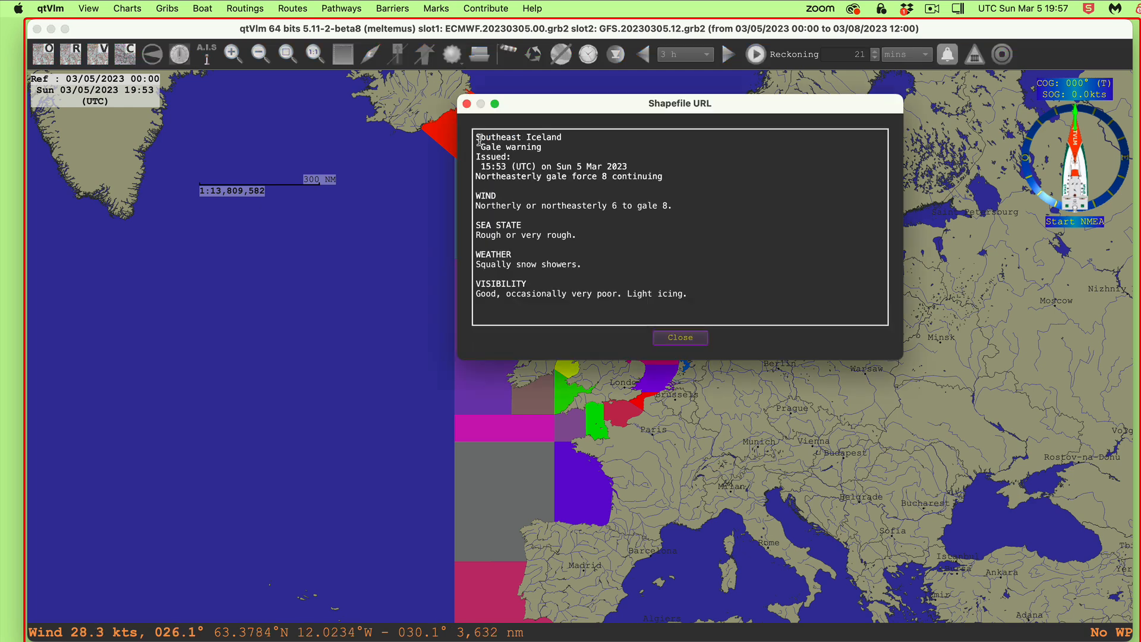
mouse_move(601, 208)
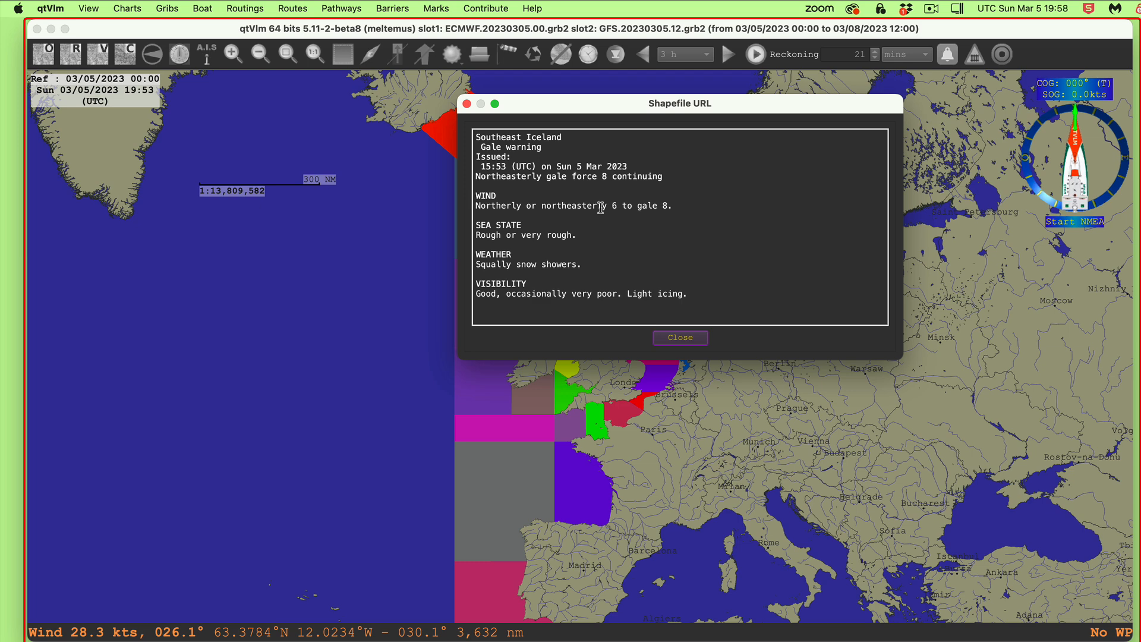
mouse_move(637, 196)
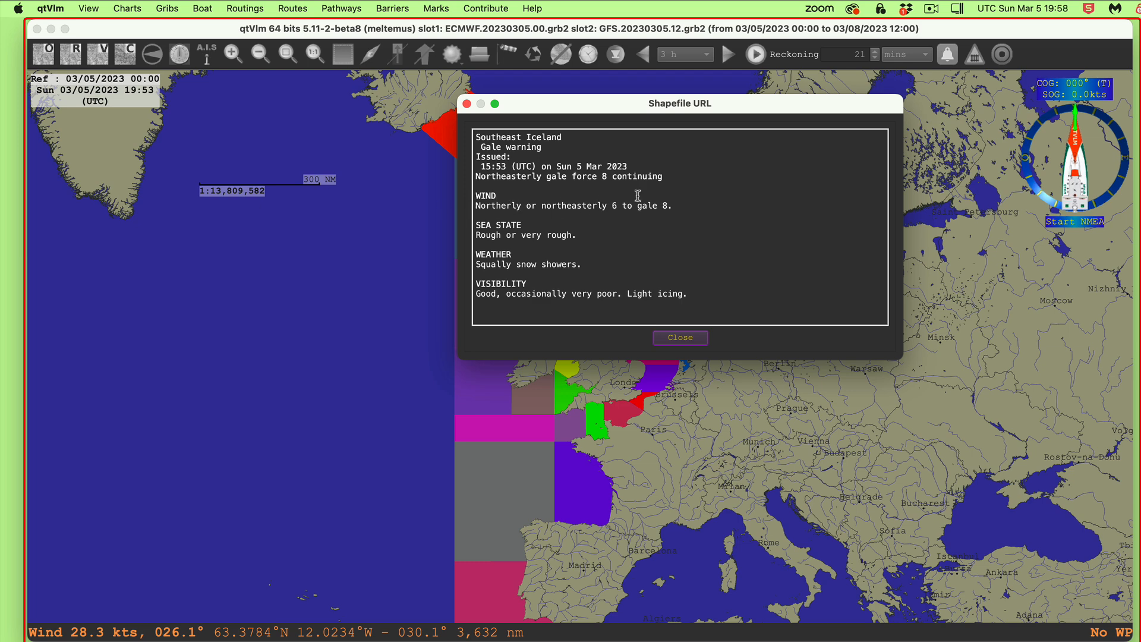
mouse_move(635, 214)
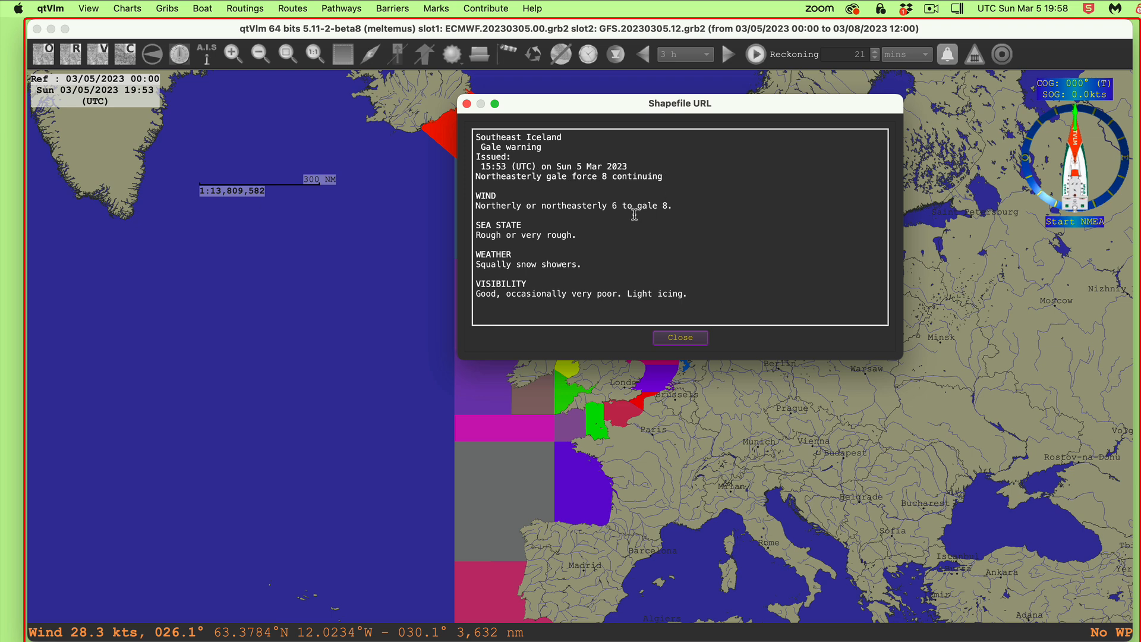
mouse_move(558, 293)
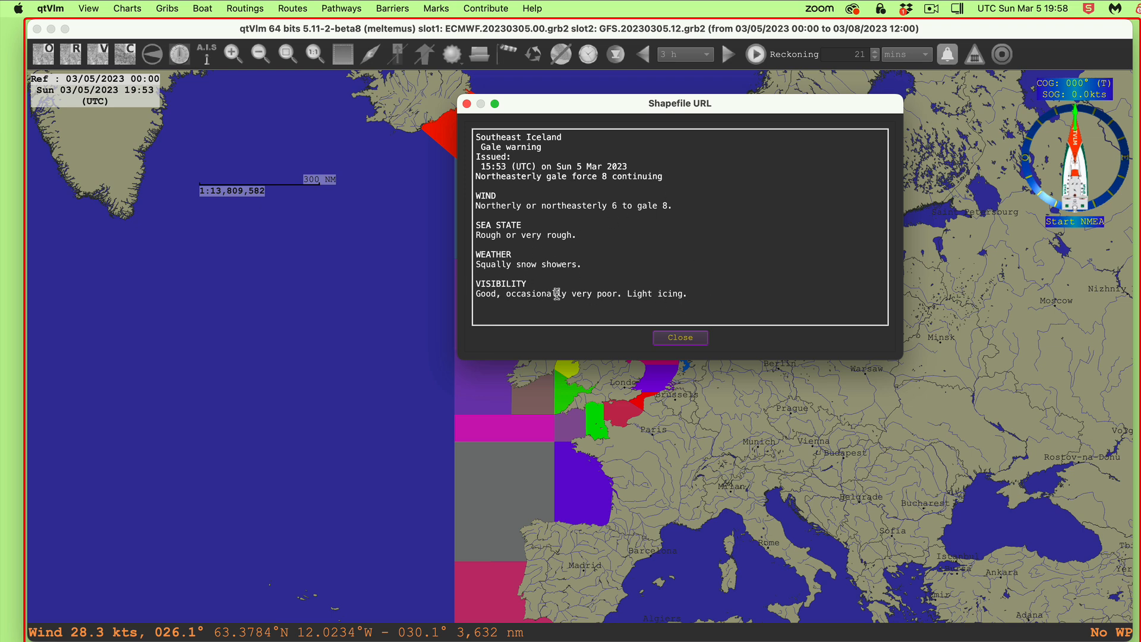
mouse_move(602, 231)
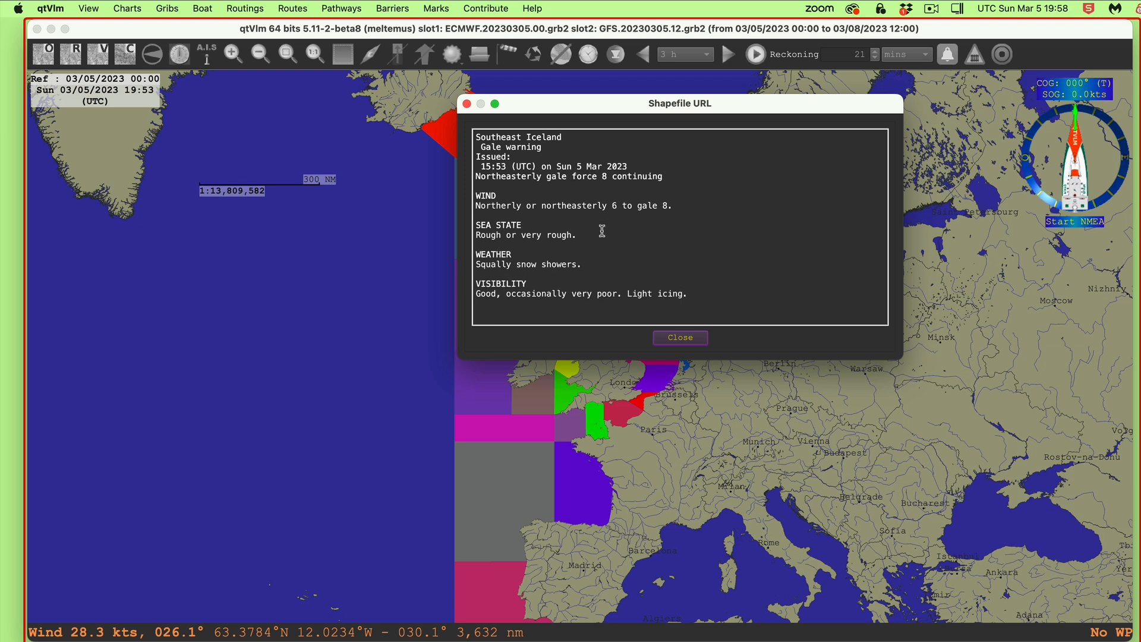
mouse_move(713, 238)
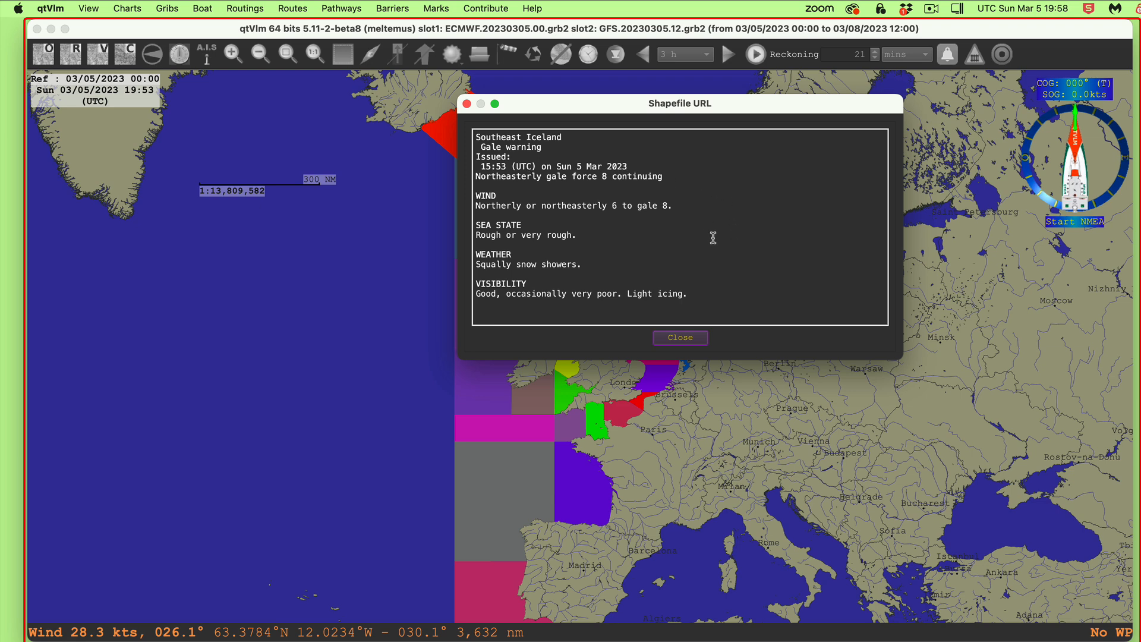
mouse_move(494, 167)
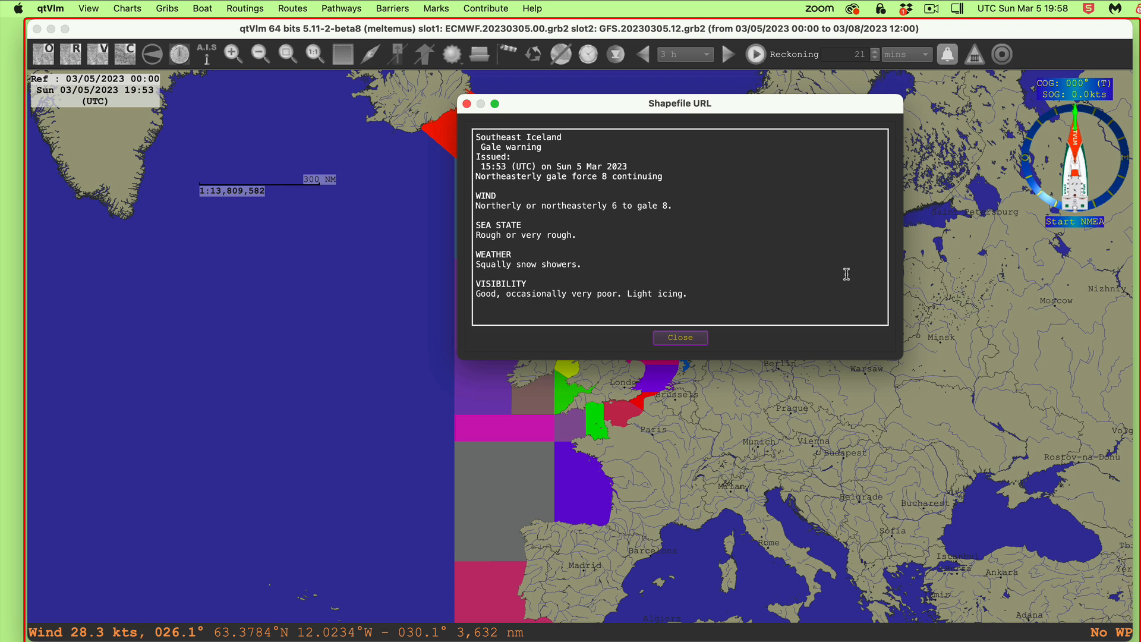
mouse_move(516, 148)
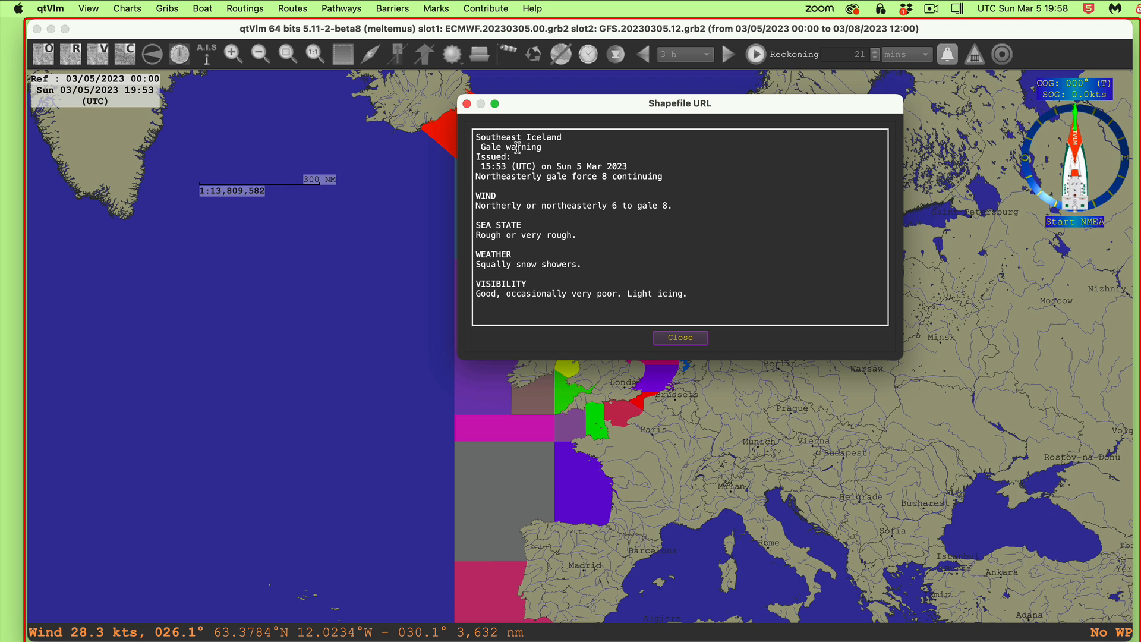
mouse_move(472, 120)
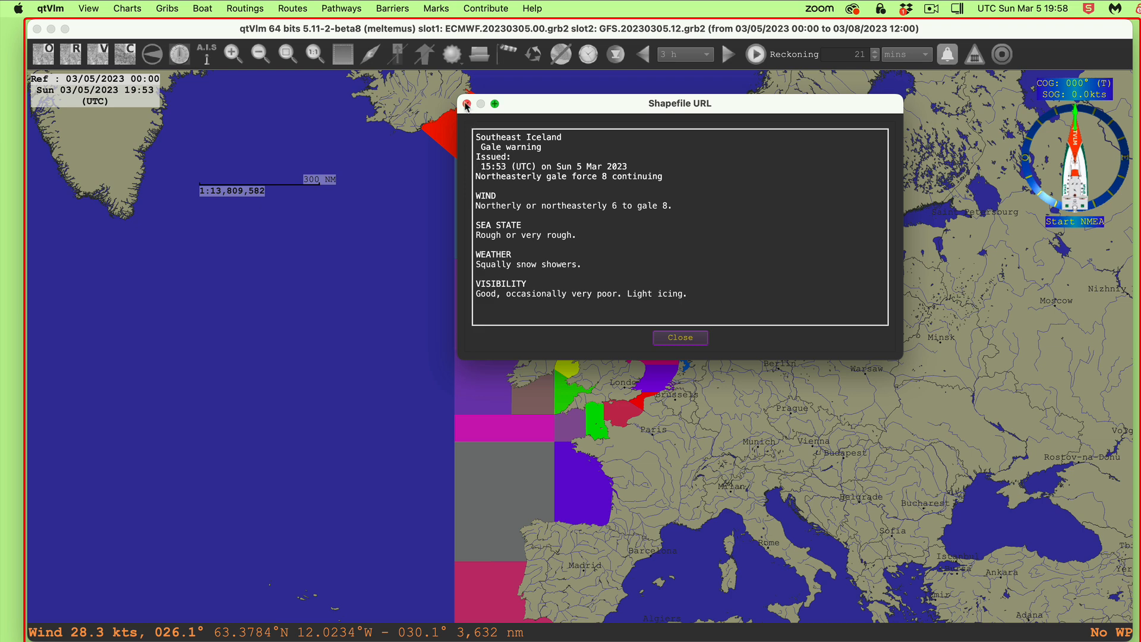
Bring up the Biscay zone's forecast report from the map.
click(680, 337)
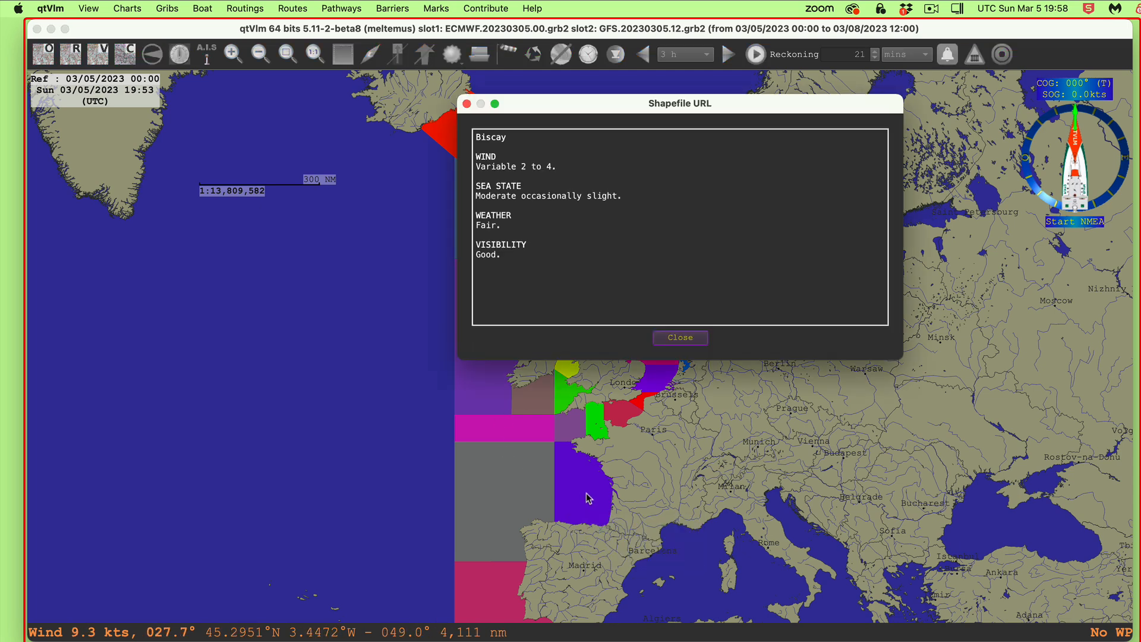
mouse_move(601, 260)
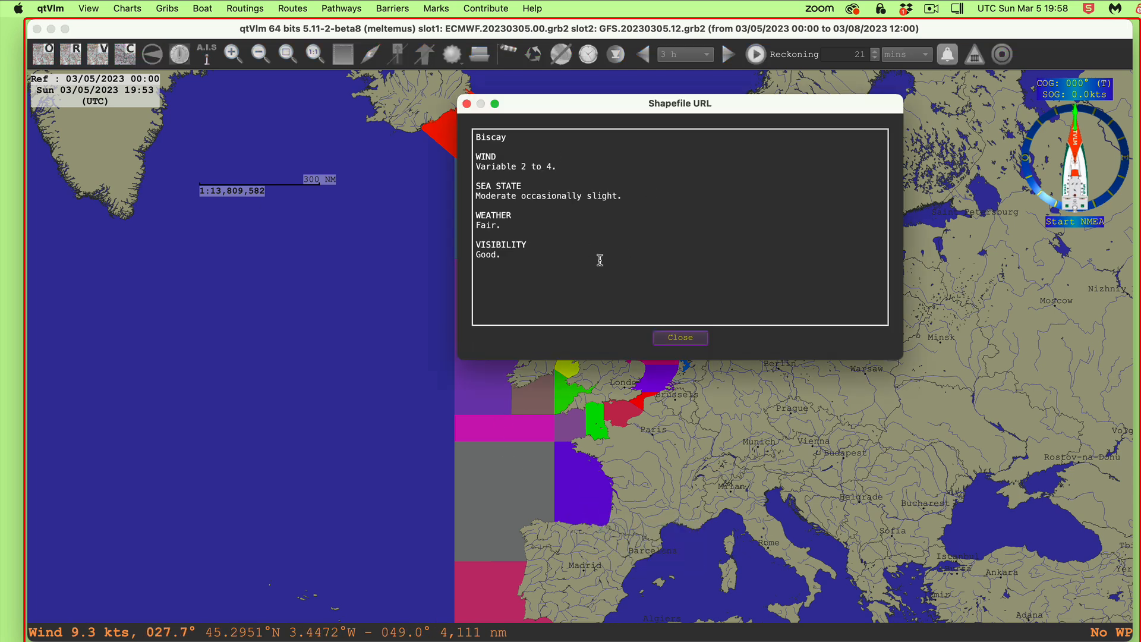
mouse_move(623, 241)
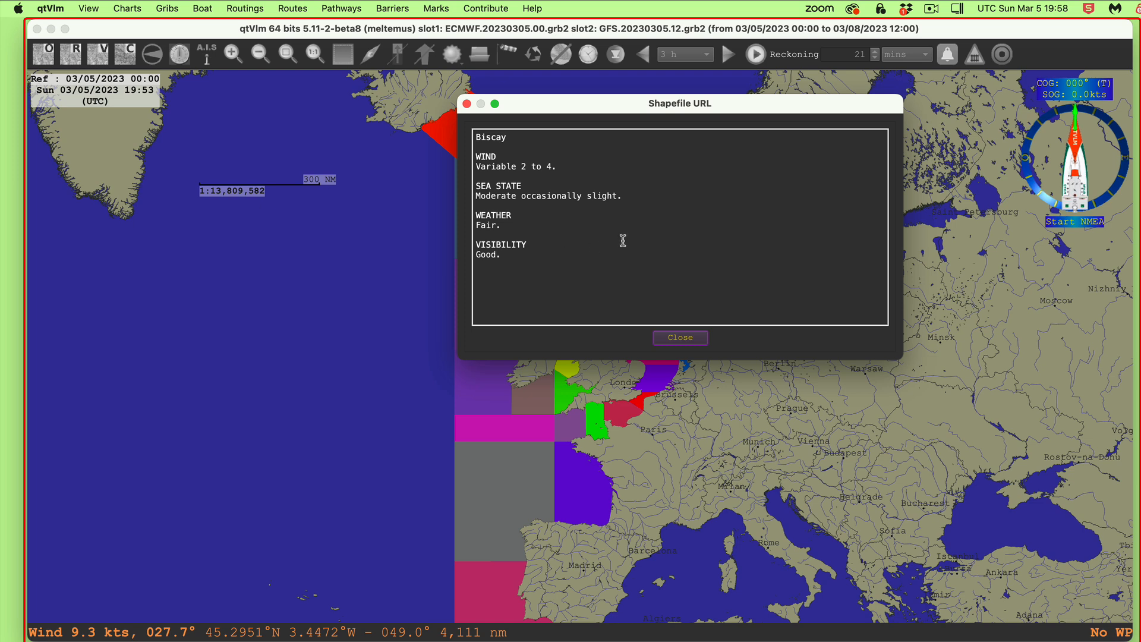
mouse_move(651, 211)
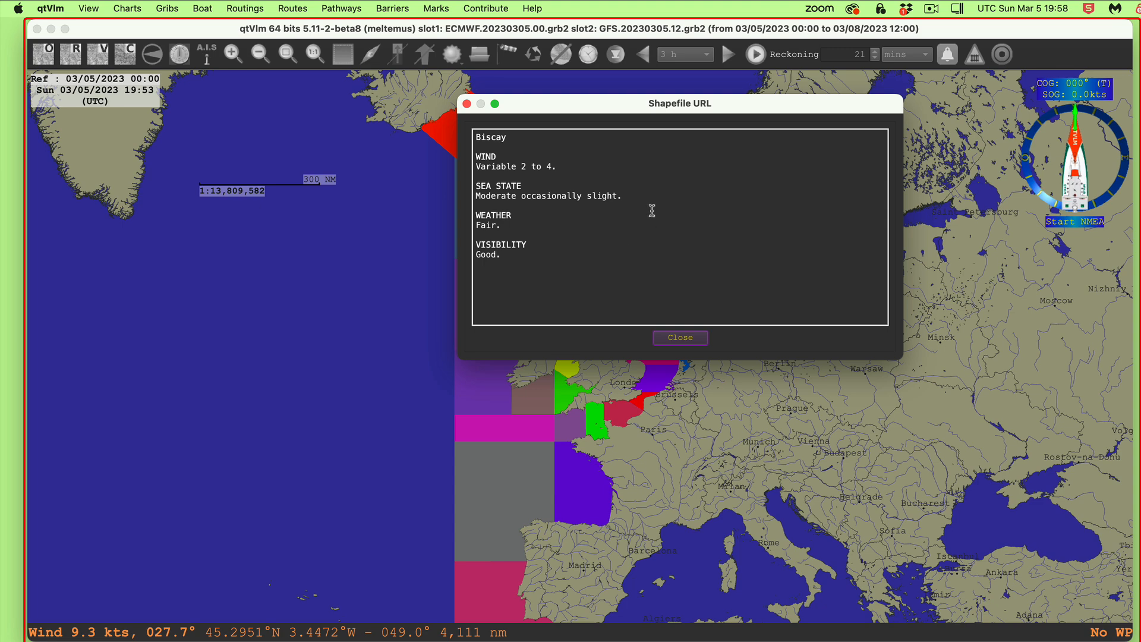
mouse_move(524, 165)
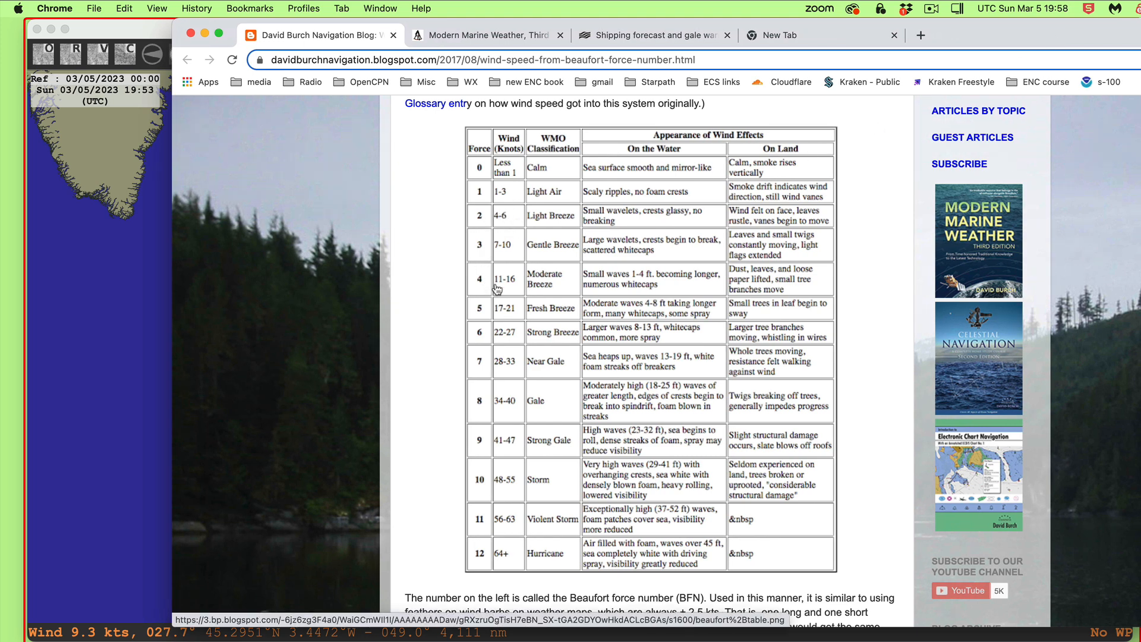
mouse_move(504, 220)
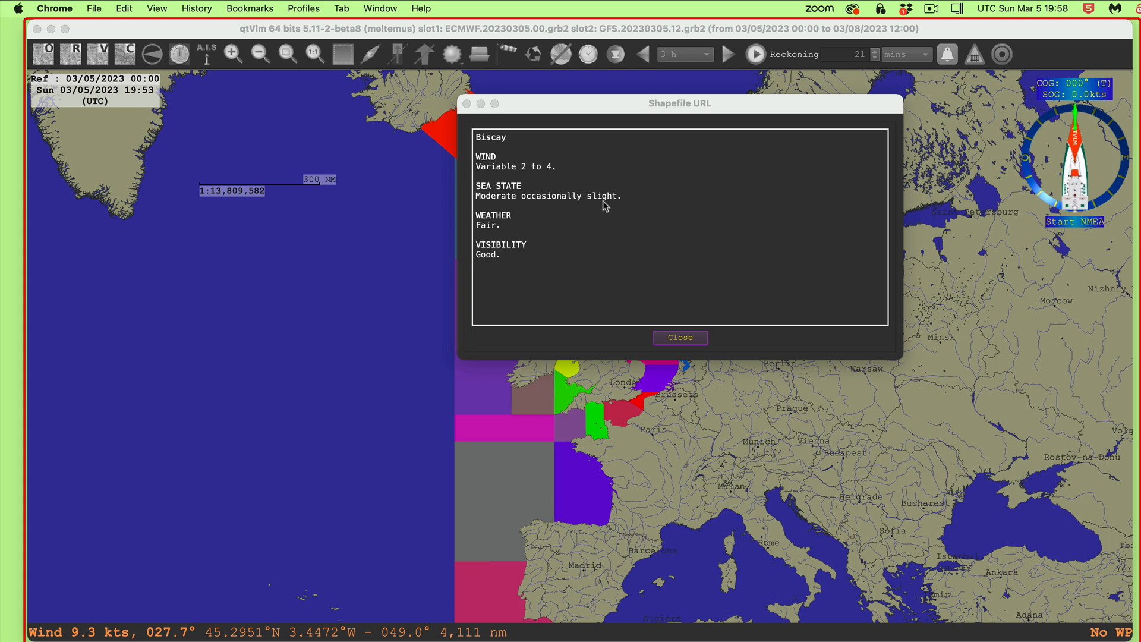
mouse_move(621, 202)
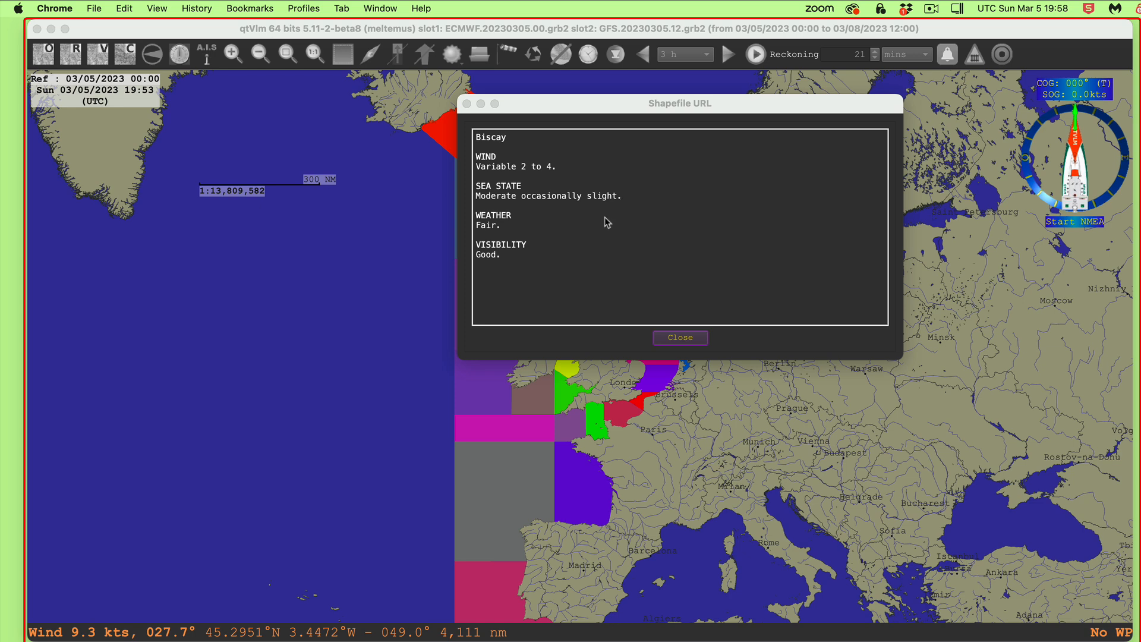
mouse_move(517, 274)
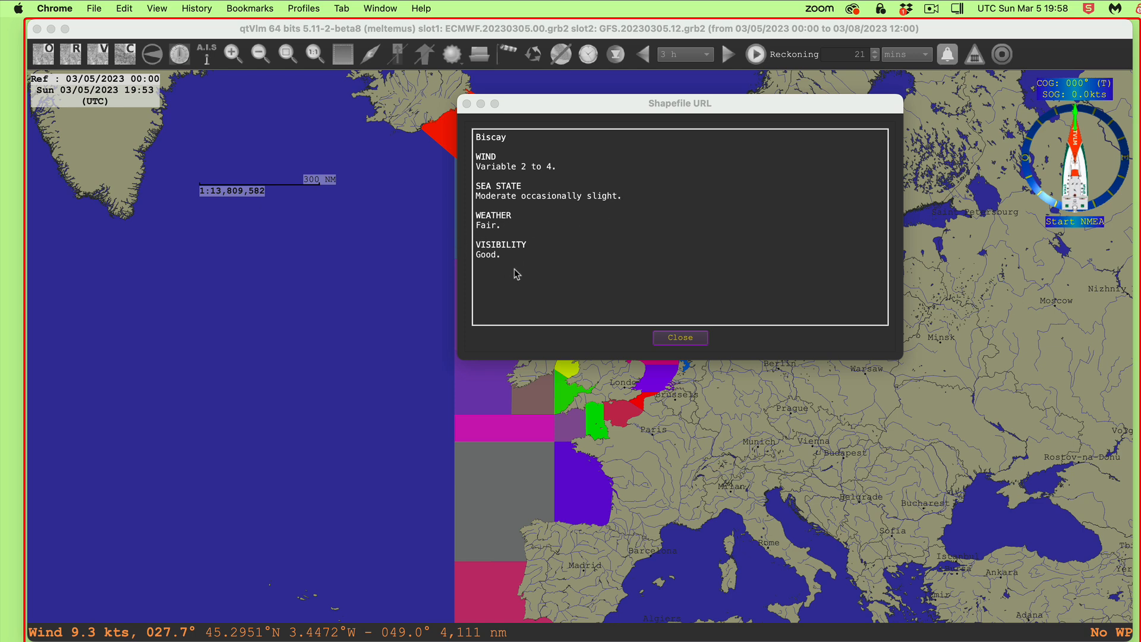
mouse_move(512, 266)
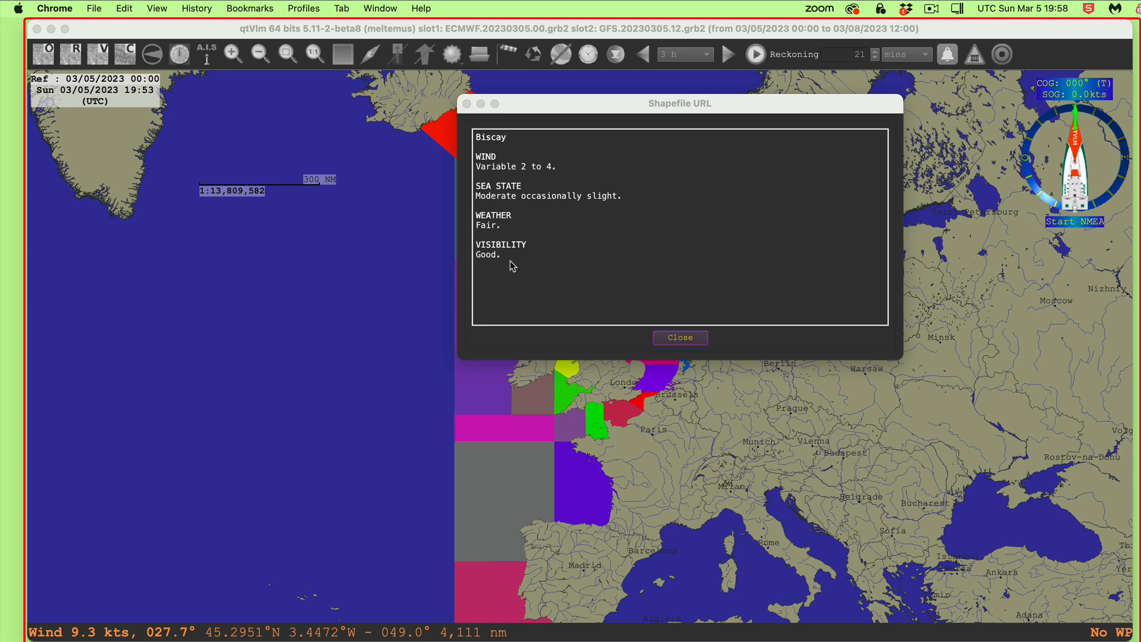
Open the Rockall zone's forecast report from the chart.
click(680, 338)
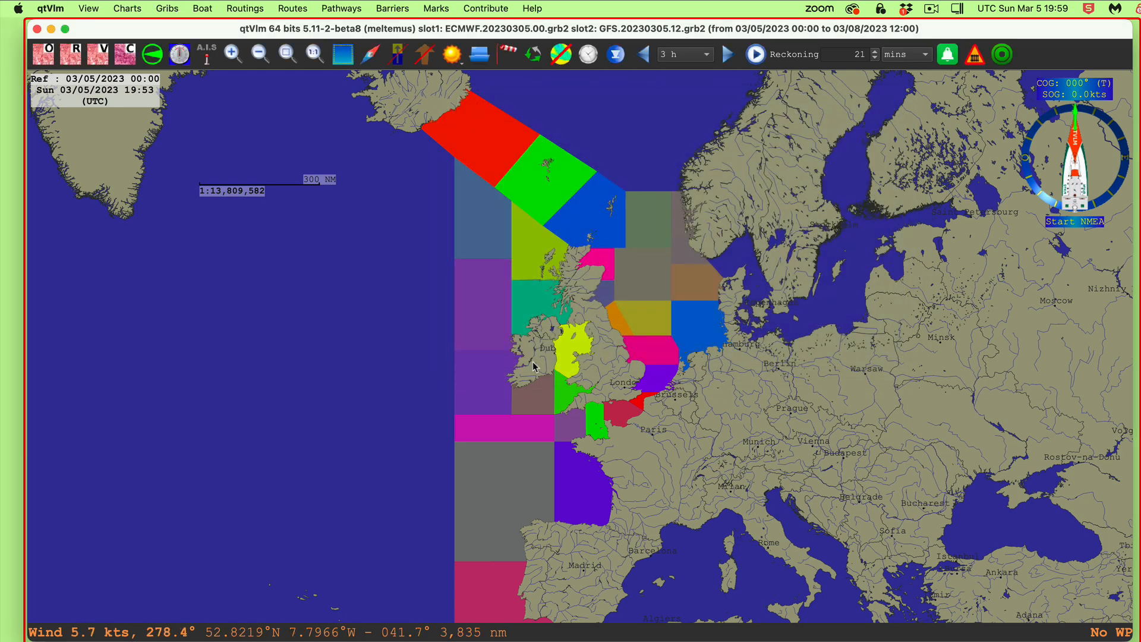
mouse_move(487, 296)
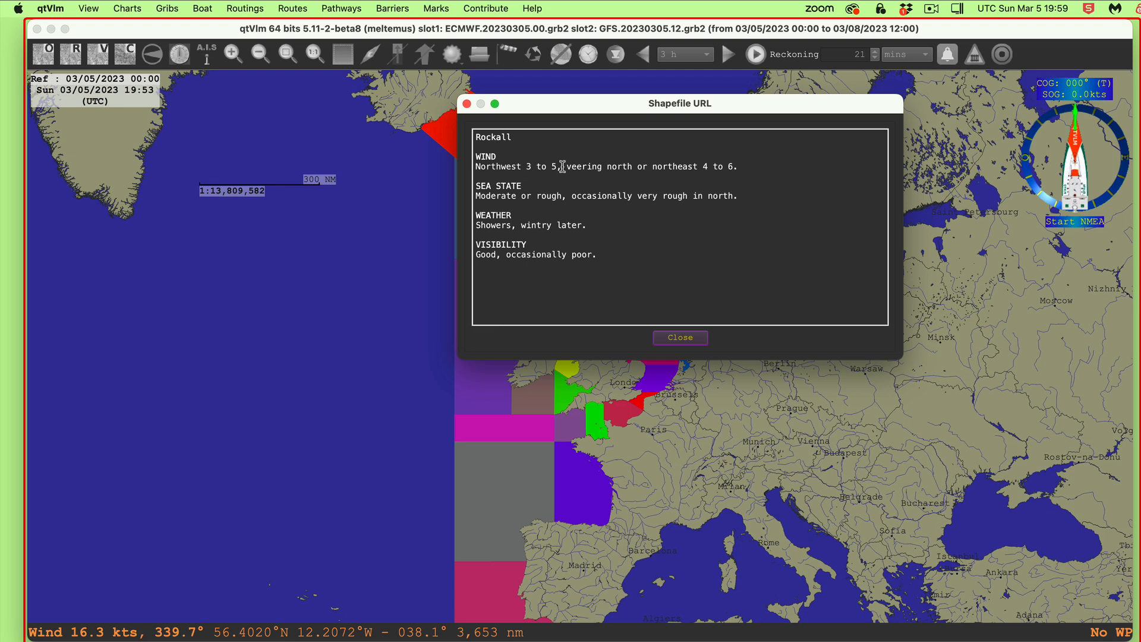
mouse_move(544, 166)
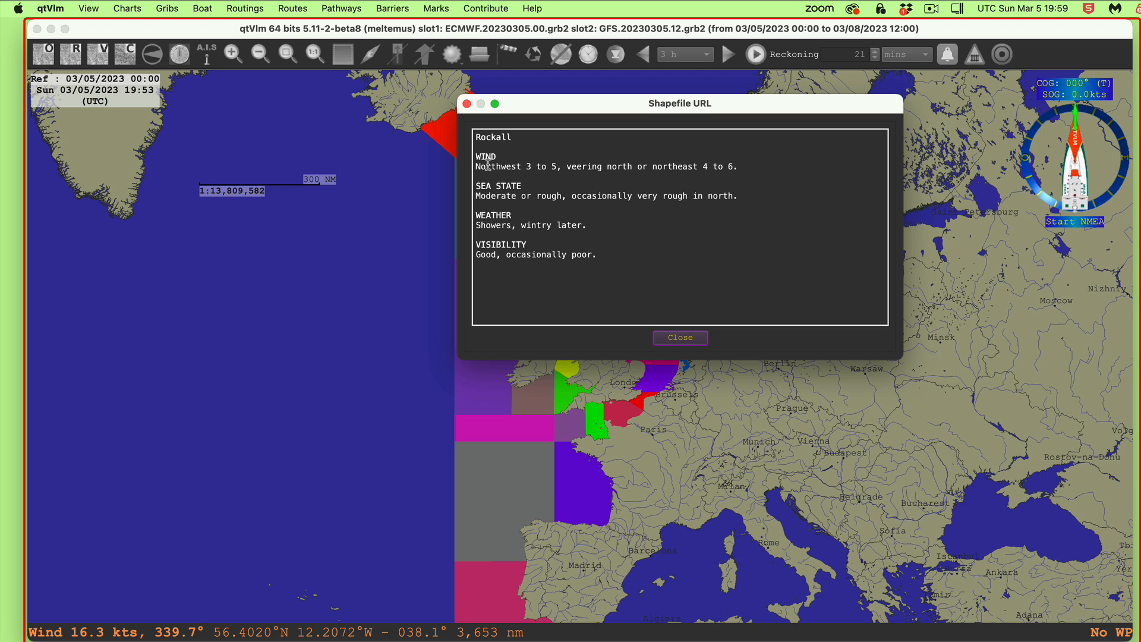
mouse_move(765, 169)
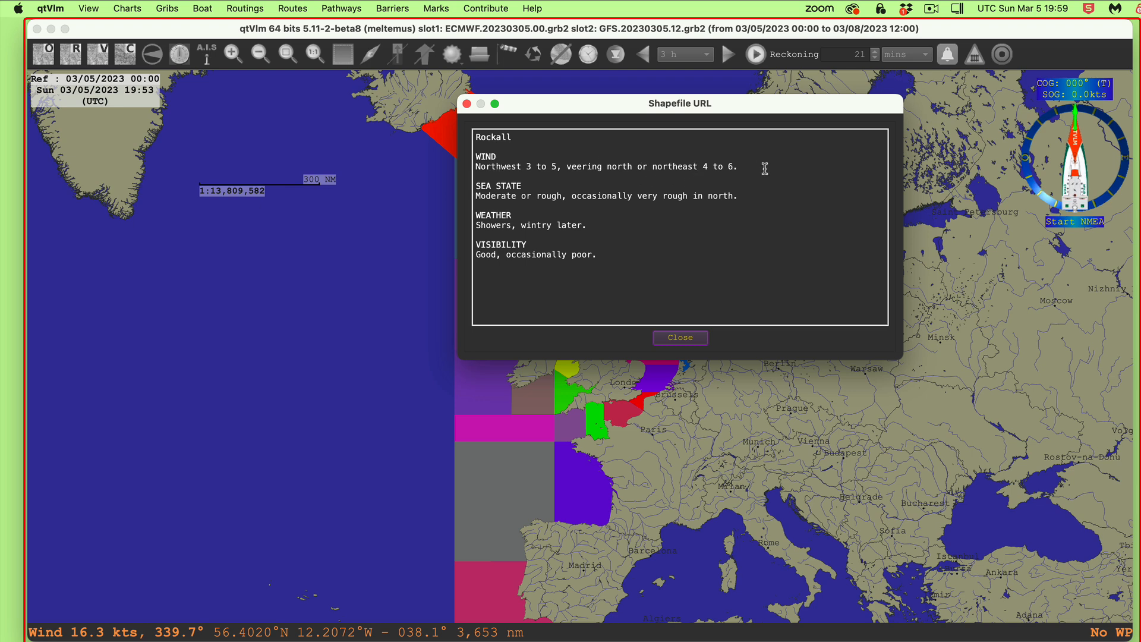
mouse_move(498, 199)
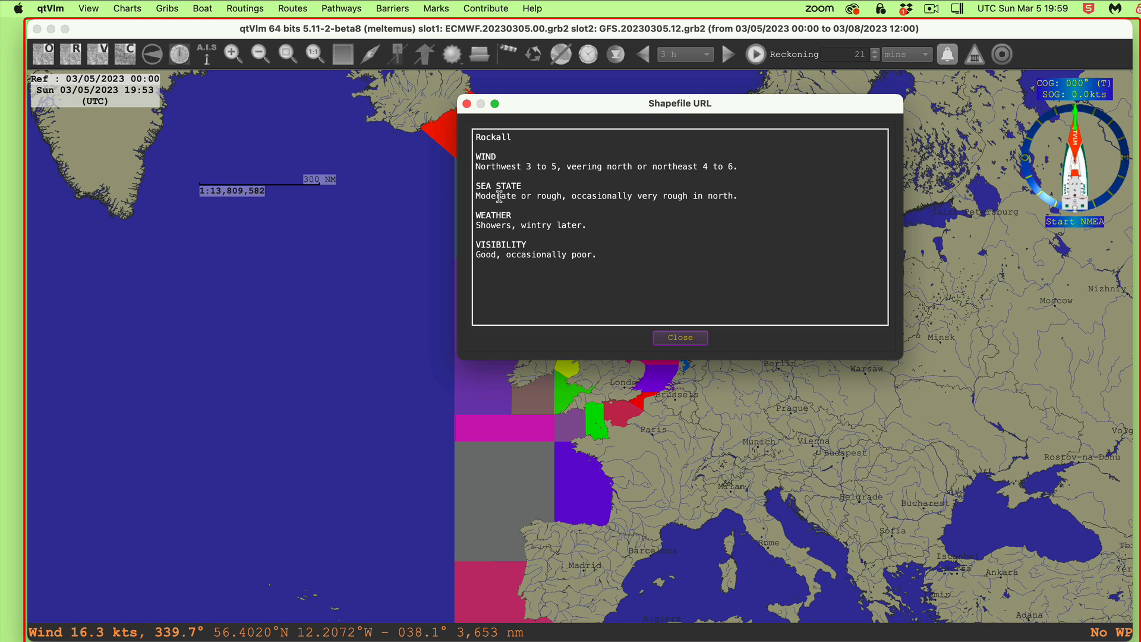
mouse_move(708, 213)
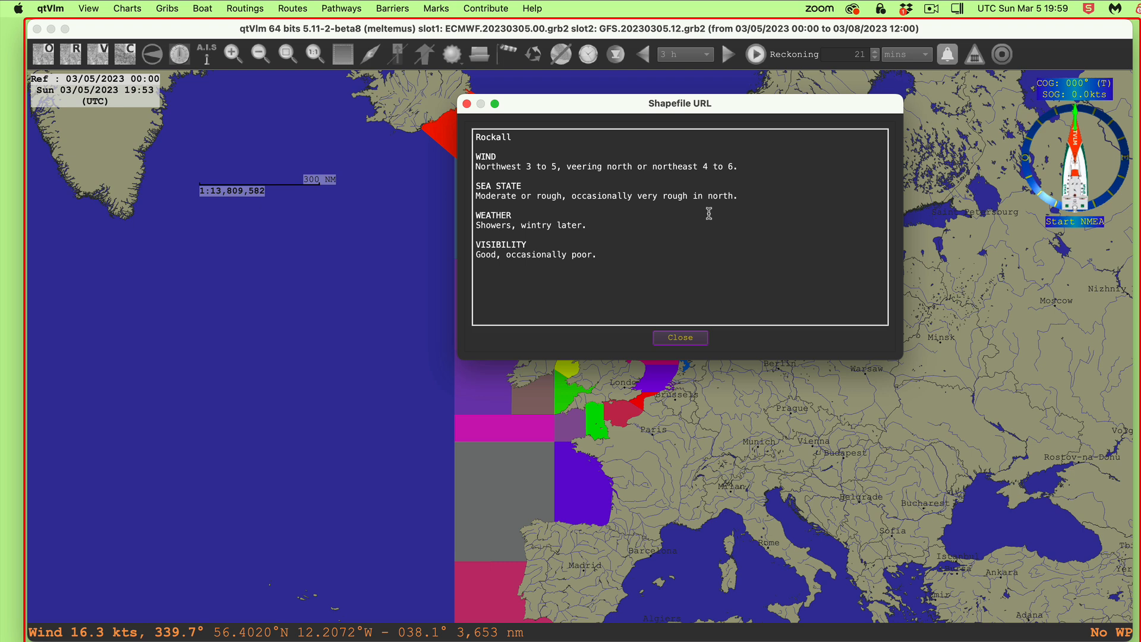
mouse_move(683, 207)
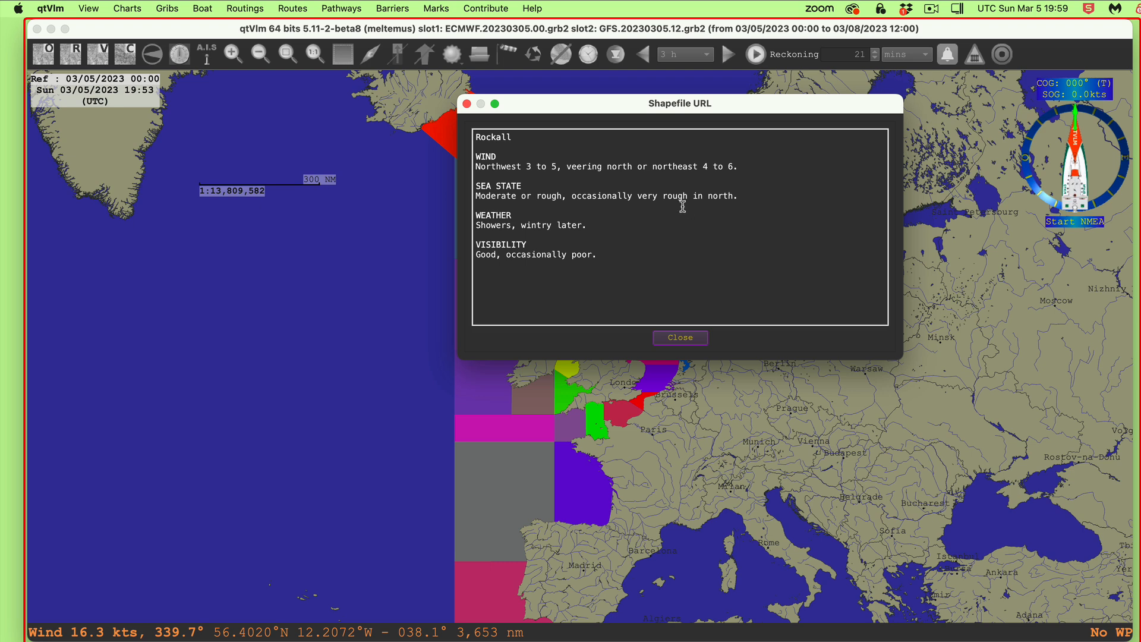
click(680, 337)
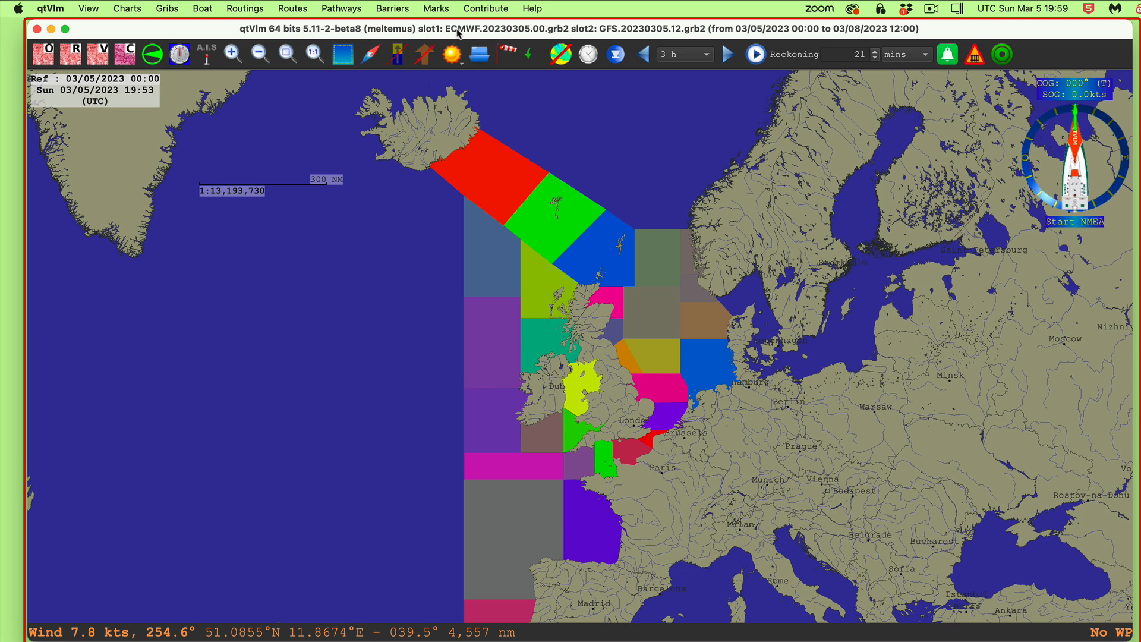
mouse_move(510, 32)
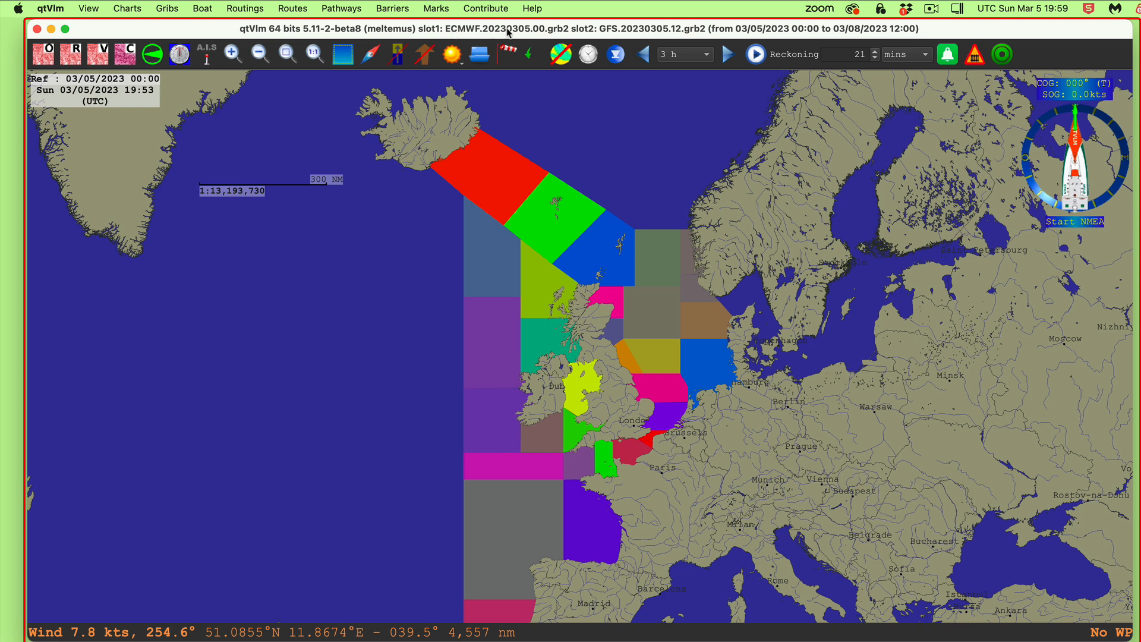
mouse_move(658, 33)
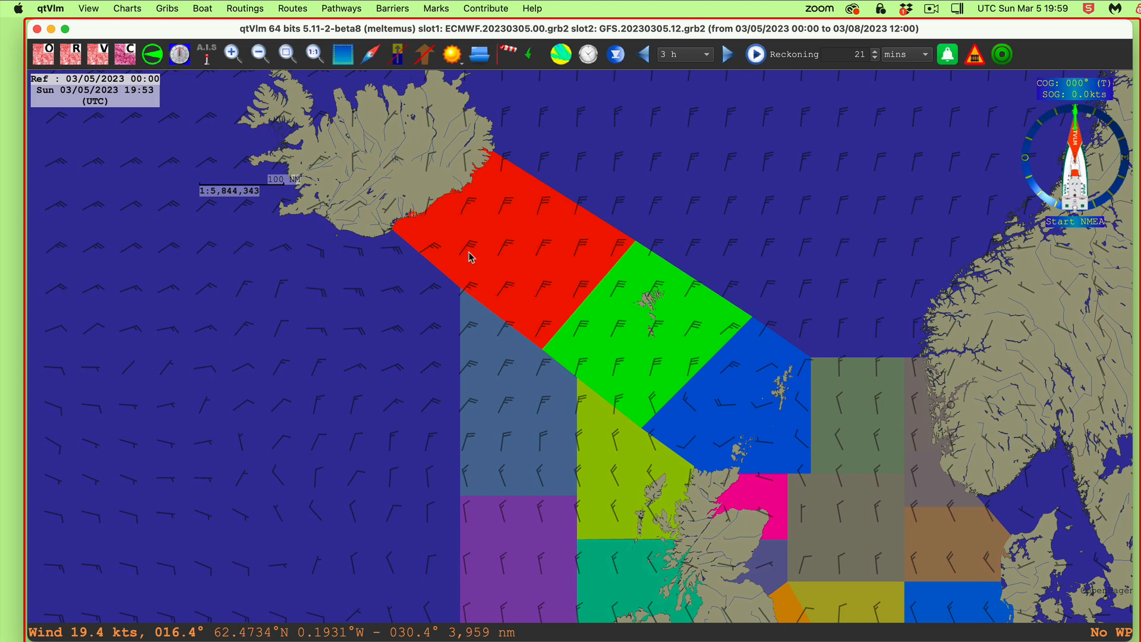
mouse_move(512, 234)
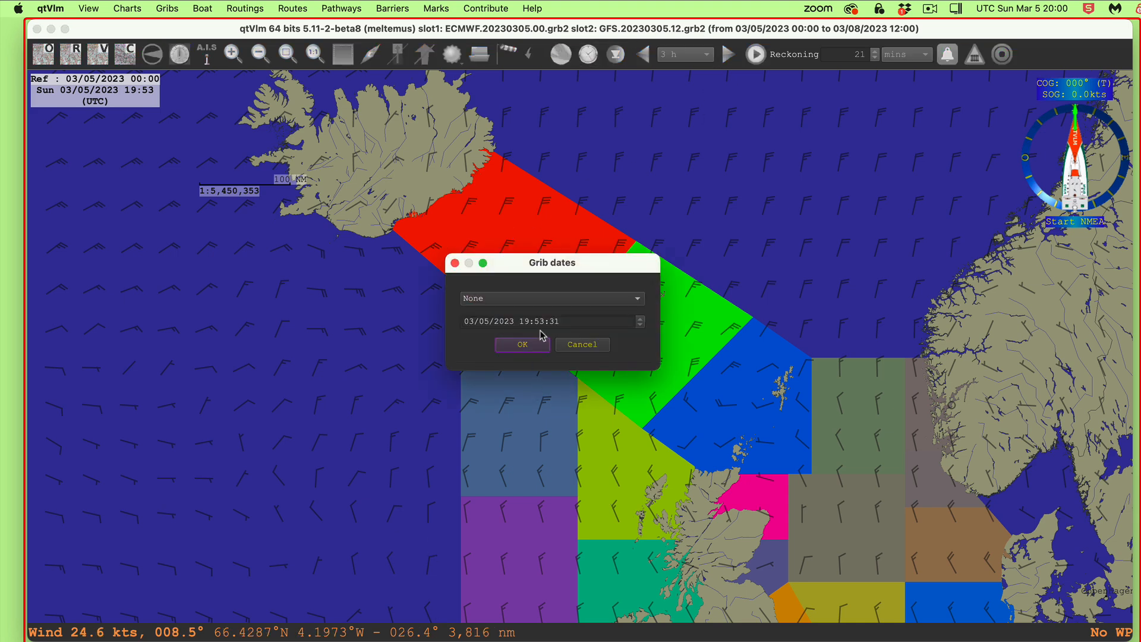
Select Sun 03/05/2023 18:00 UTC as the GRIB forecast time and confirm.
click(551, 298)
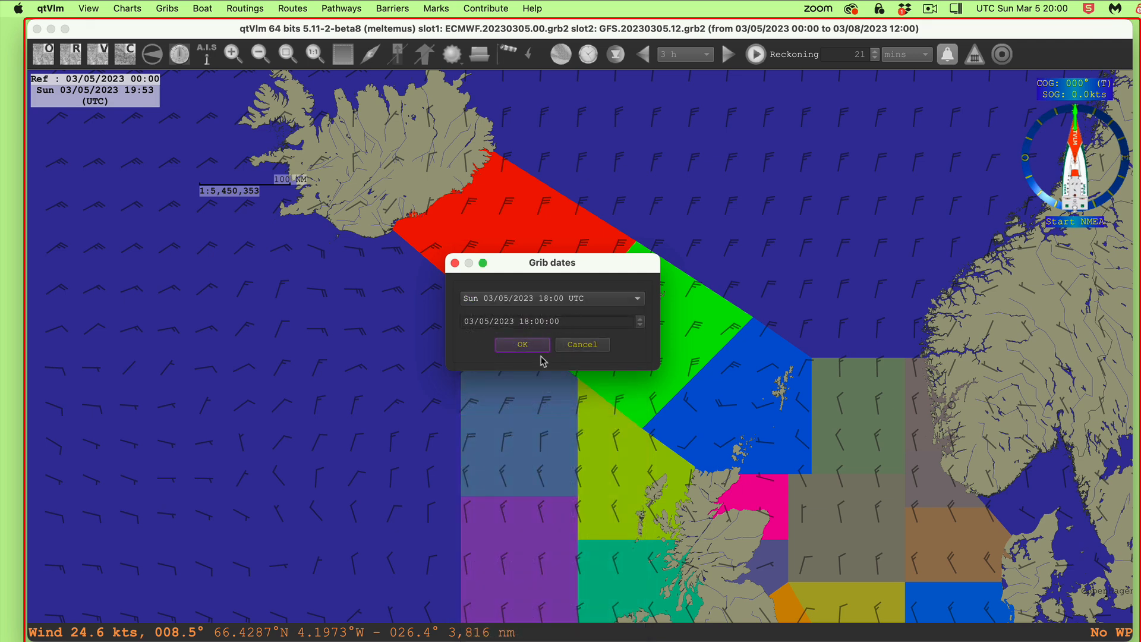
click(523, 345)
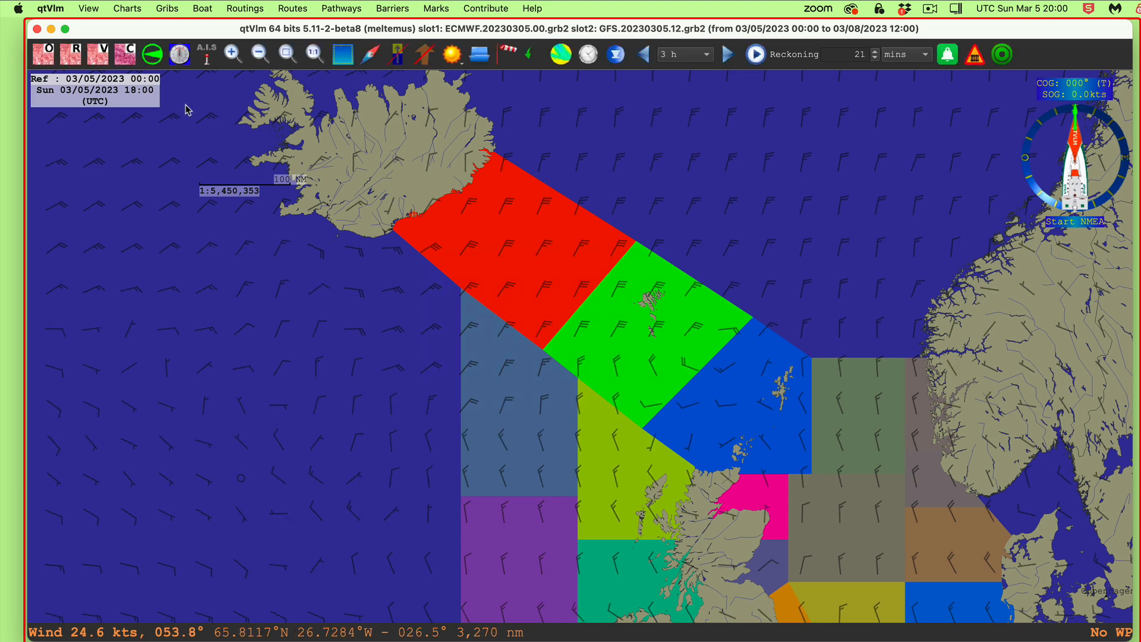
mouse_move(491, 355)
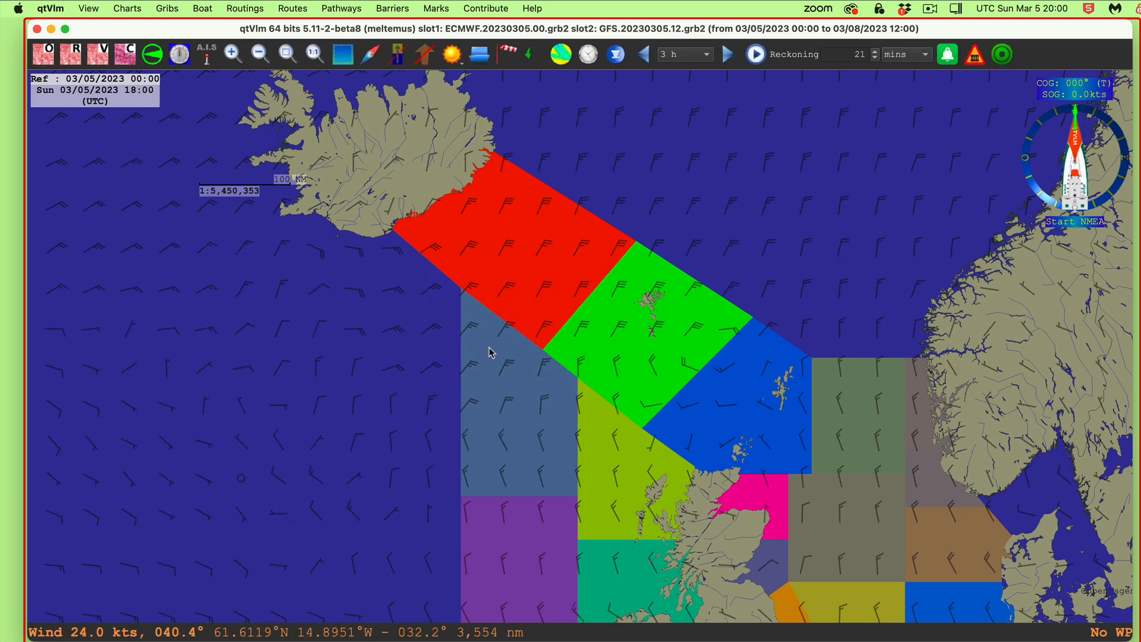
mouse_move(534, 248)
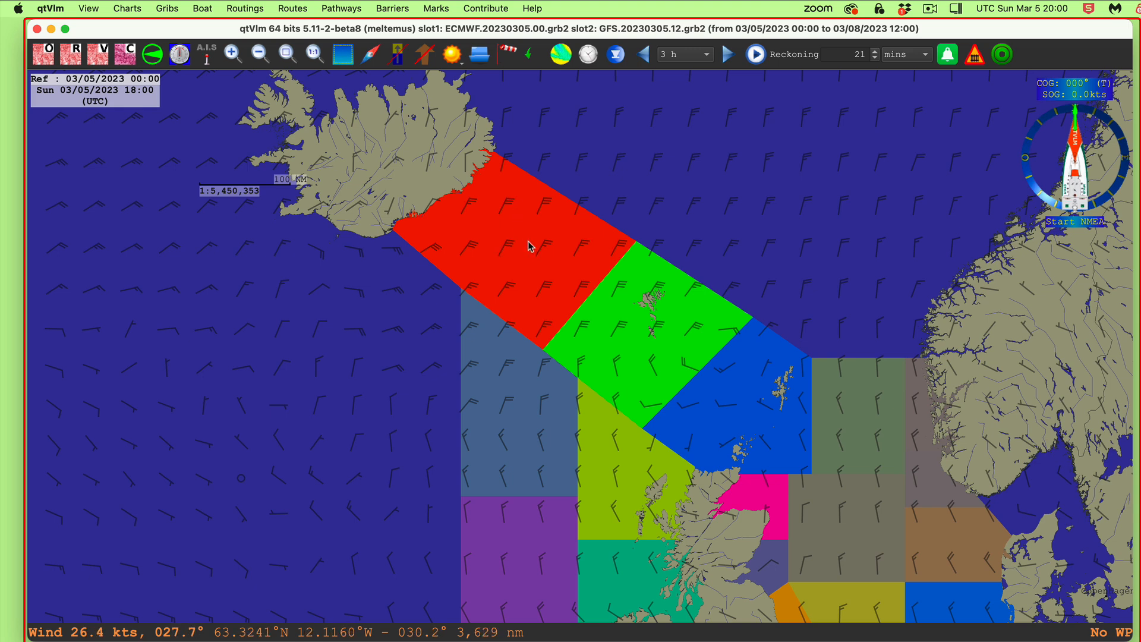
mouse_move(429, 217)
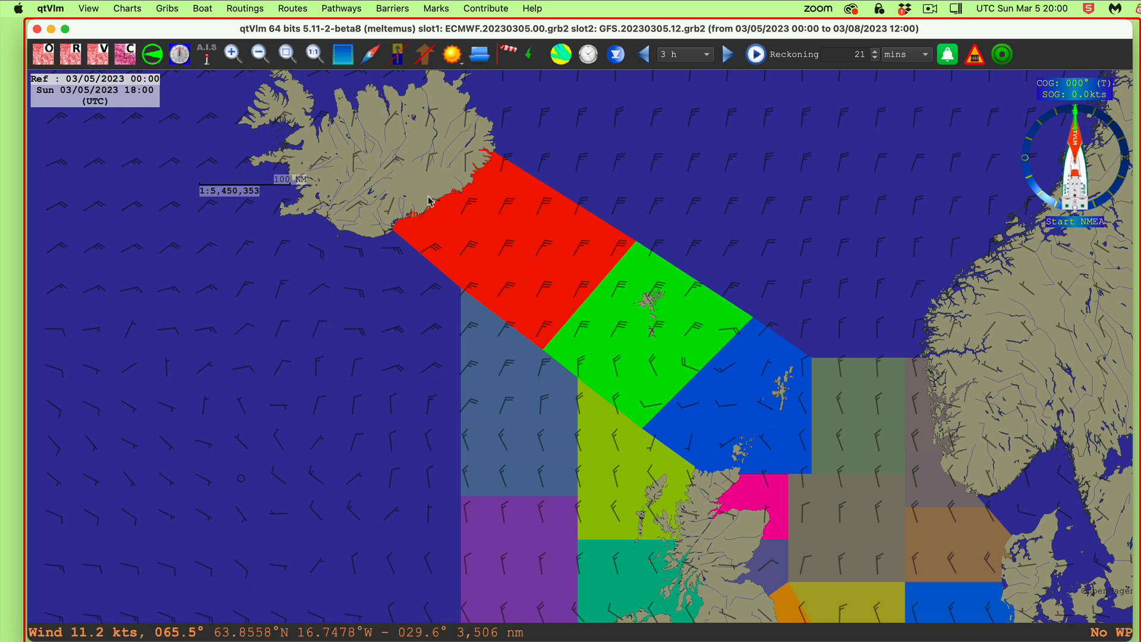
mouse_move(494, 258)
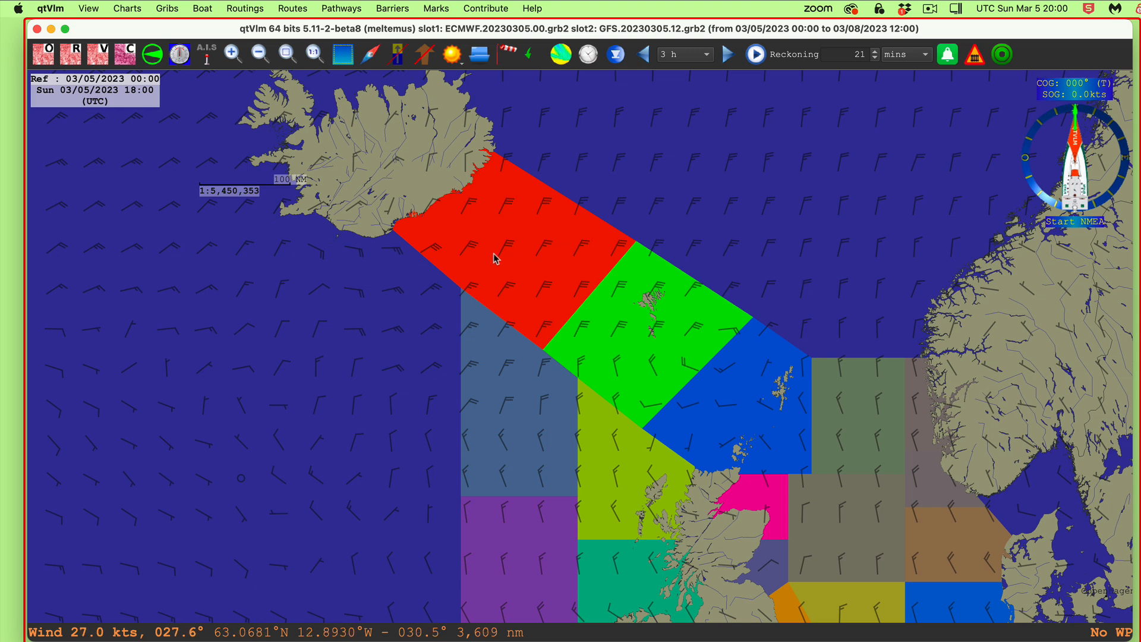
Open a meteogram in the red zone comparing both GRIB models, check pressure, then close it.
right_click(516, 266)
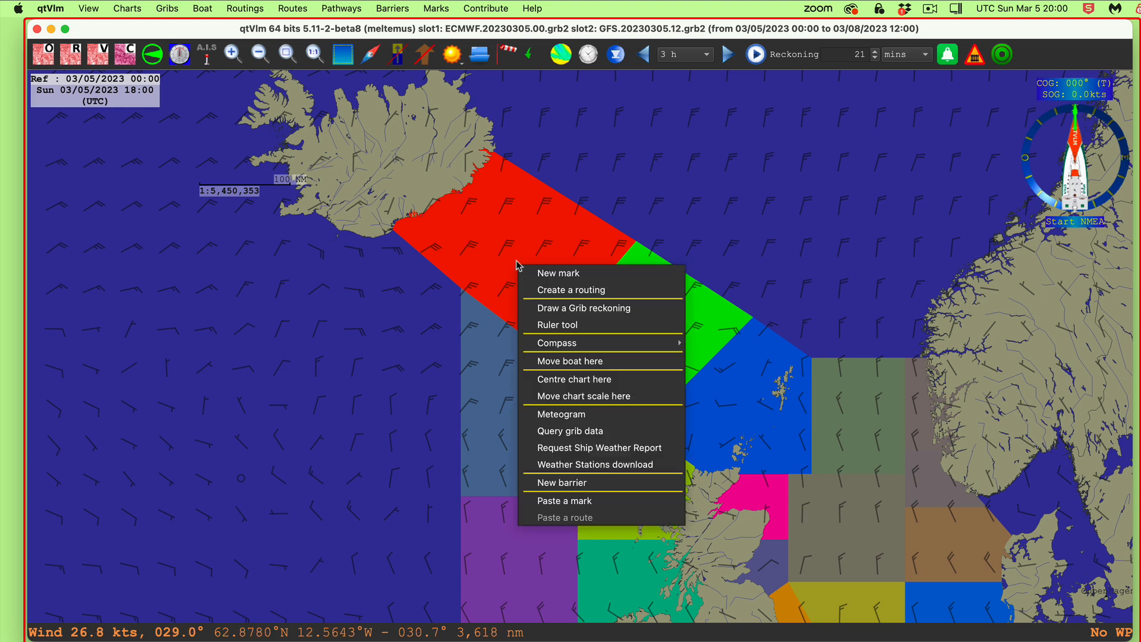
mouse_move(571, 420)
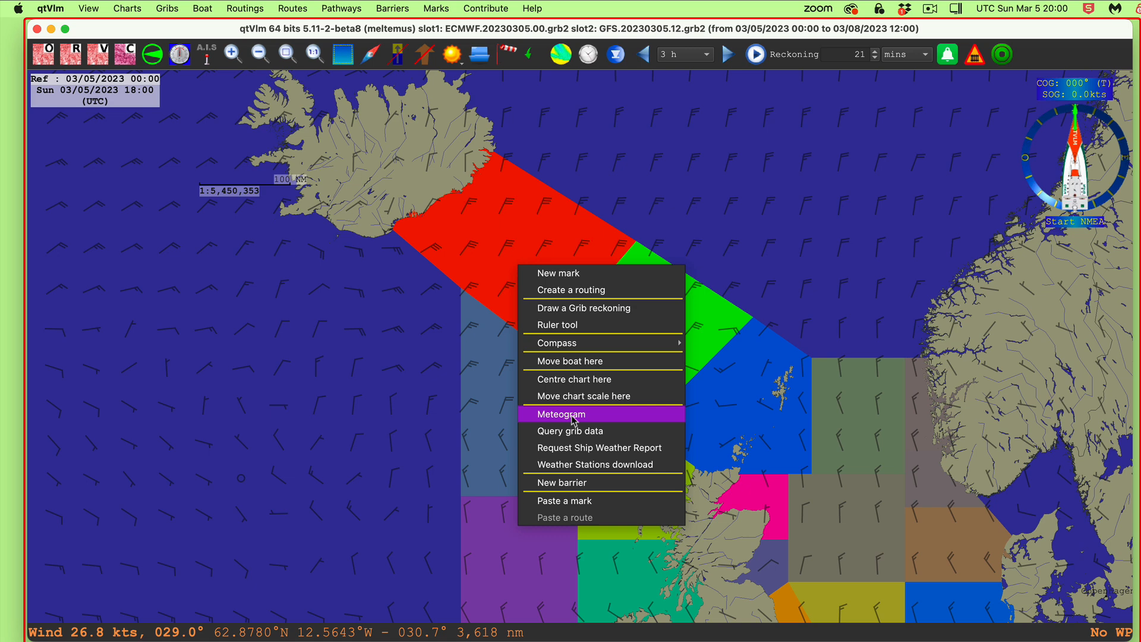
click(561, 414)
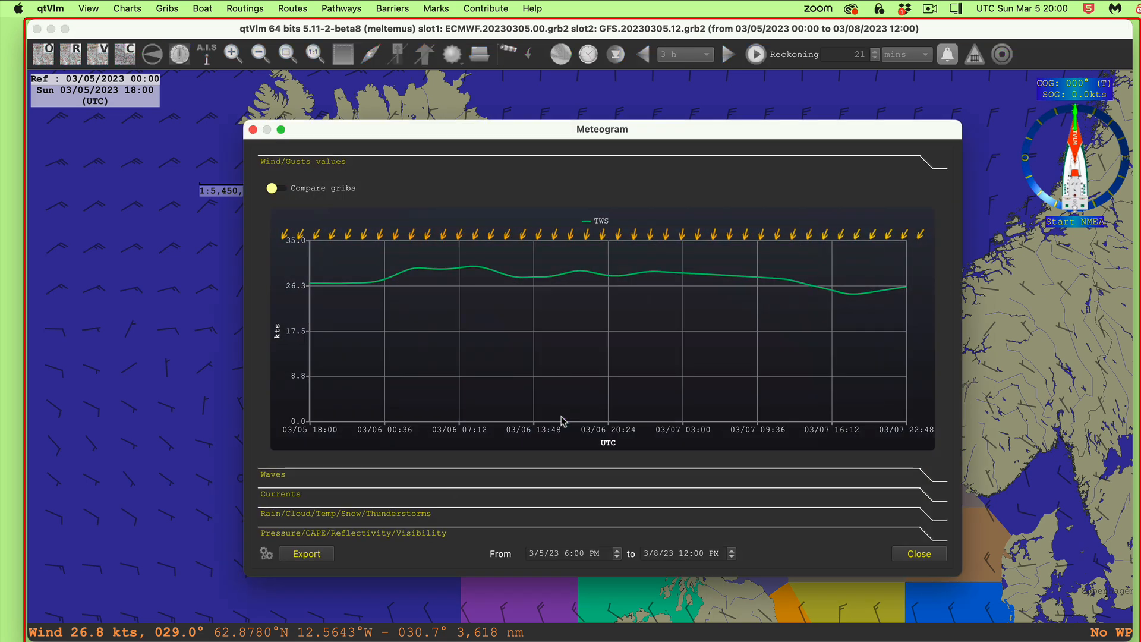
mouse_move(294, 128)
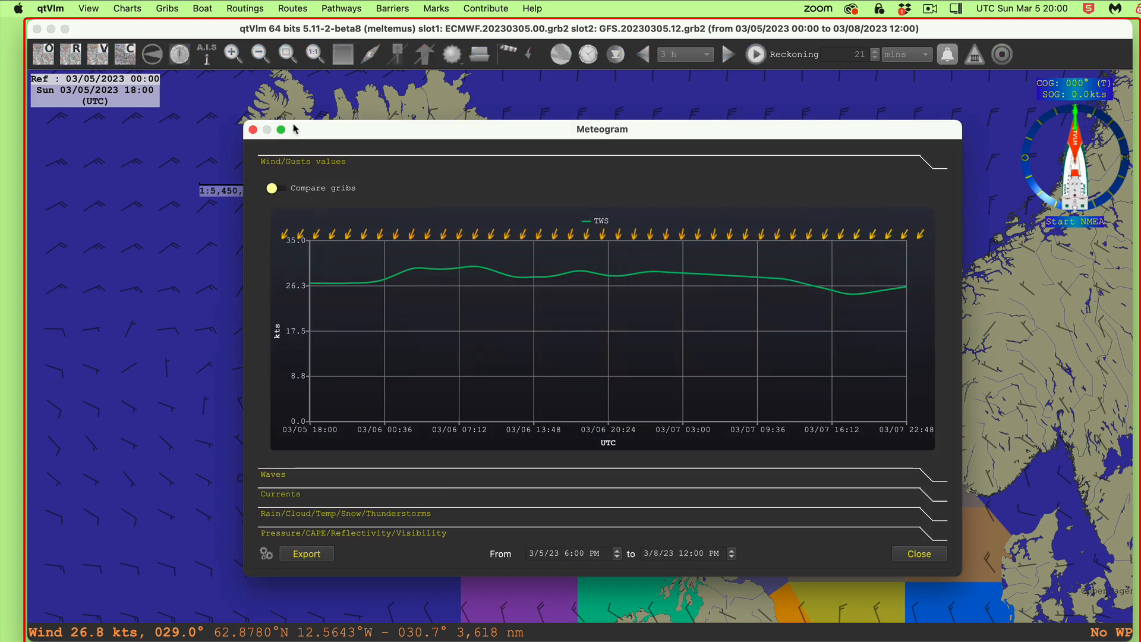
click(274, 188)
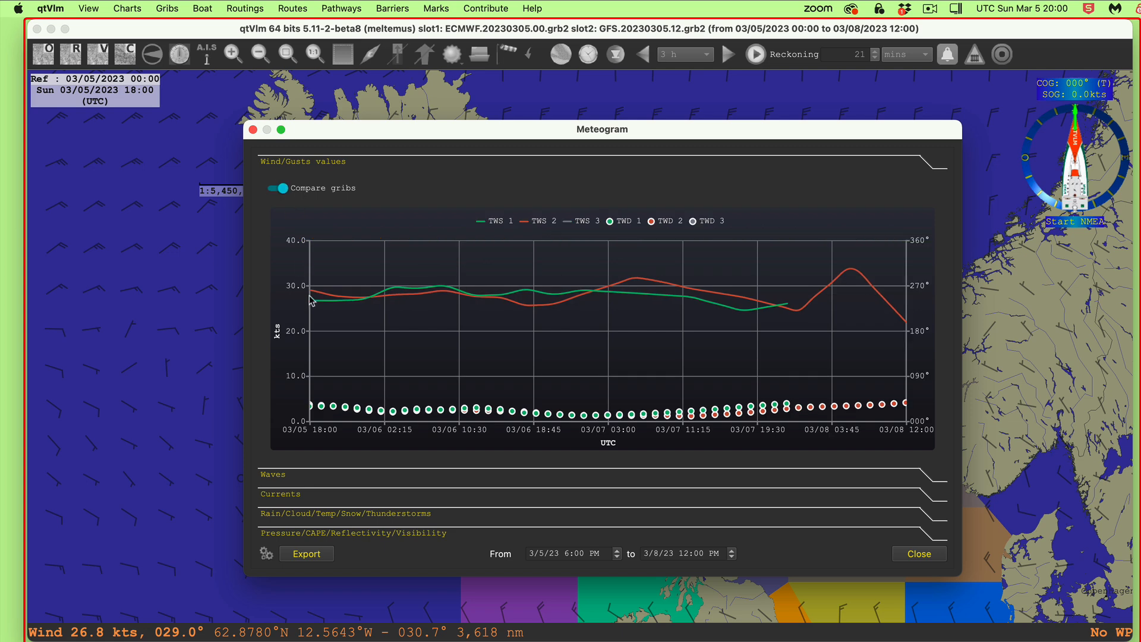
mouse_move(377, 303)
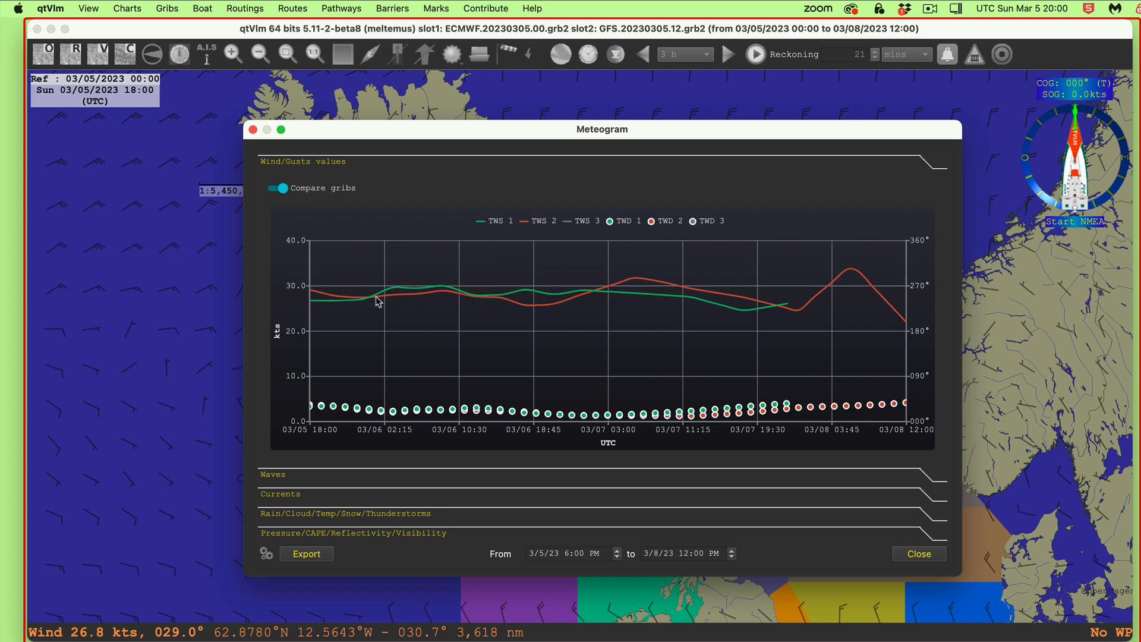
mouse_move(449, 298)
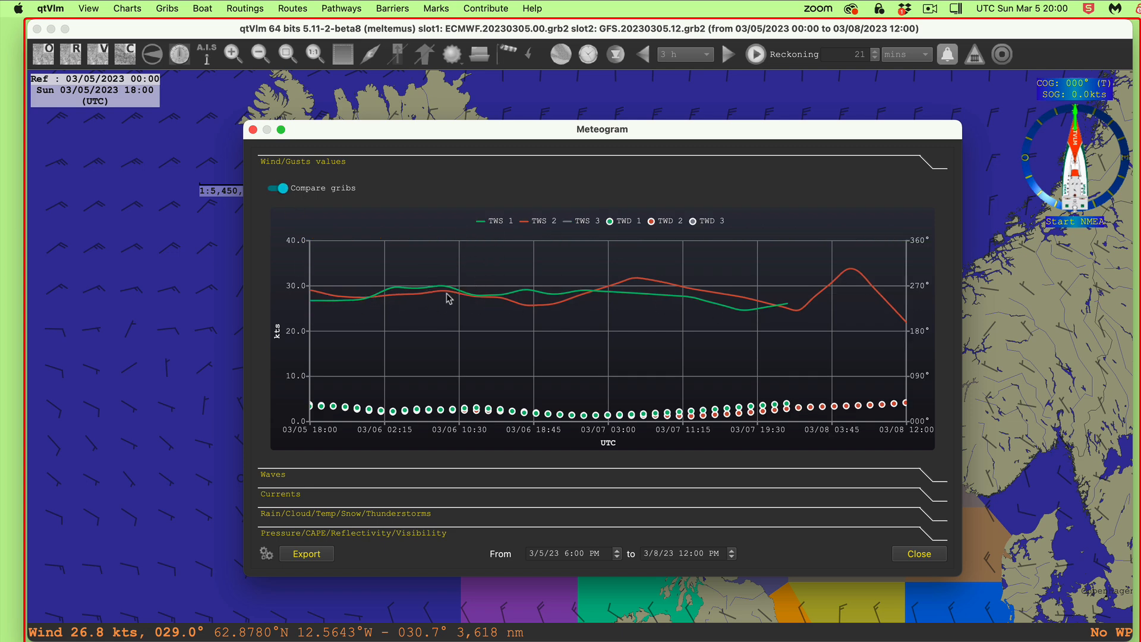
mouse_move(477, 254)
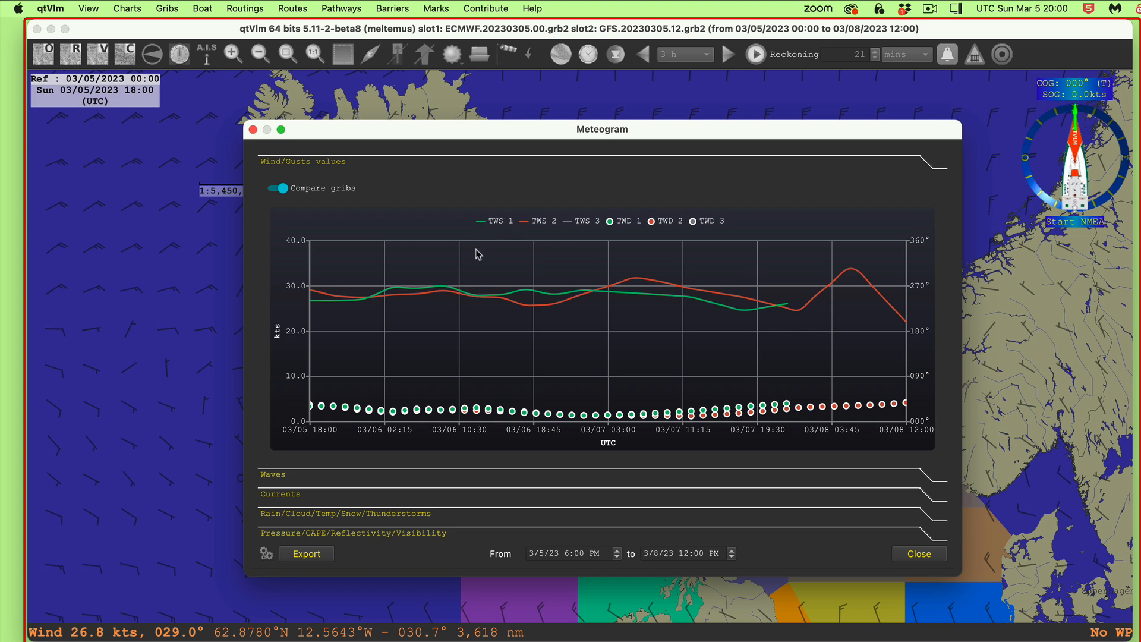
mouse_move(483, 36)
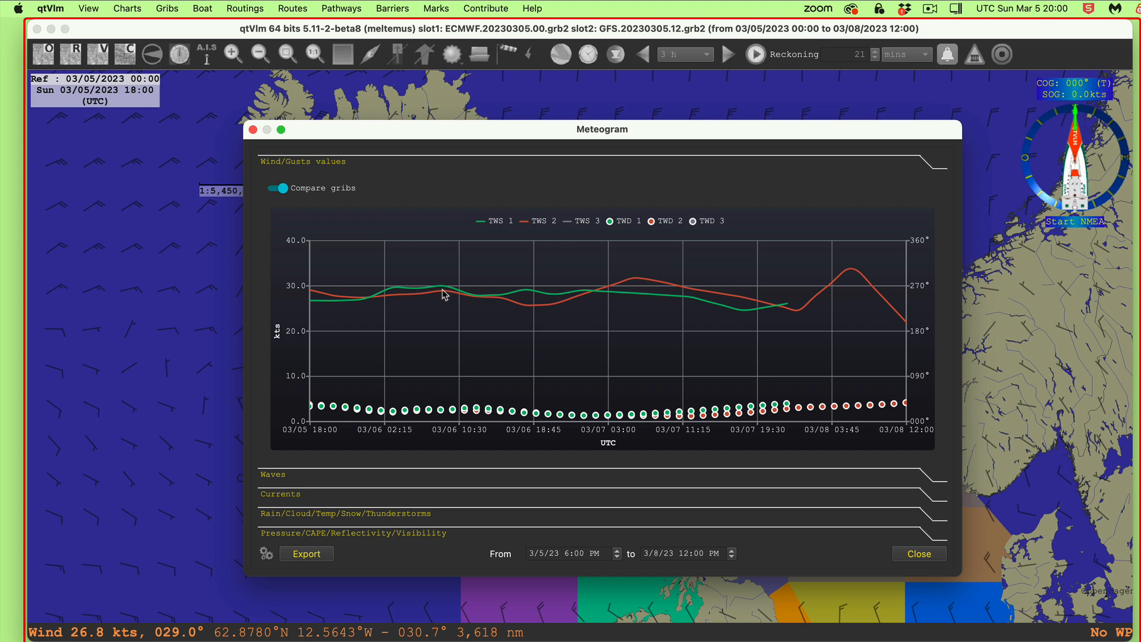
mouse_move(656, 322)
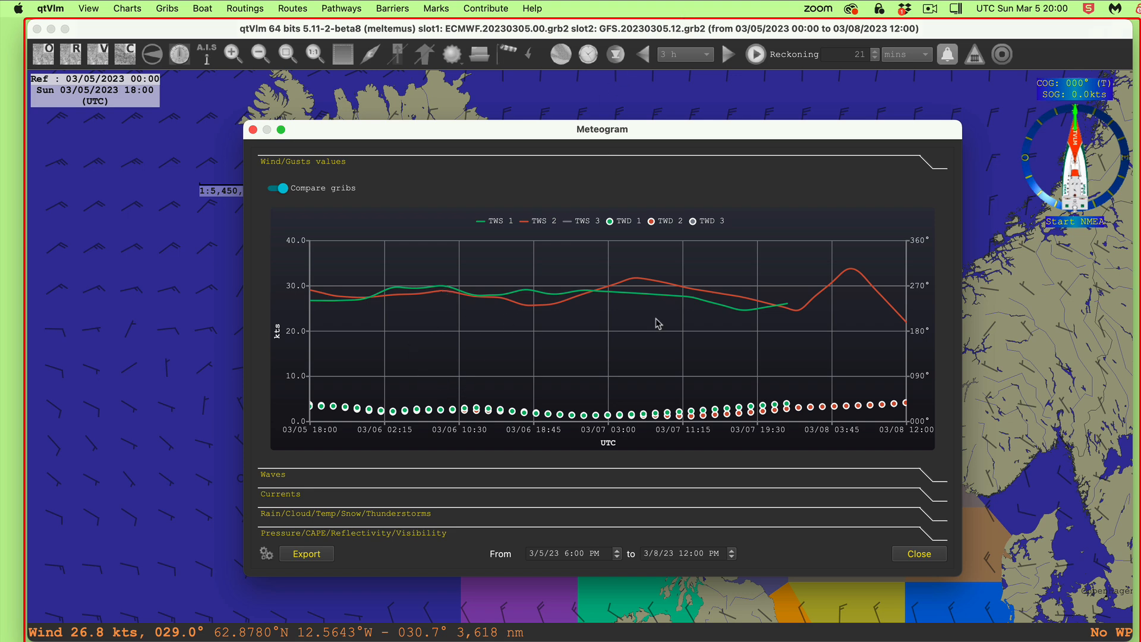
mouse_move(476, 279)
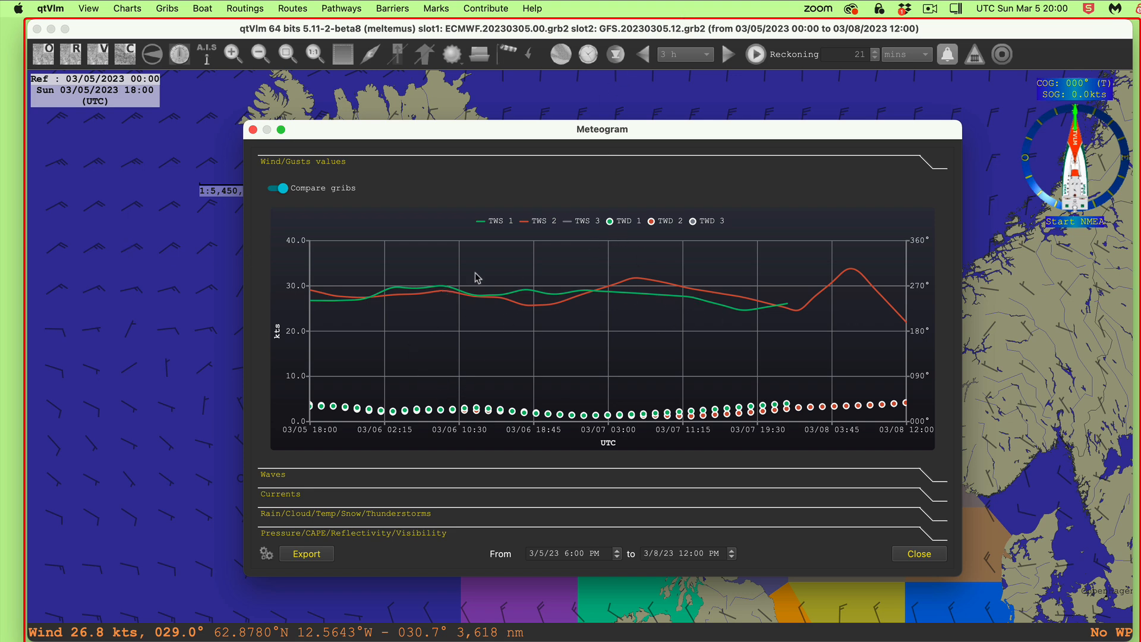
mouse_move(818, 418)
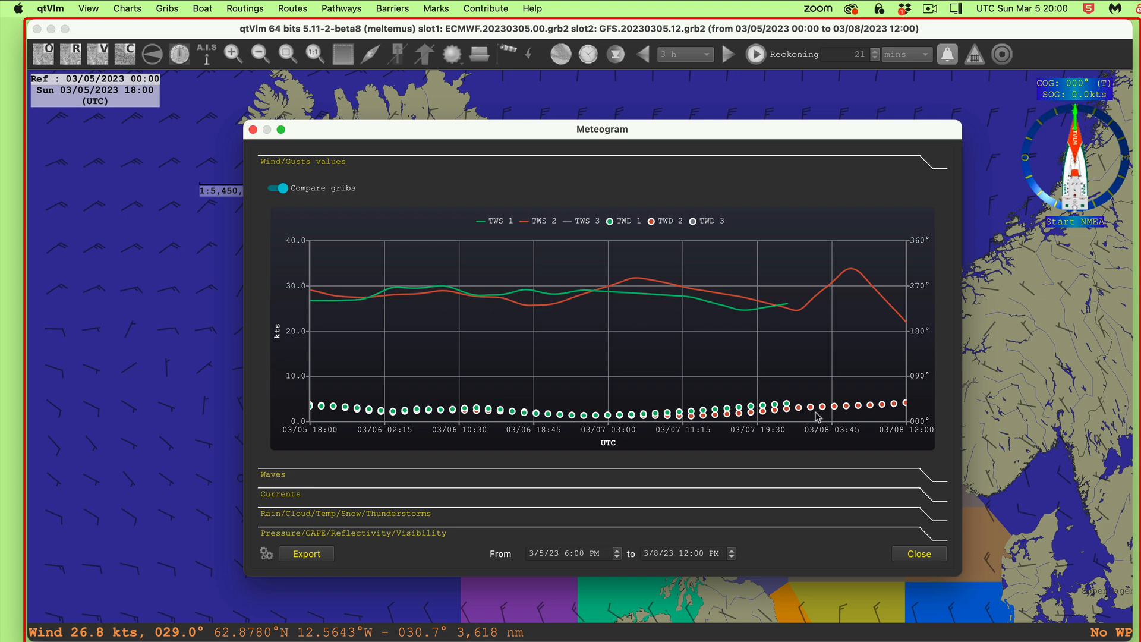
mouse_move(275, 483)
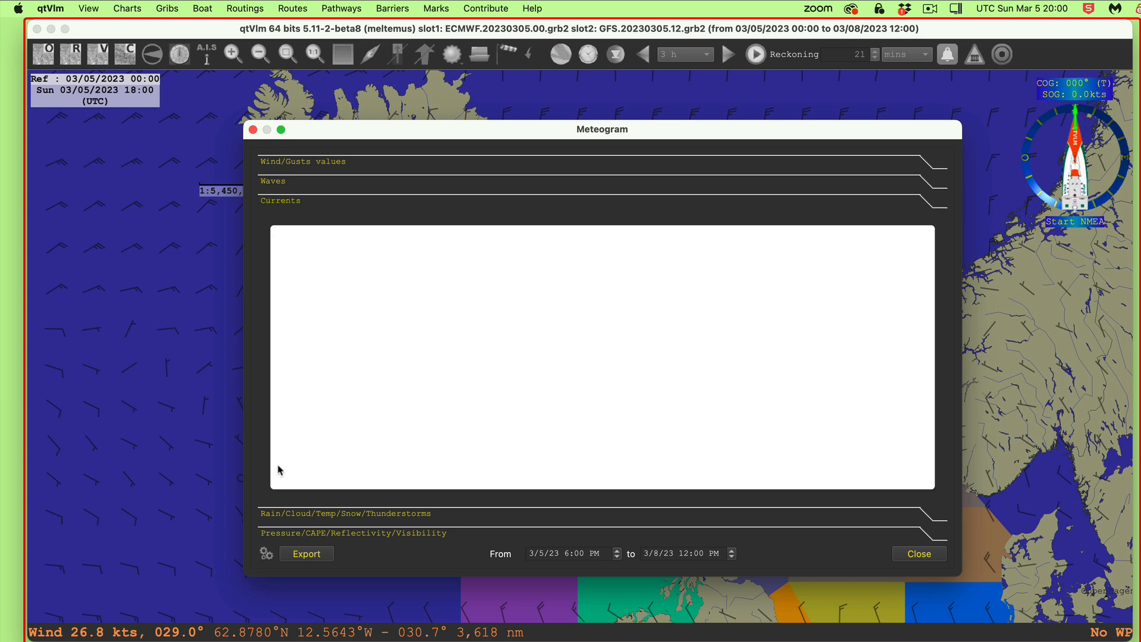
mouse_move(325, 128)
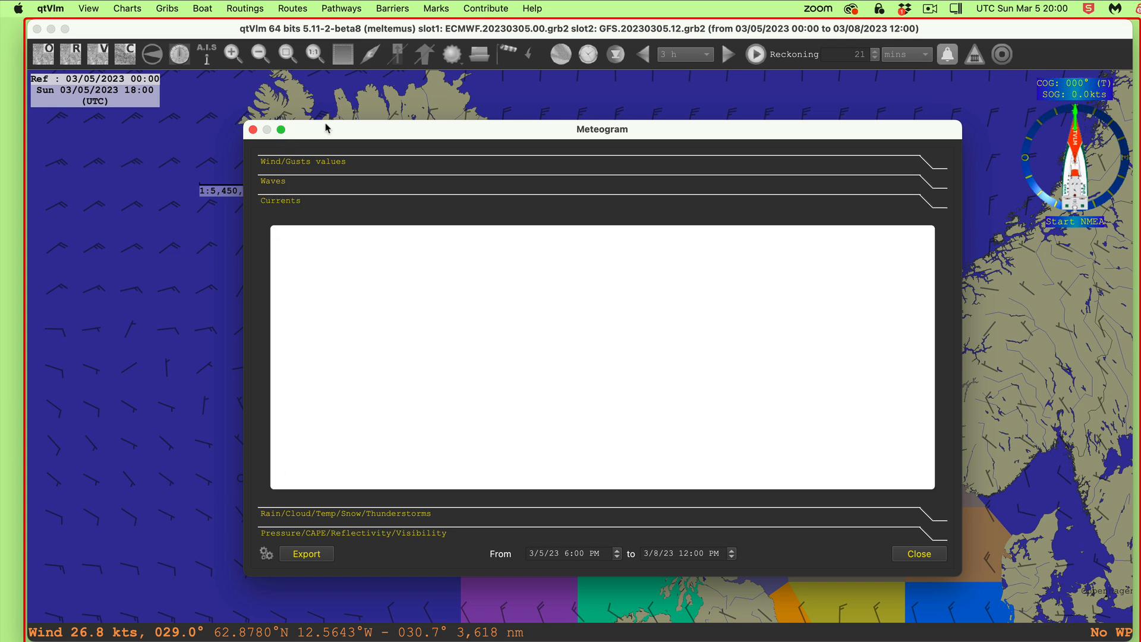
mouse_move(602, 500)
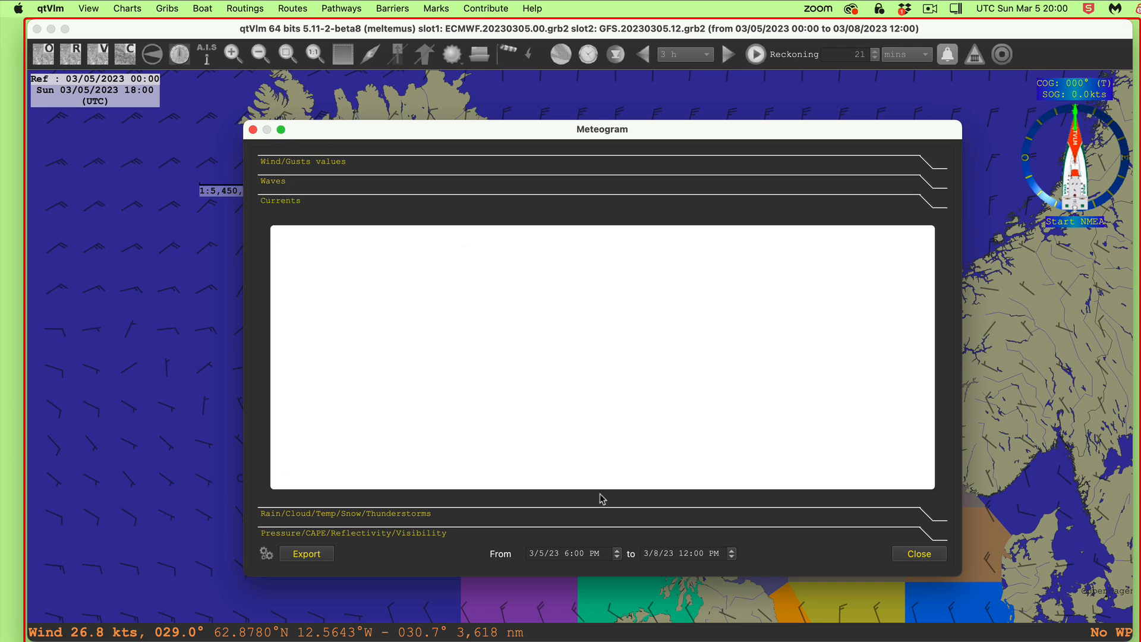
click(353, 240)
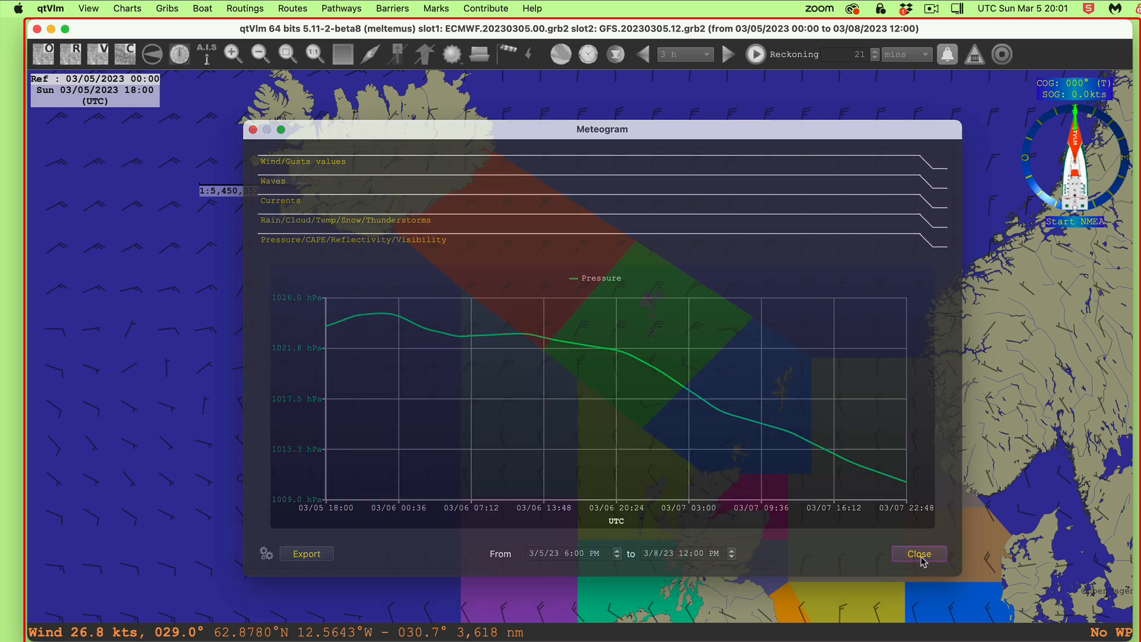
click(920, 554)
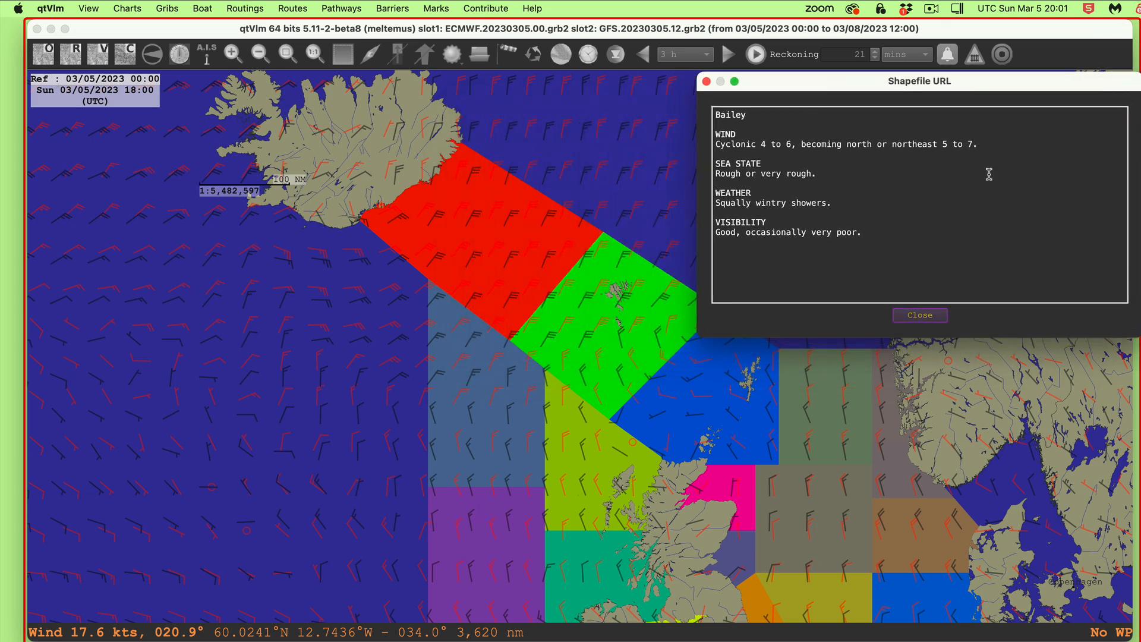
mouse_move(952, 151)
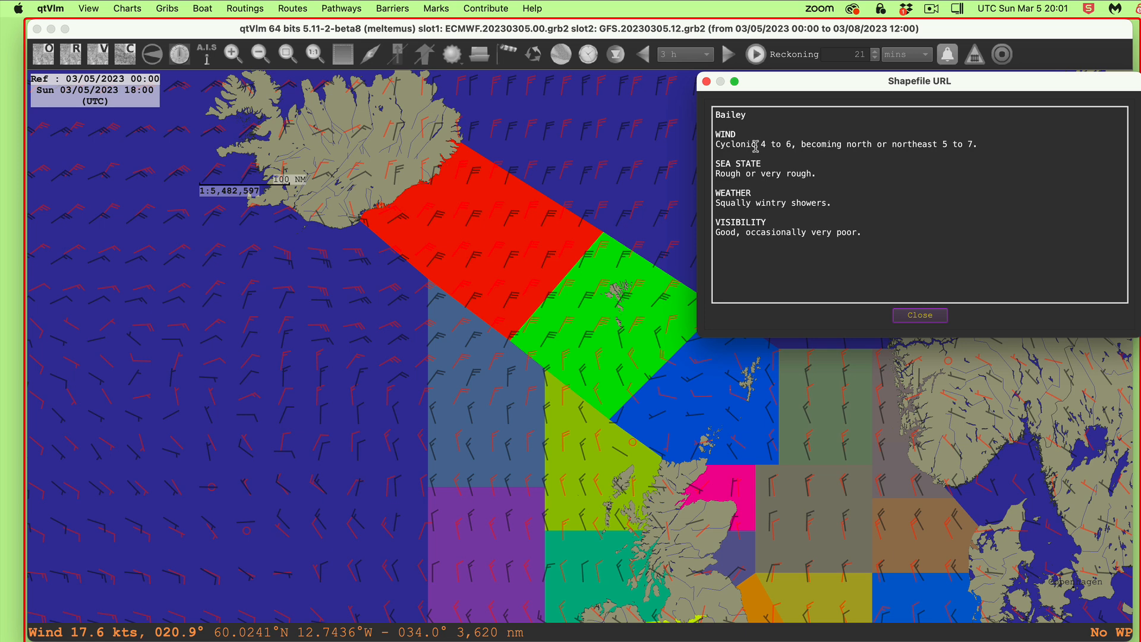
mouse_move(789, 144)
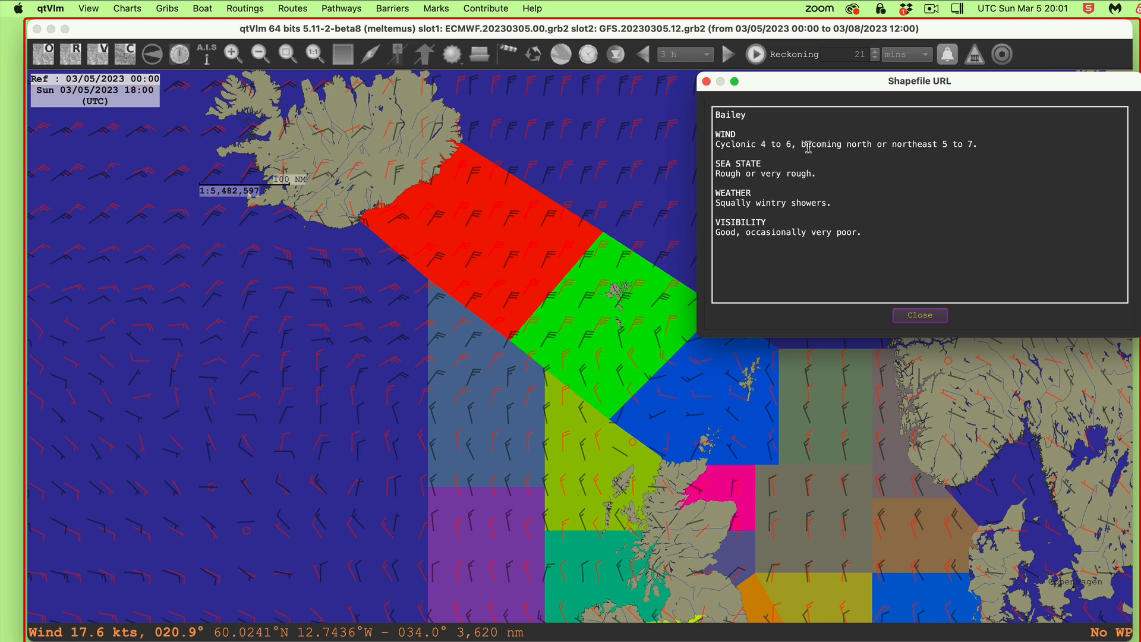
mouse_move(715, 167)
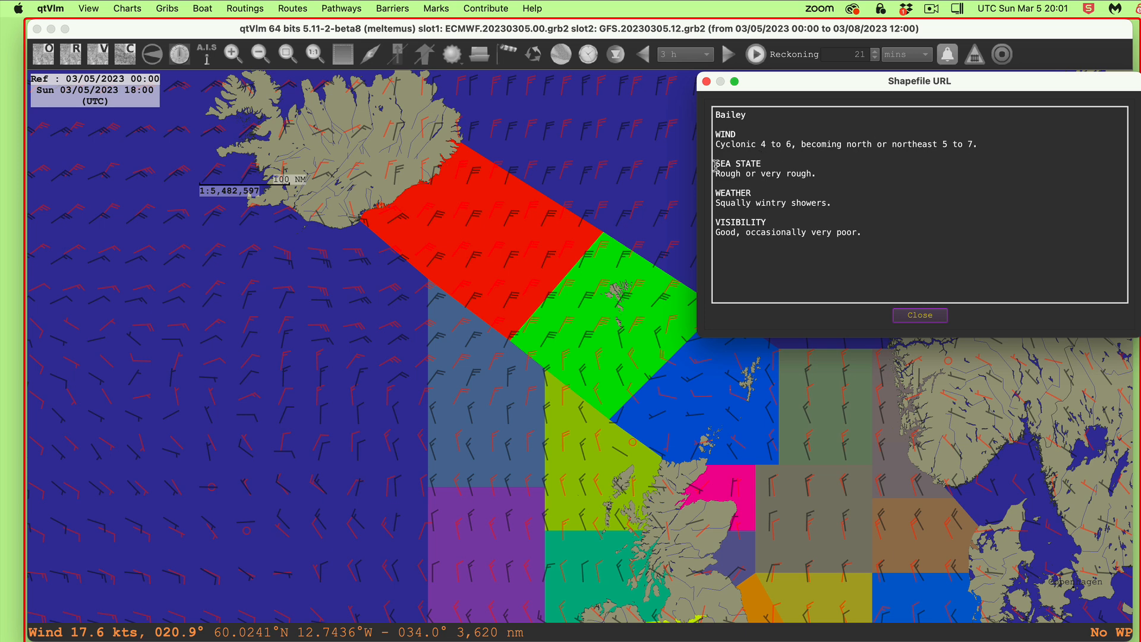
Close the Bailey report and open a two-model wind comparison meteogram west of Scotland.
click(920, 315)
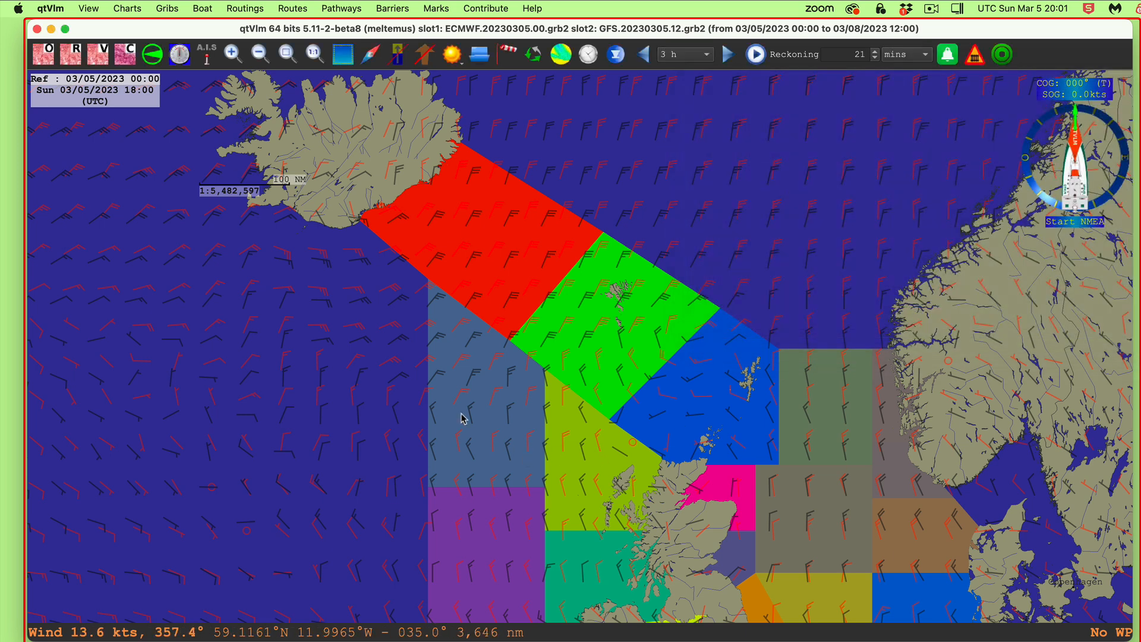
right_click(485, 410)
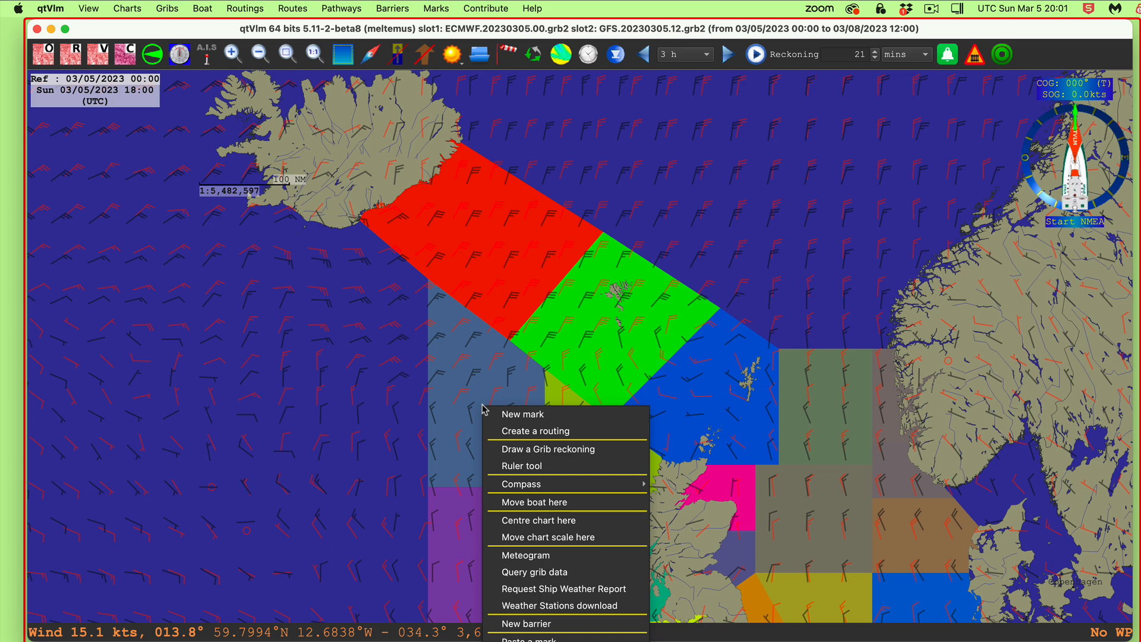
mouse_move(536, 562)
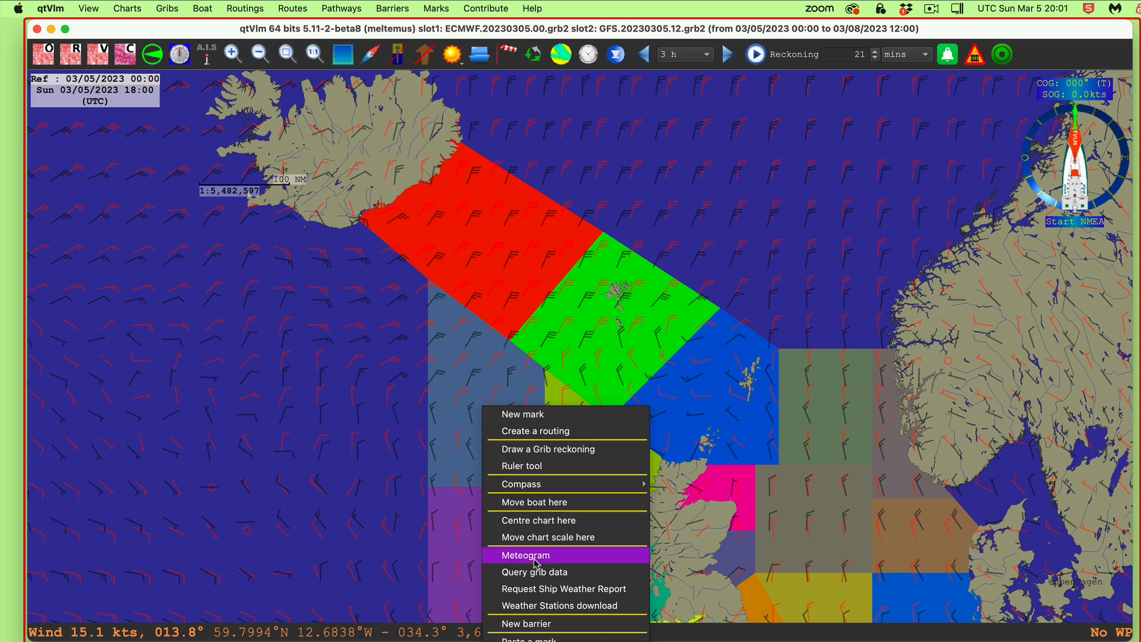
click(525, 555)
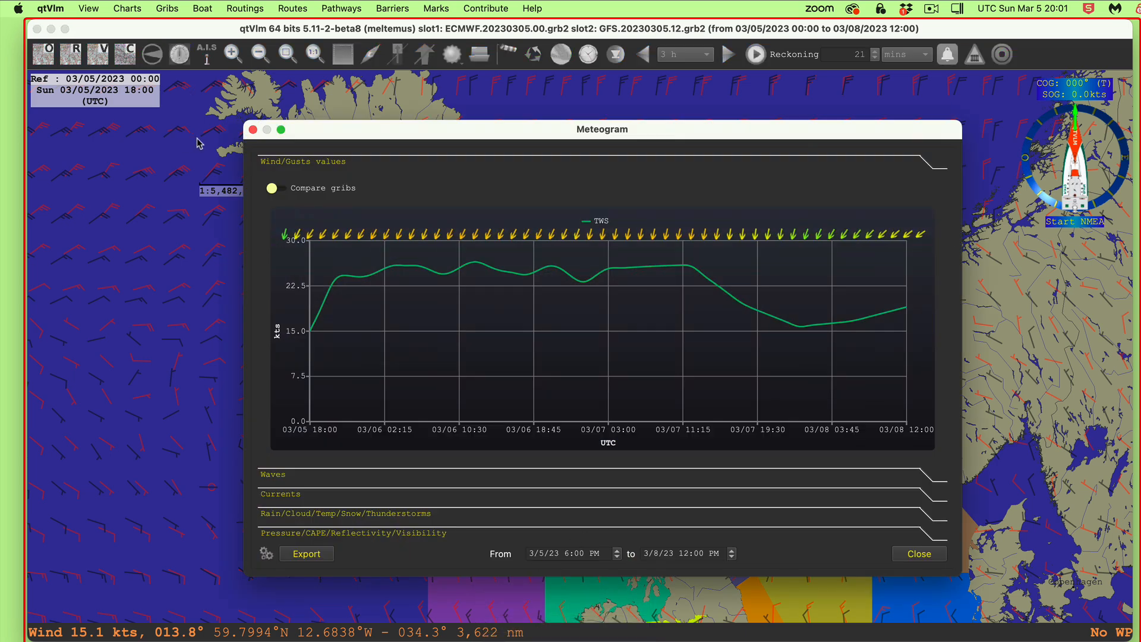
click(279, 188)
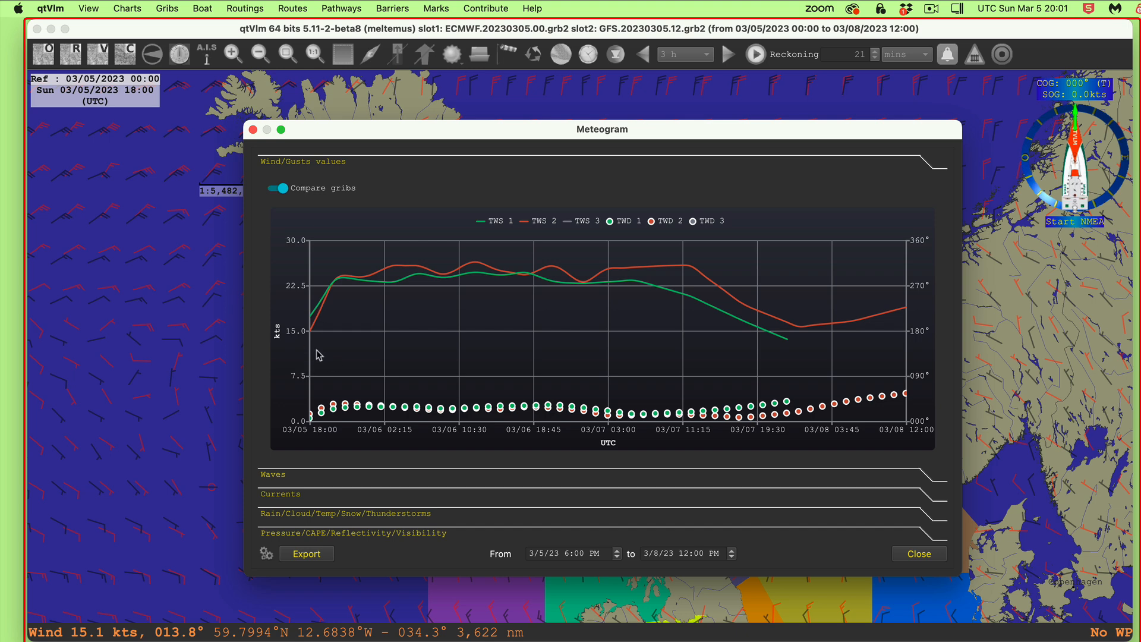
mouse_move(334, 288)
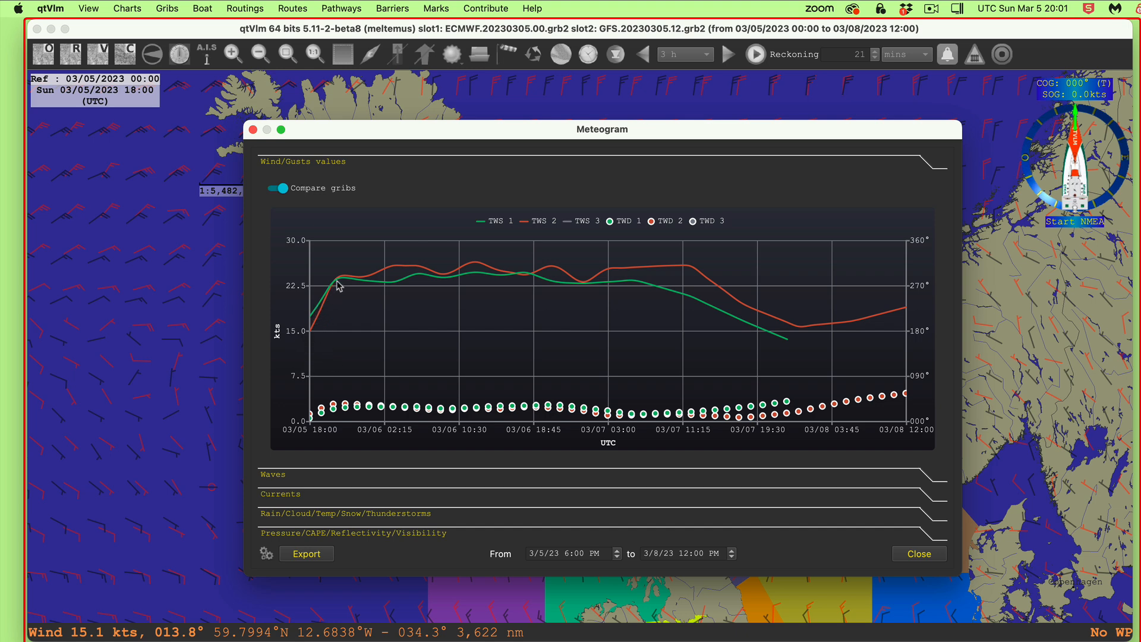
mouse_move(463, 273)
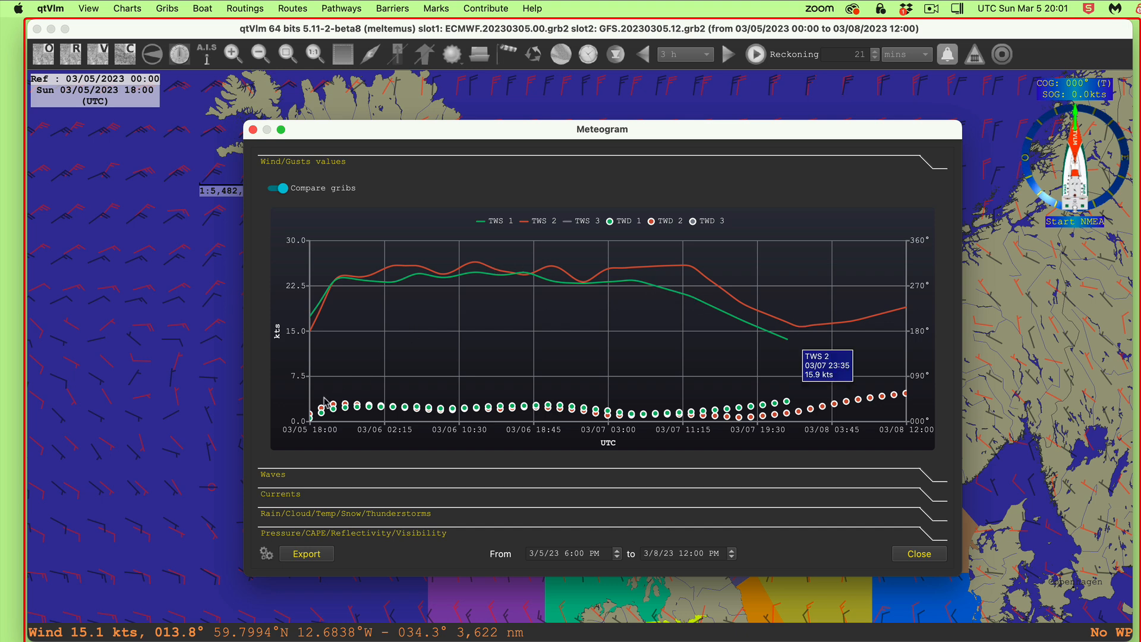
mouse_move(558, 259)
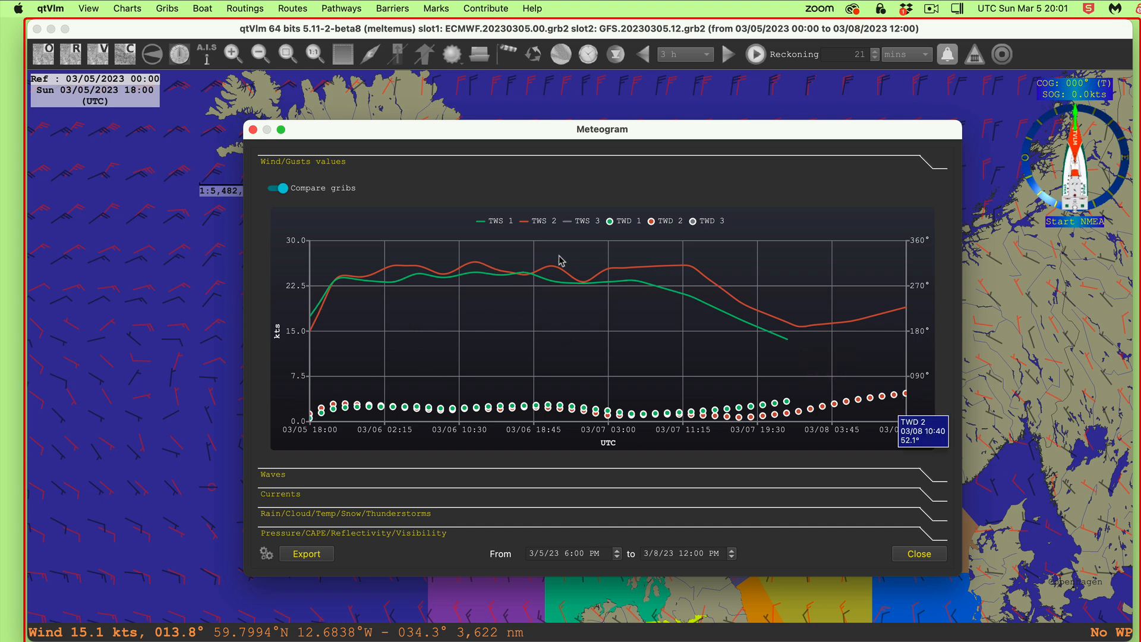
drag(602, 129, 610, 106)
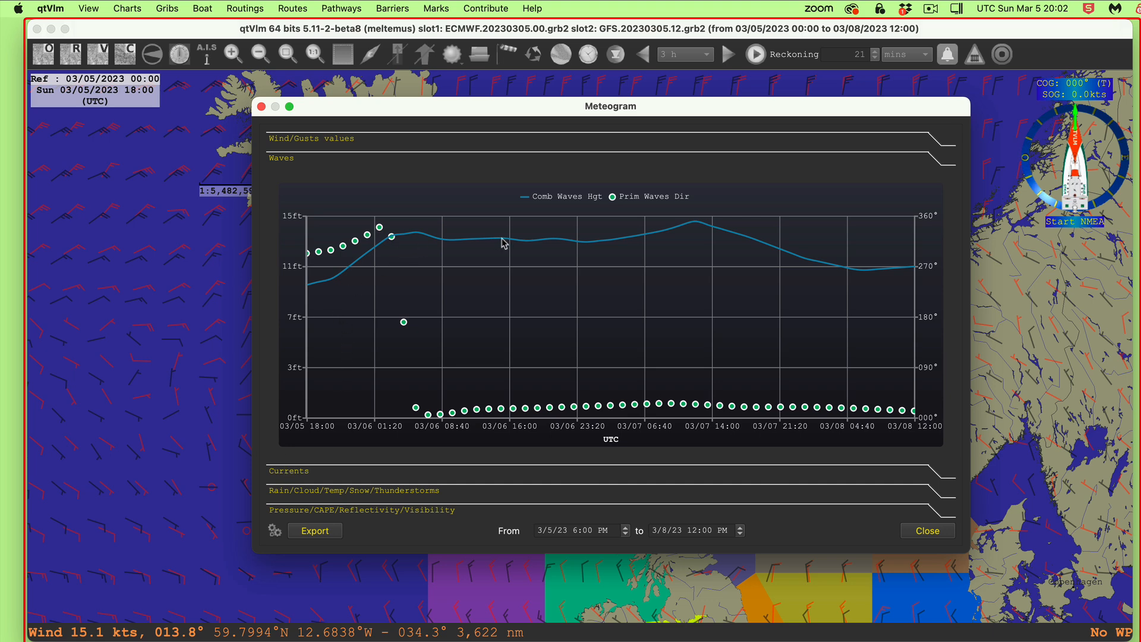
mouse_move(390, 302)
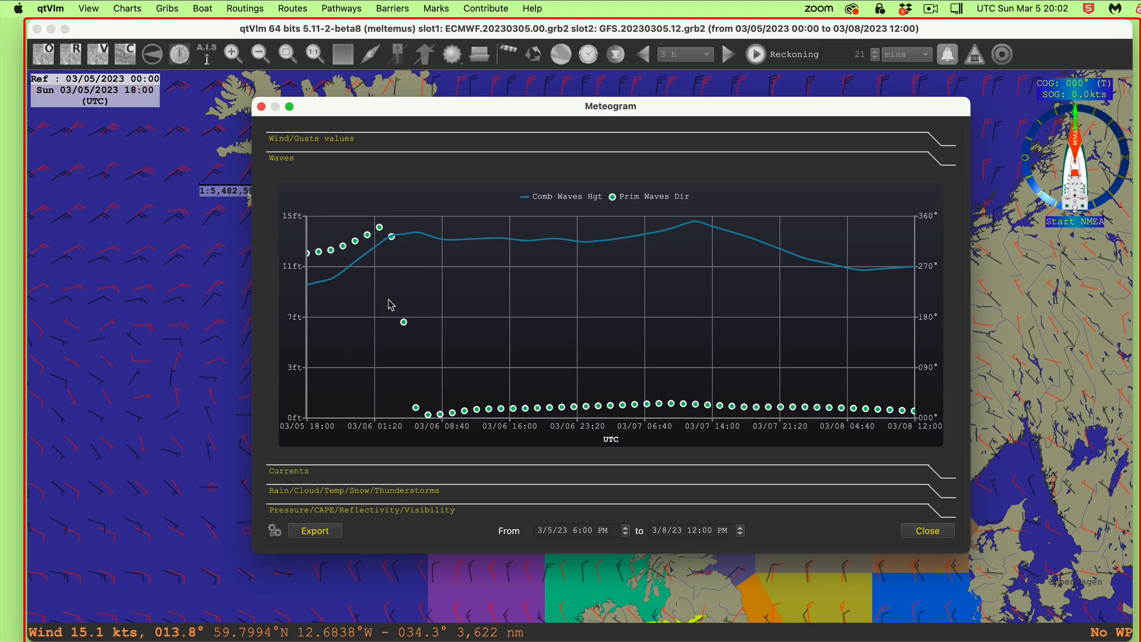
mouse_move(719, 414)
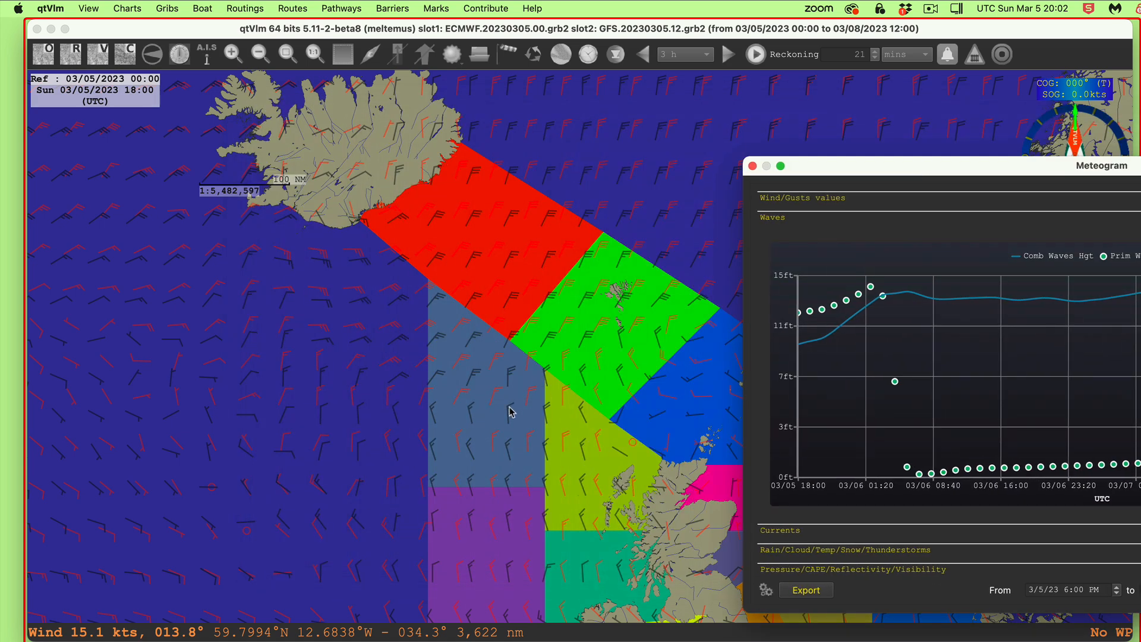
mouse_move(995, 162)
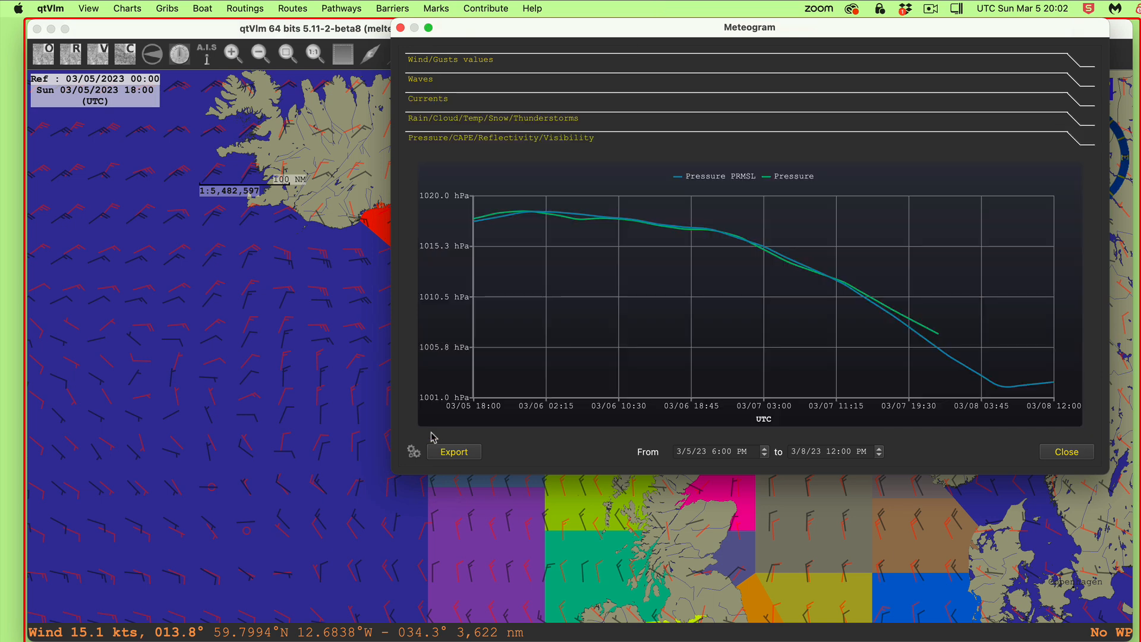
mouse_move(875, 311)
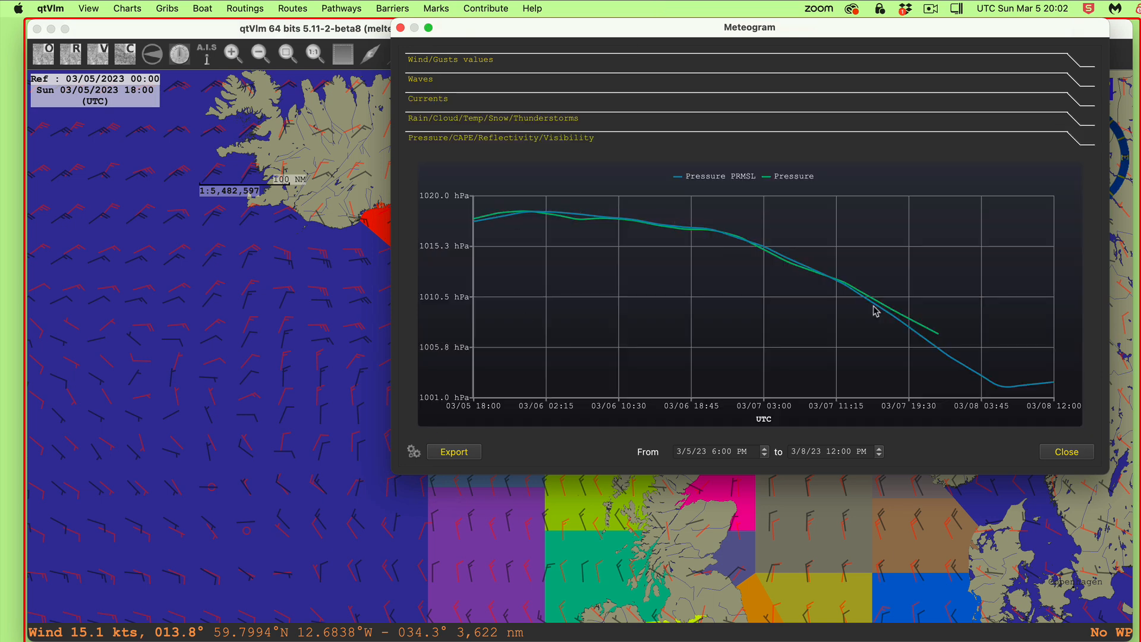
mouse_move(561, 35)
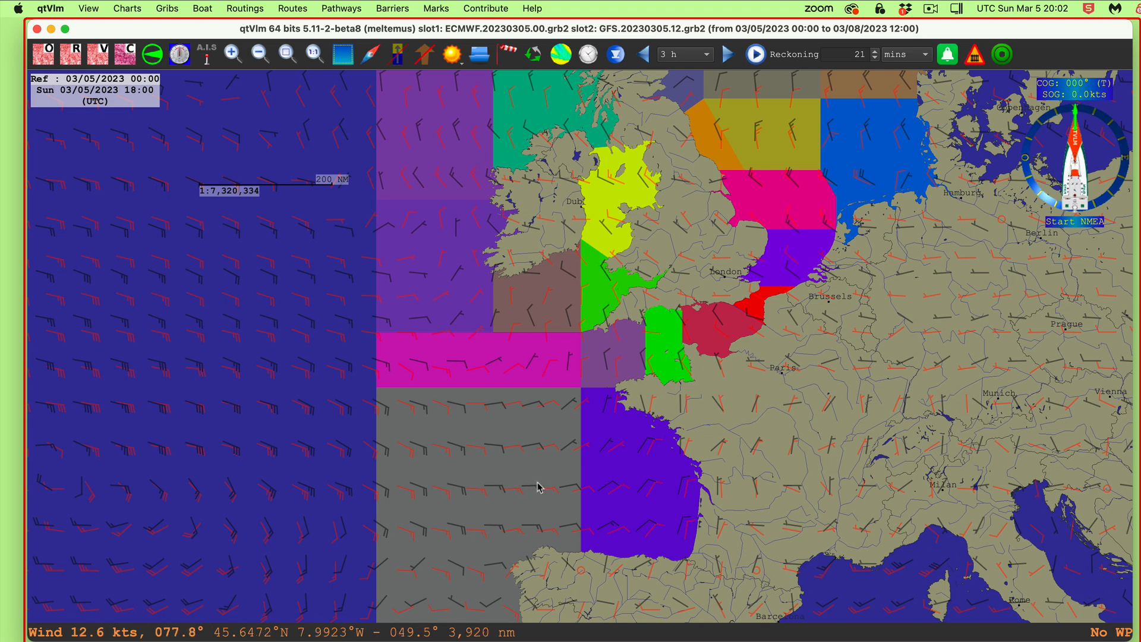
mouse_move(767, 298)
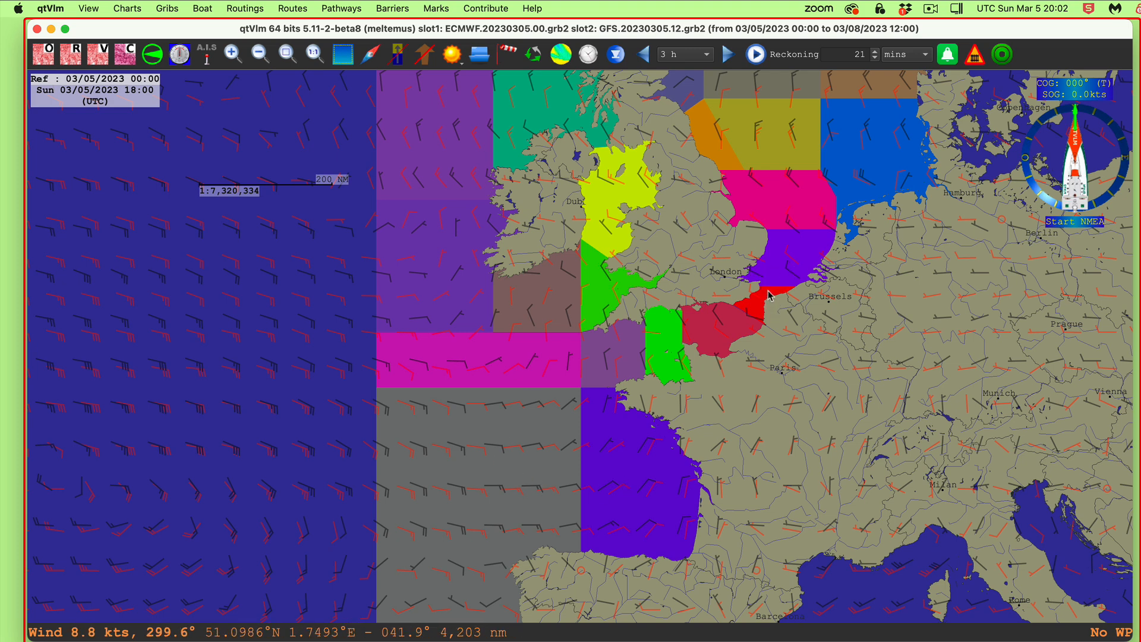
mouse_move(774, 309)
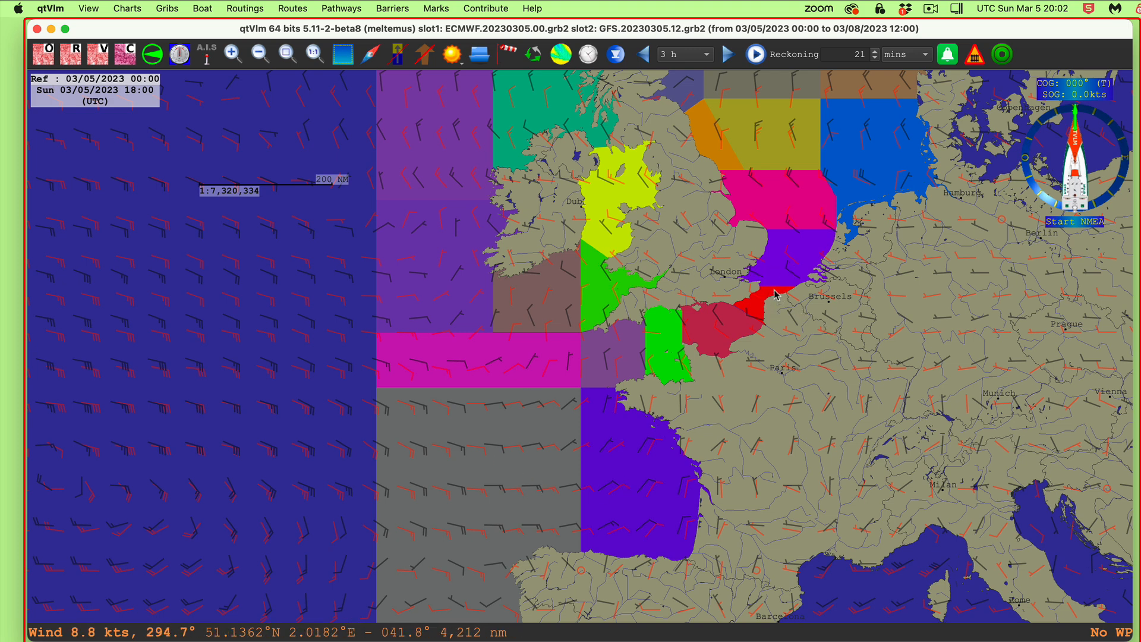